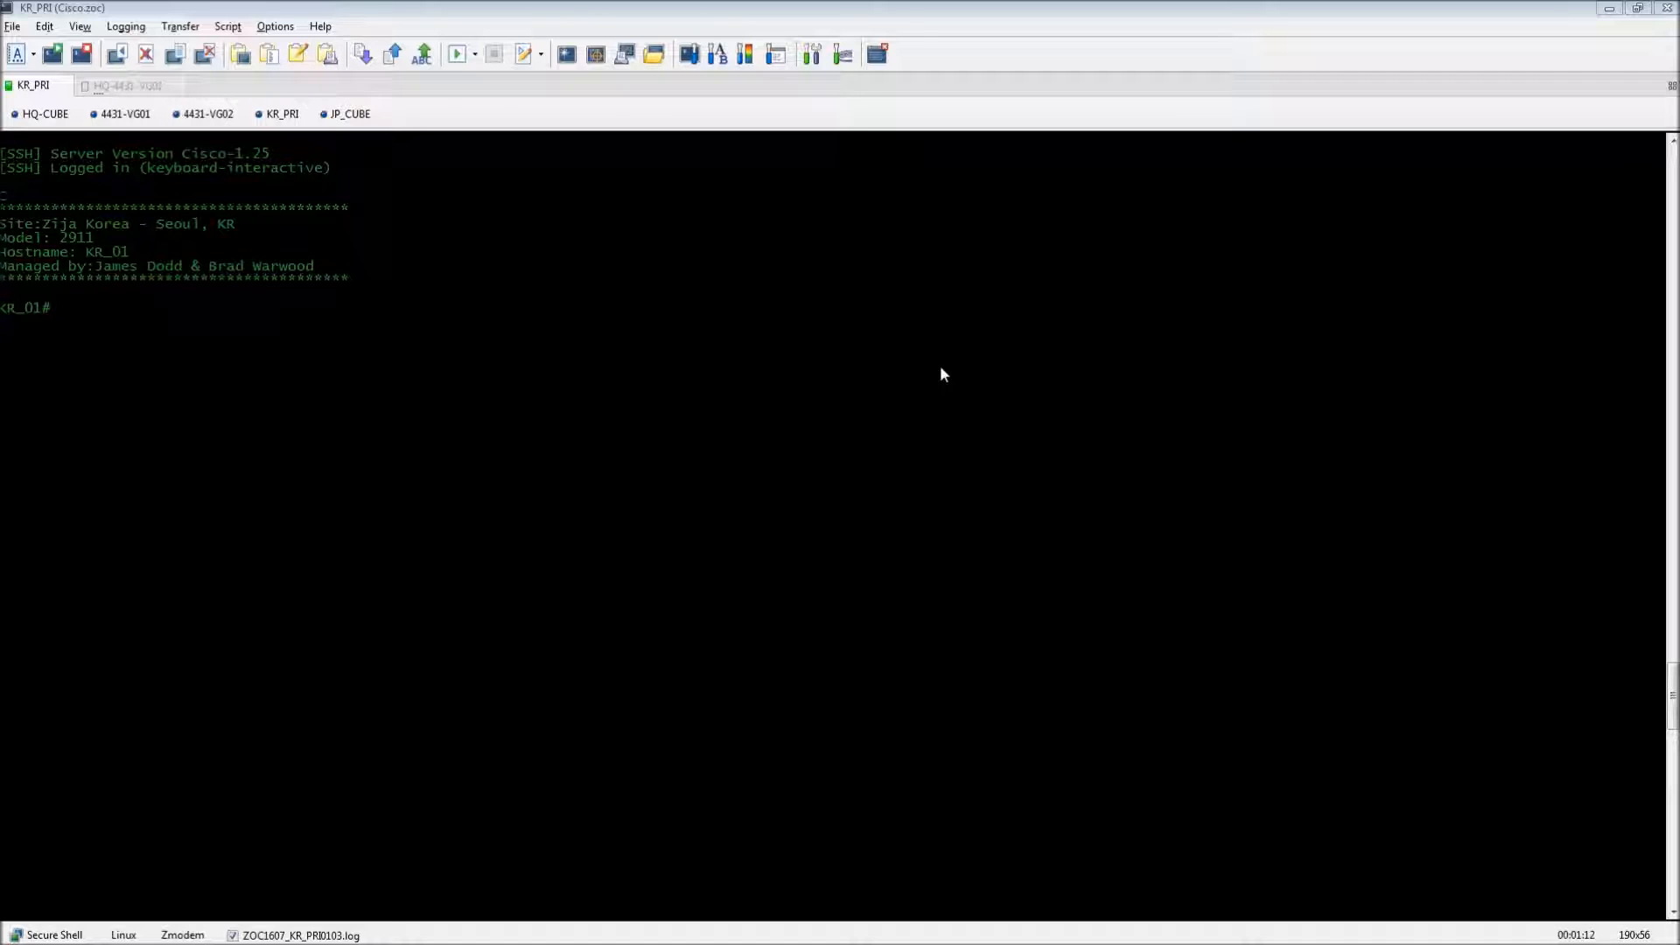
mouse_move(614, 395)
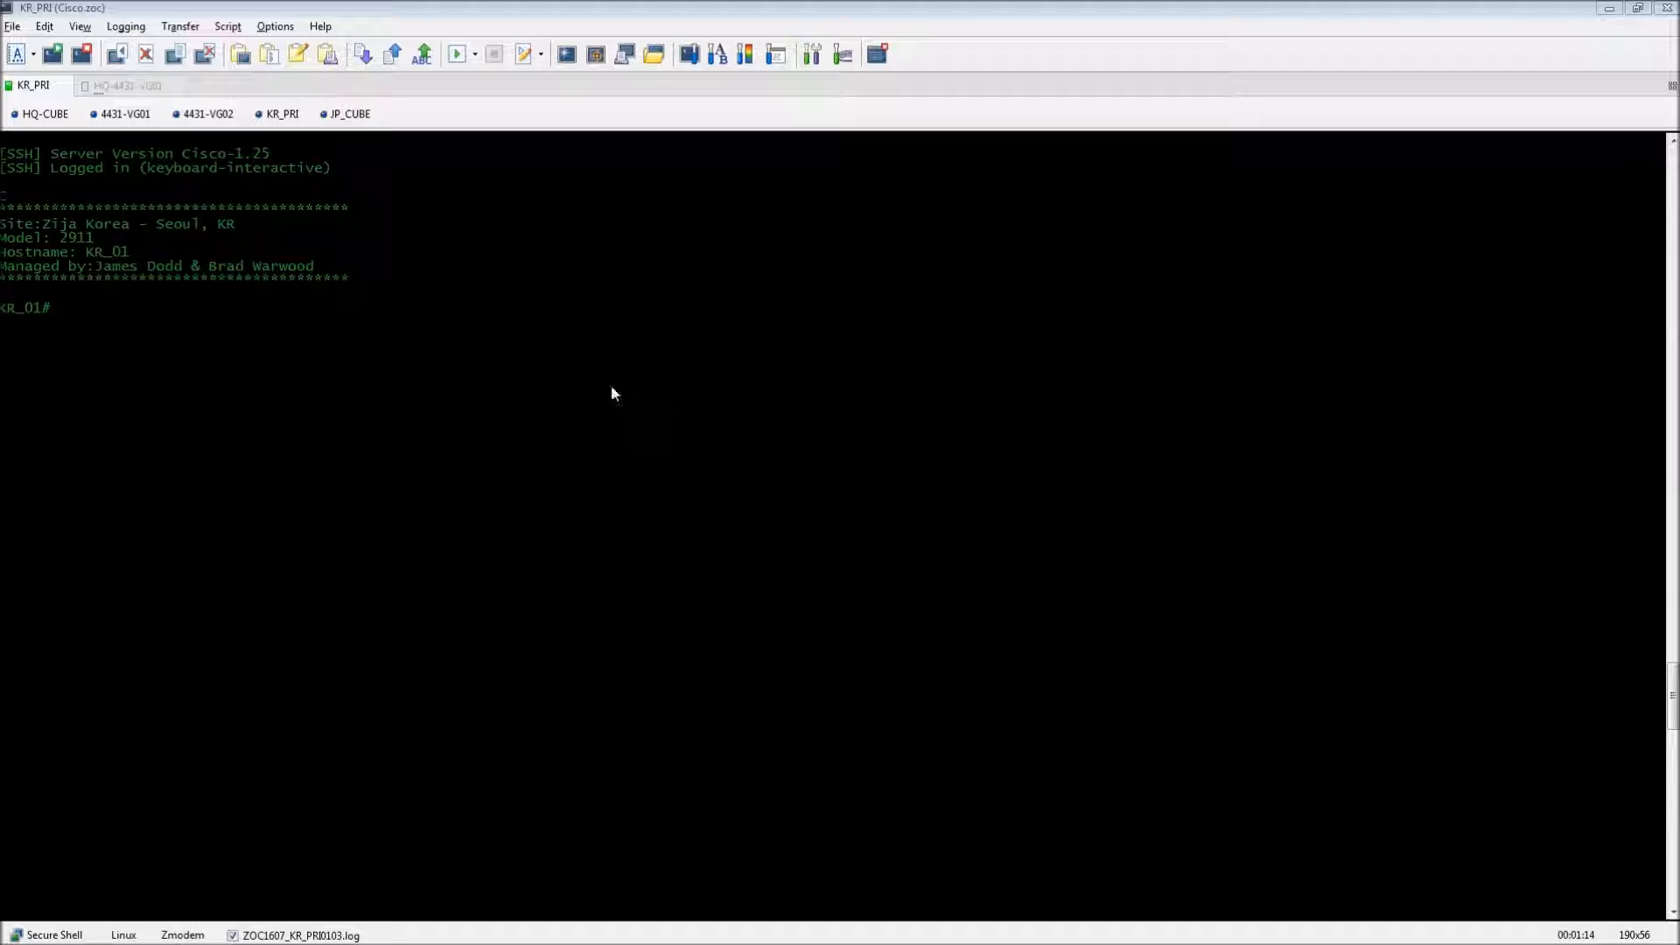
mouse_move(522, 373)
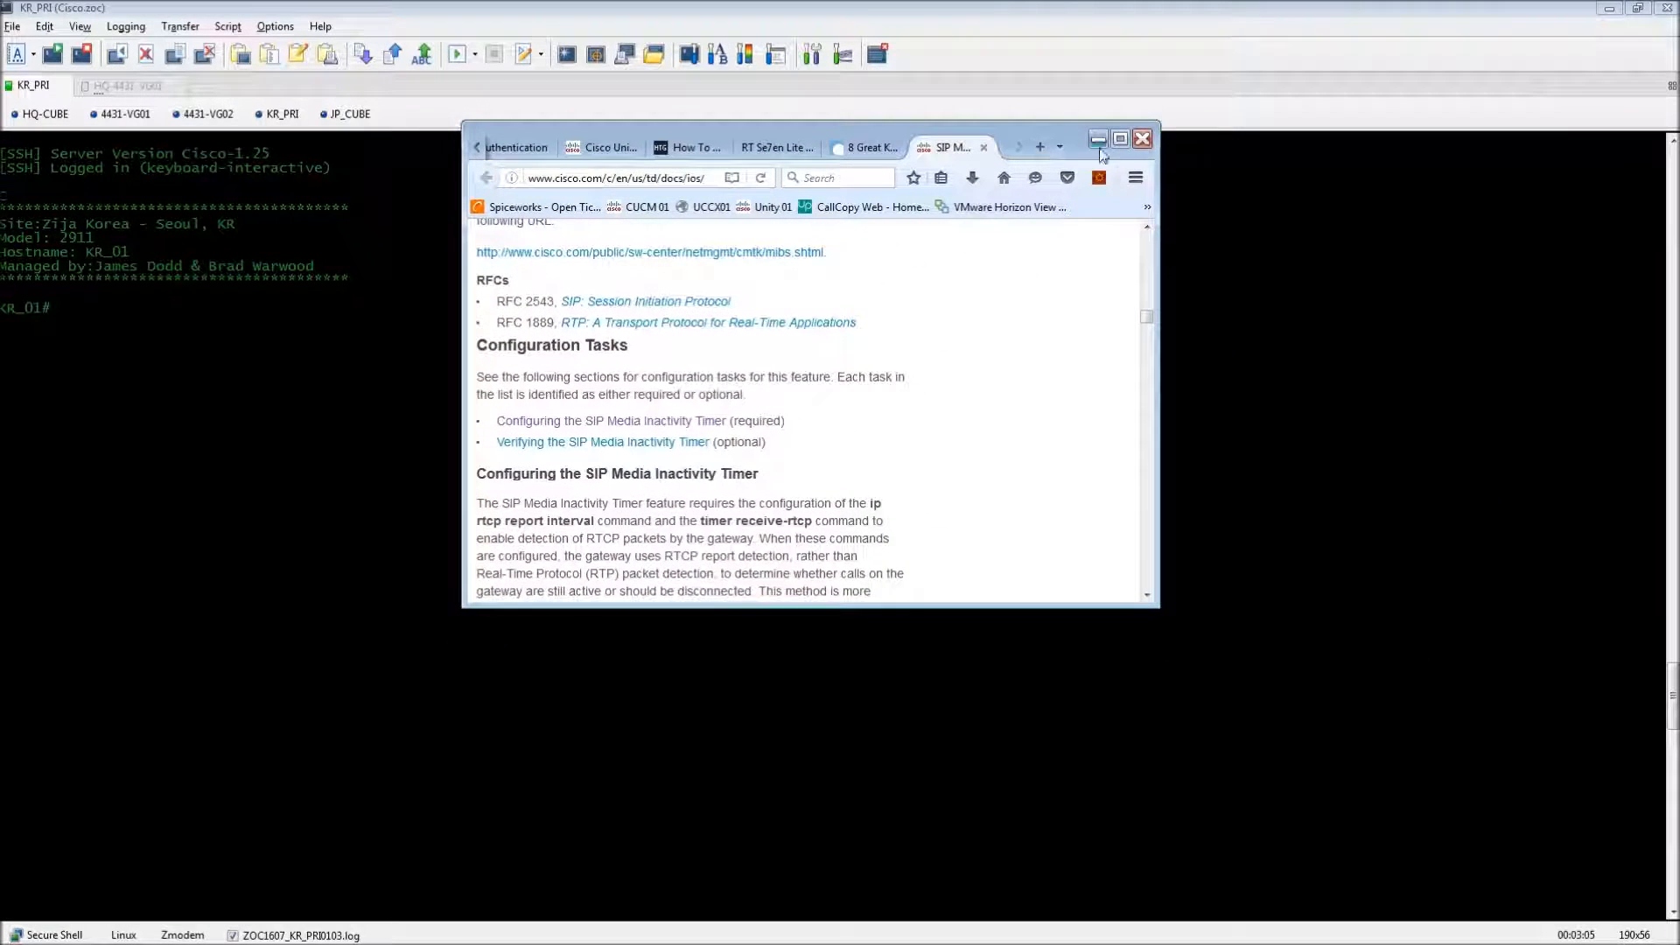
Maximize Firefox and highlight timer receive-rtcp, the RTCP detection phrase, and default 5.
left_click(1118, 138)
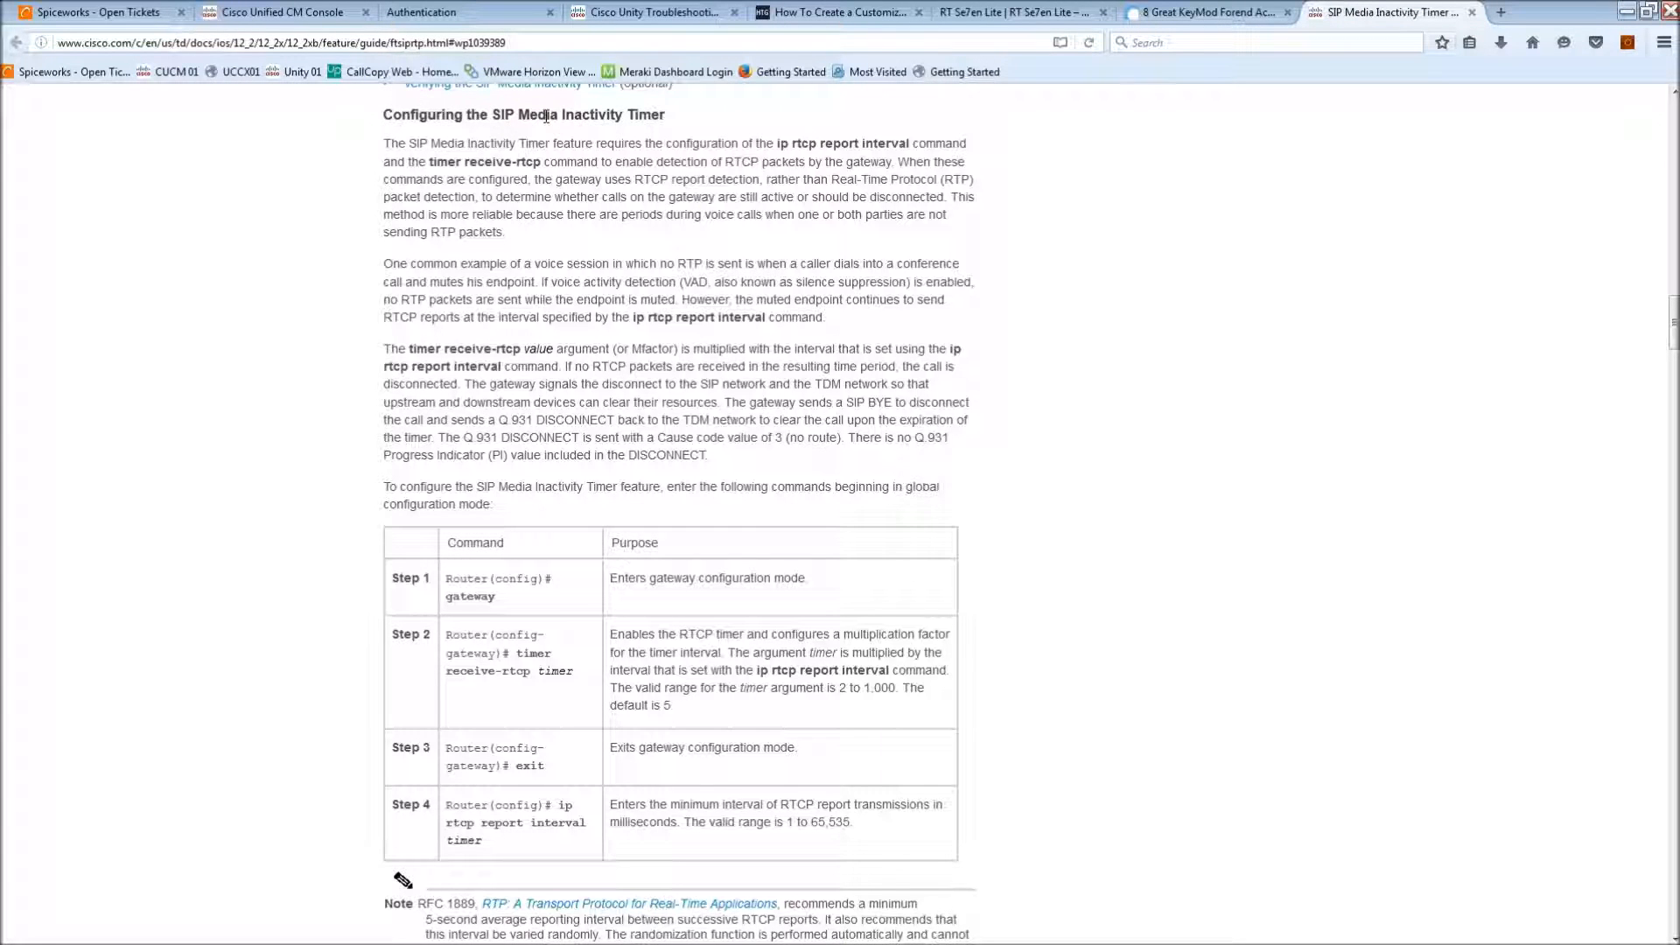
left_click_drag(562, 115, 666, 115)
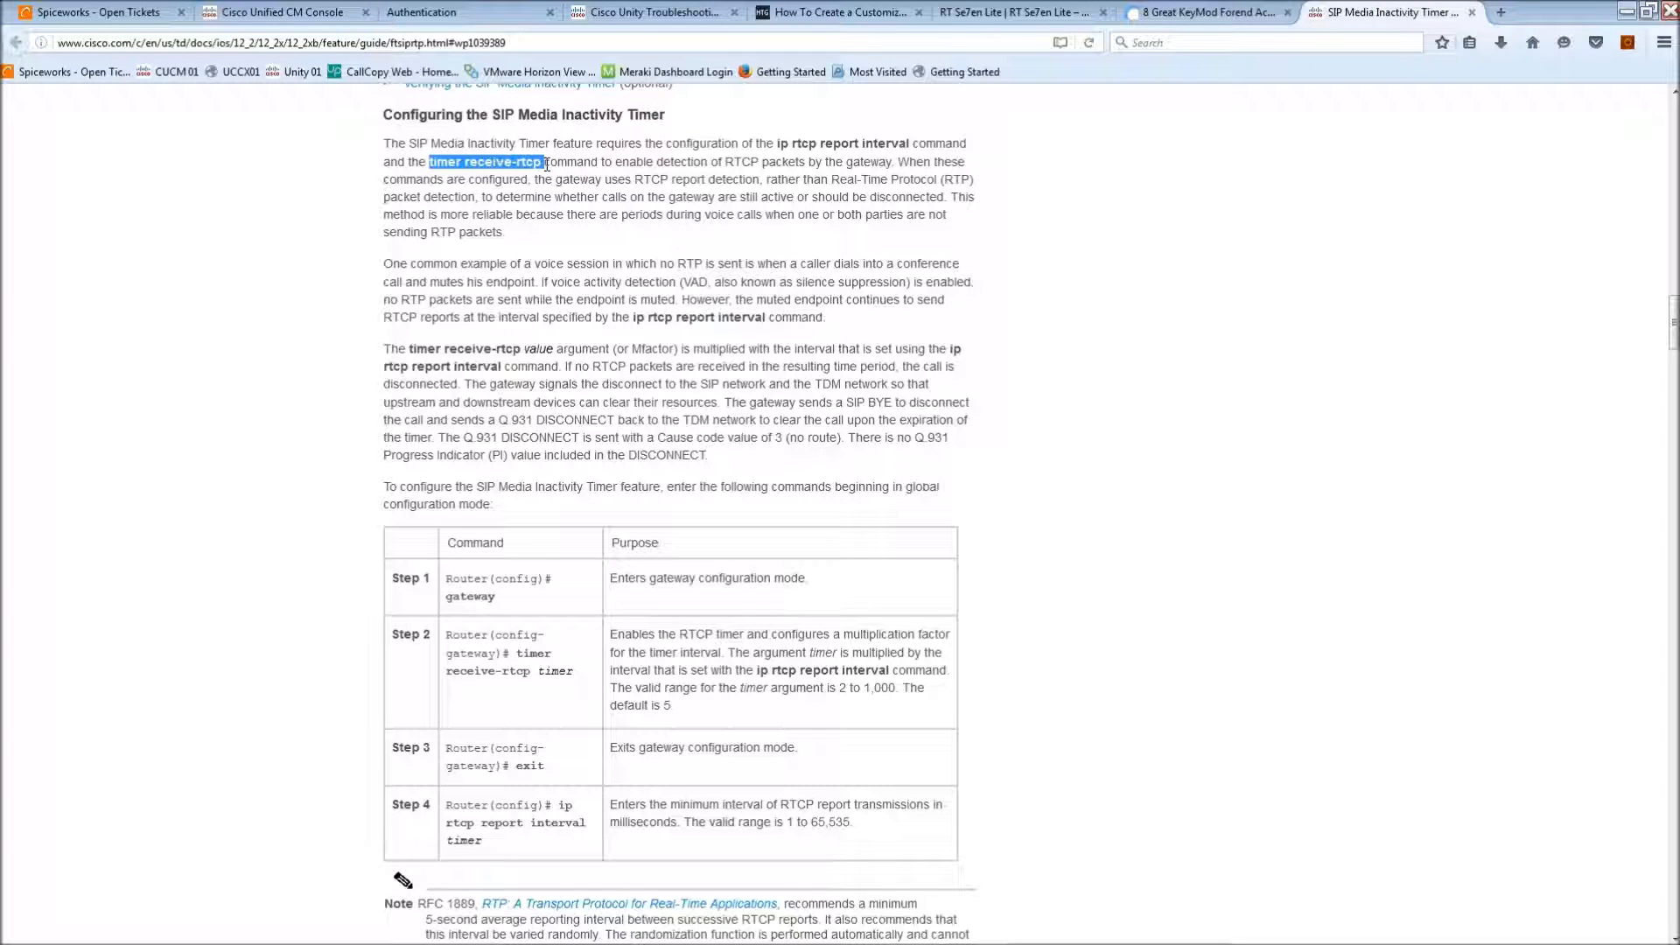
mouse_move(626, 162)
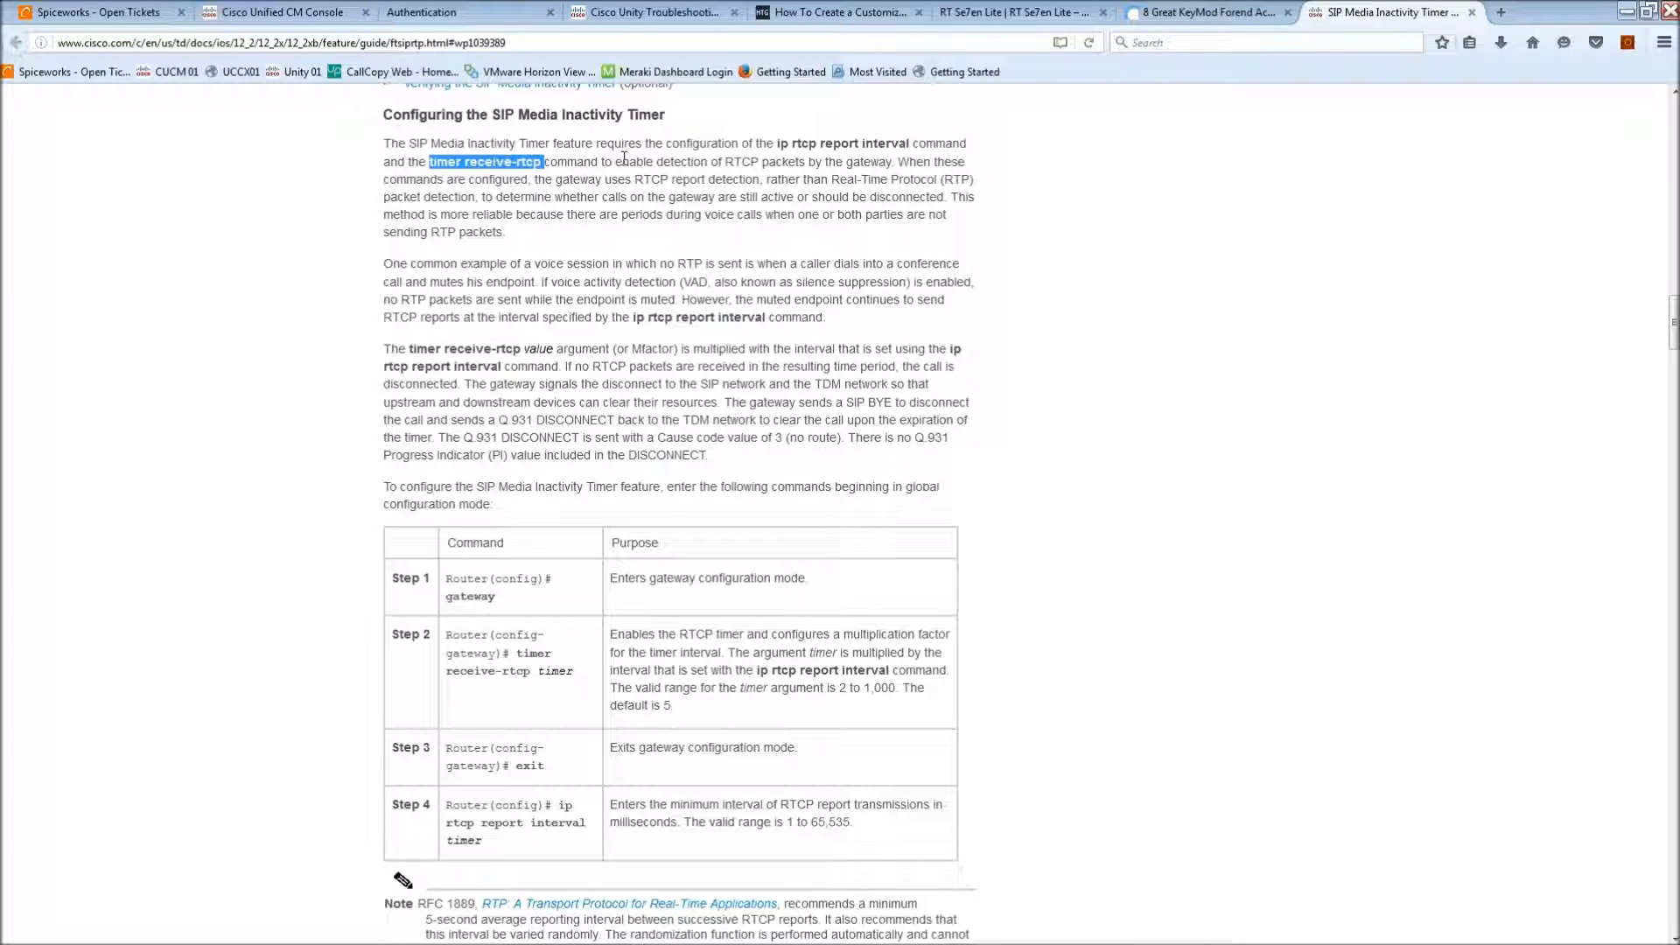
left_click_drag(628, 162, 759, 162)
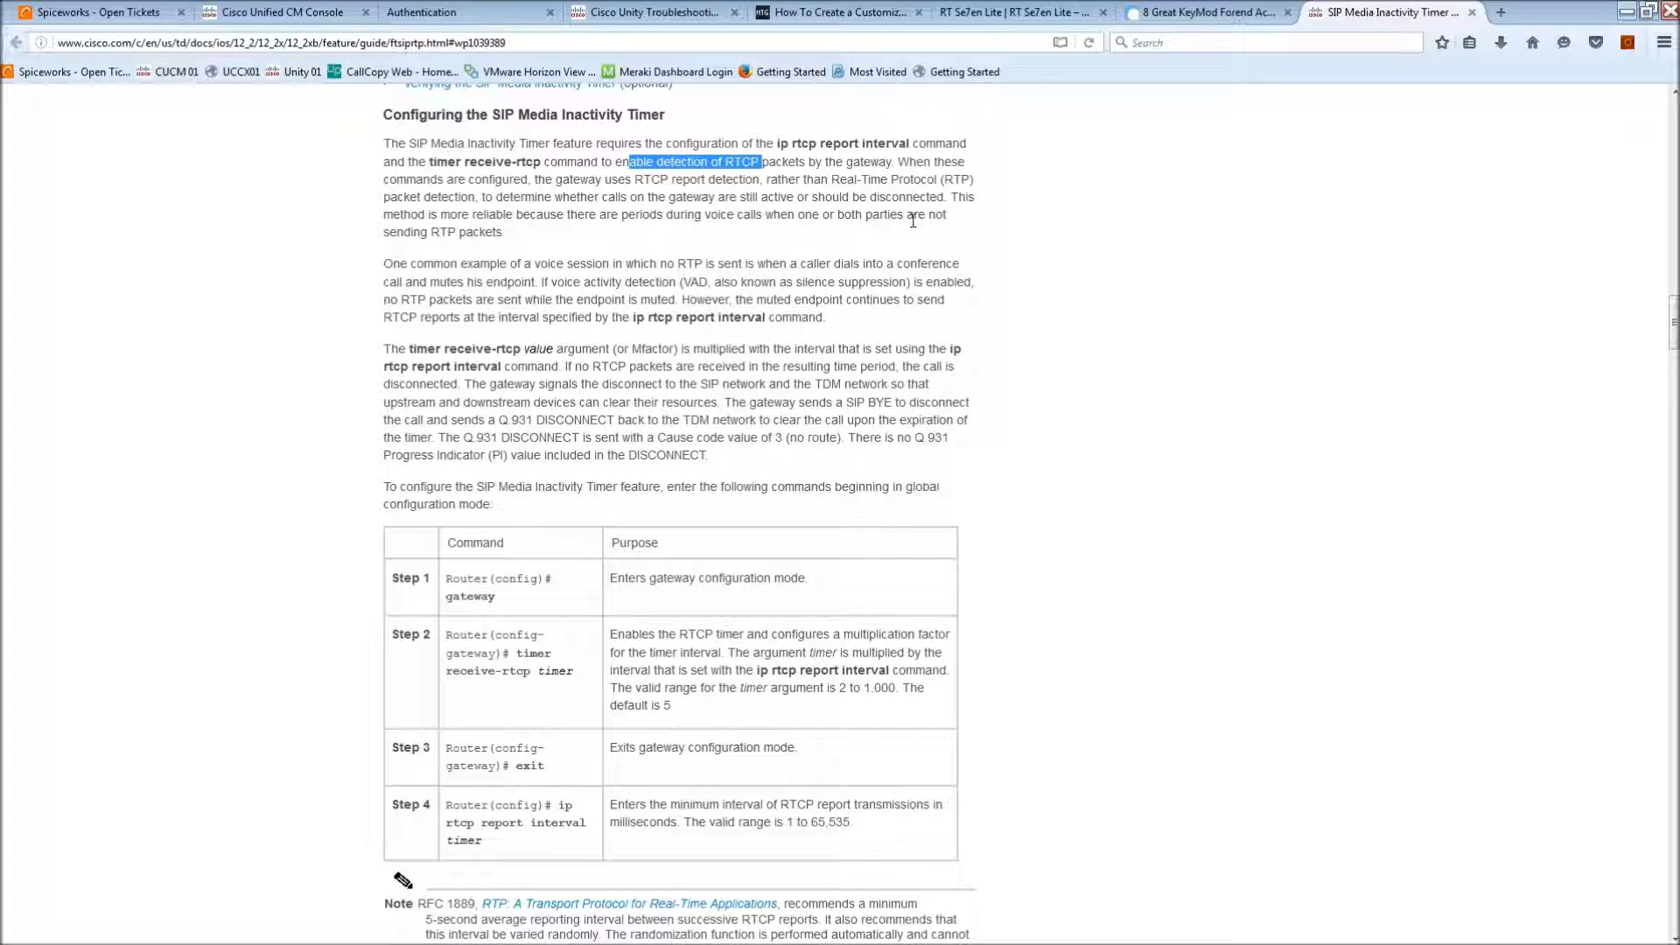
mouse_move(722, 506)
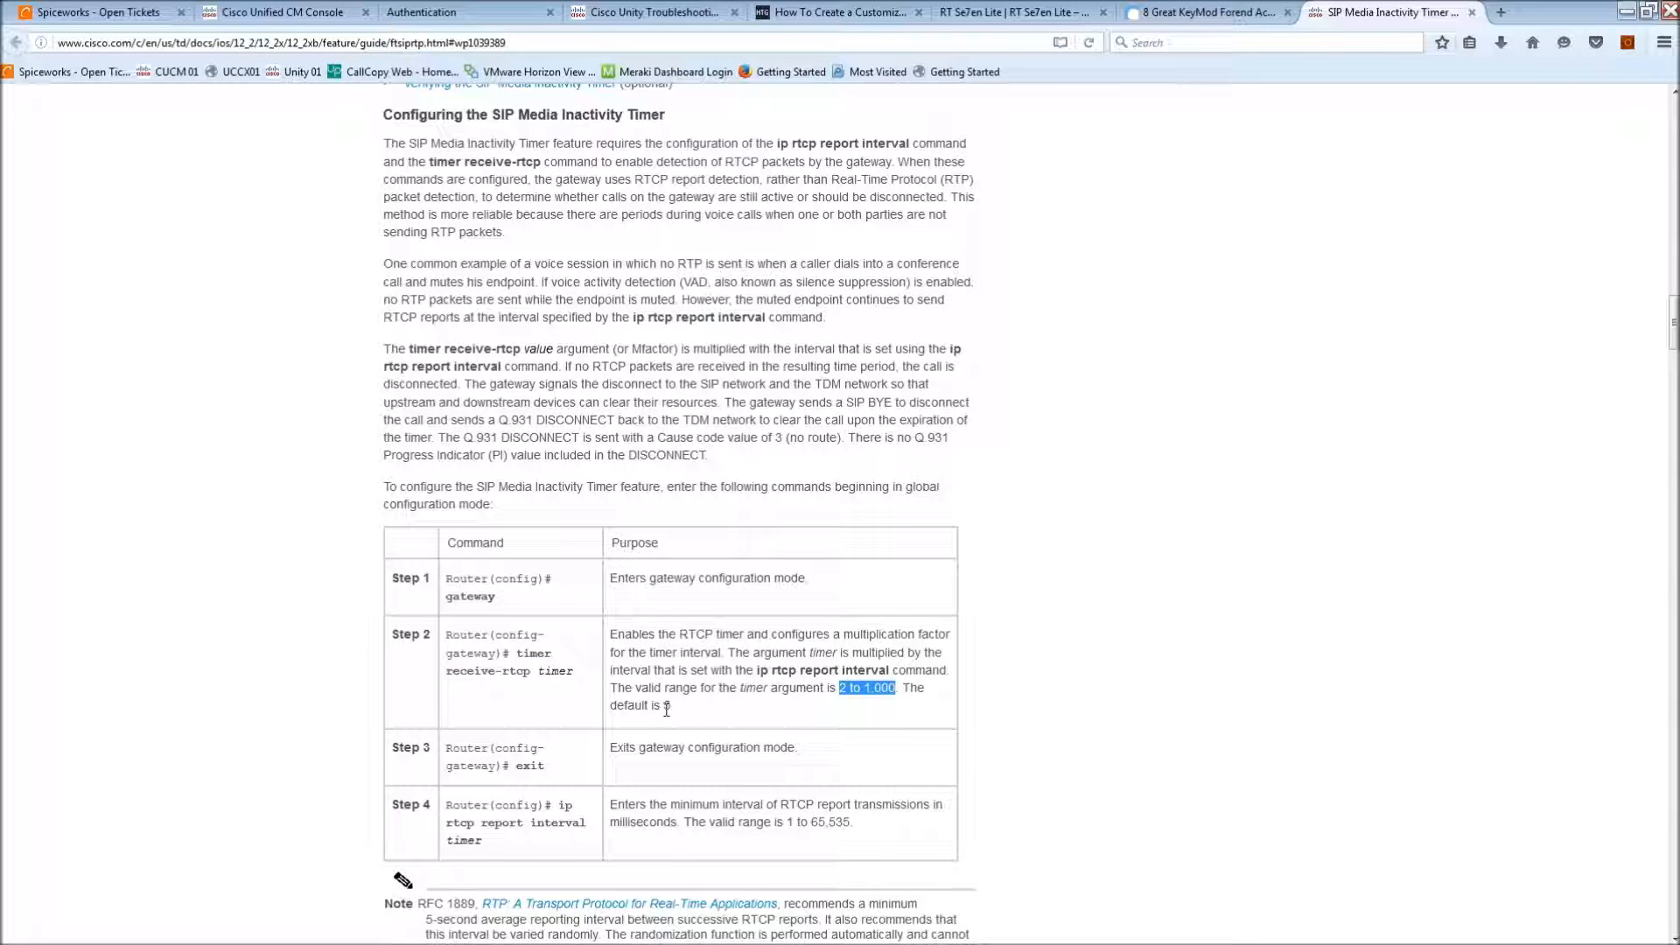
double_click(558, 672)
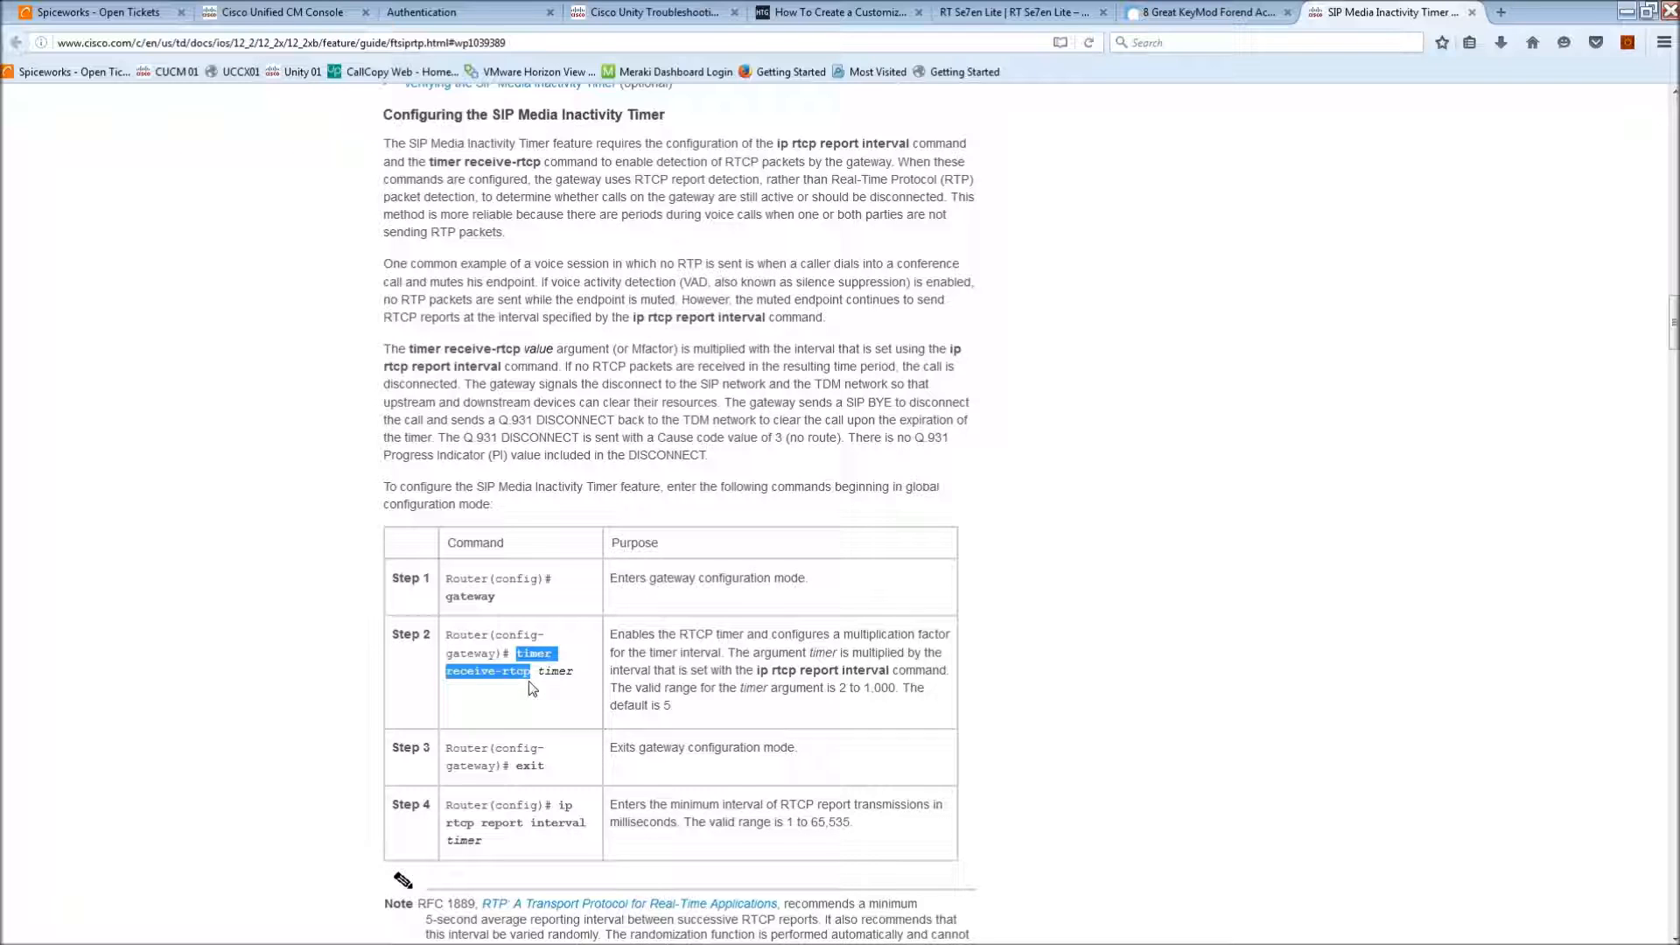
mouse_move(561, 807)
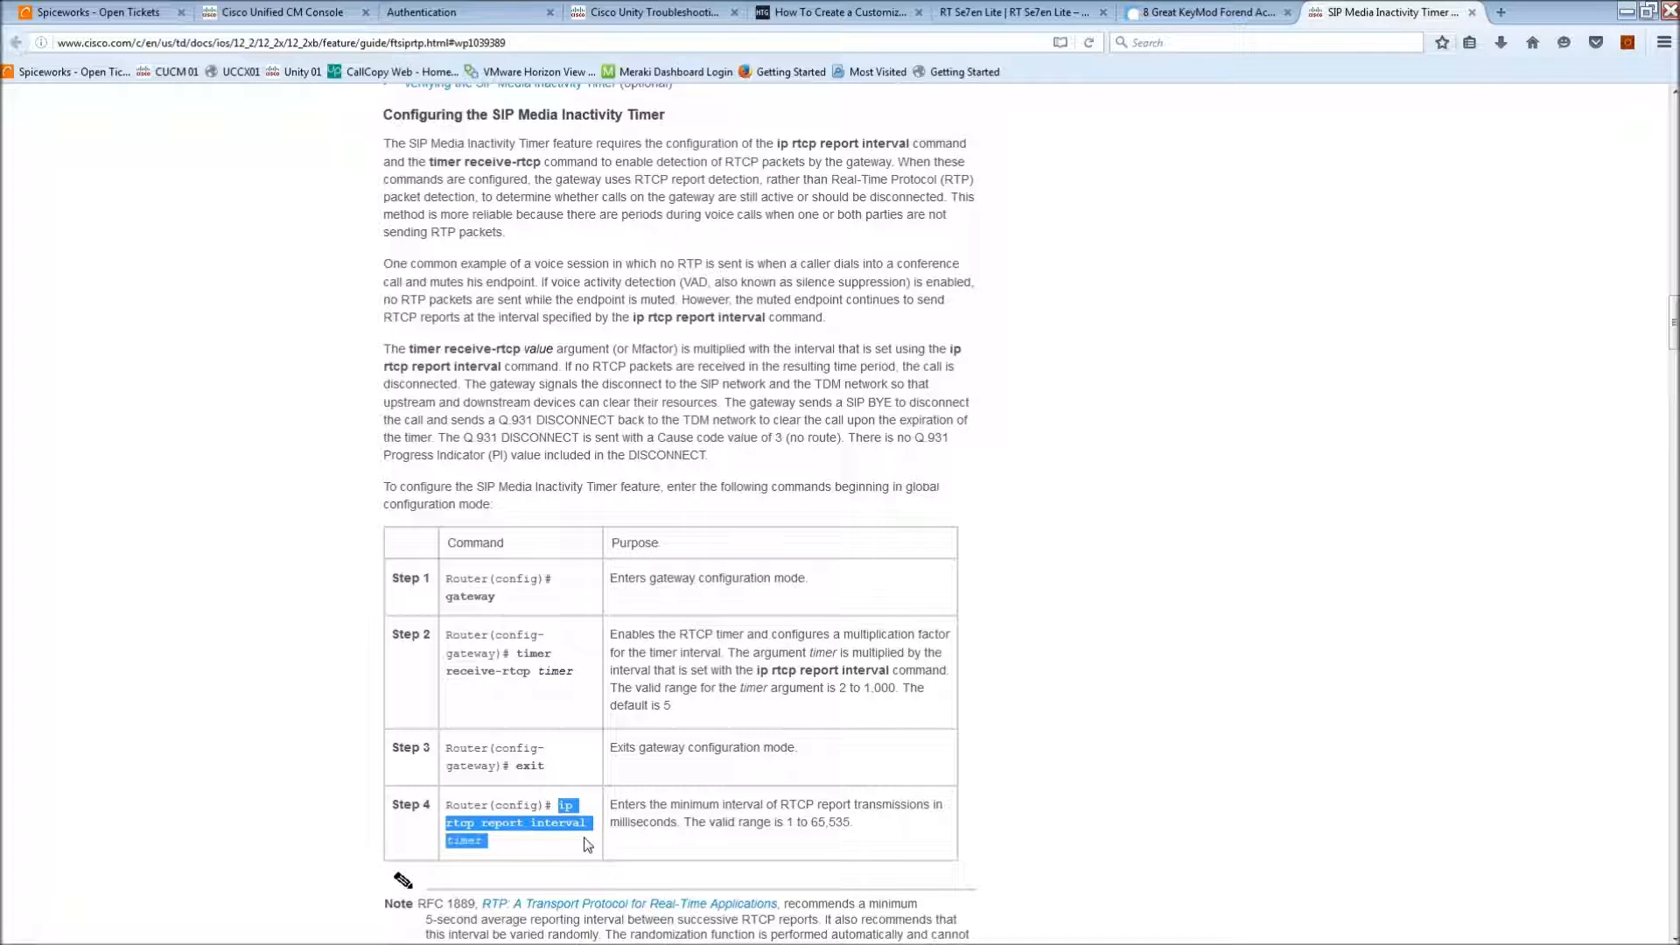
mouse_move(592, 800)
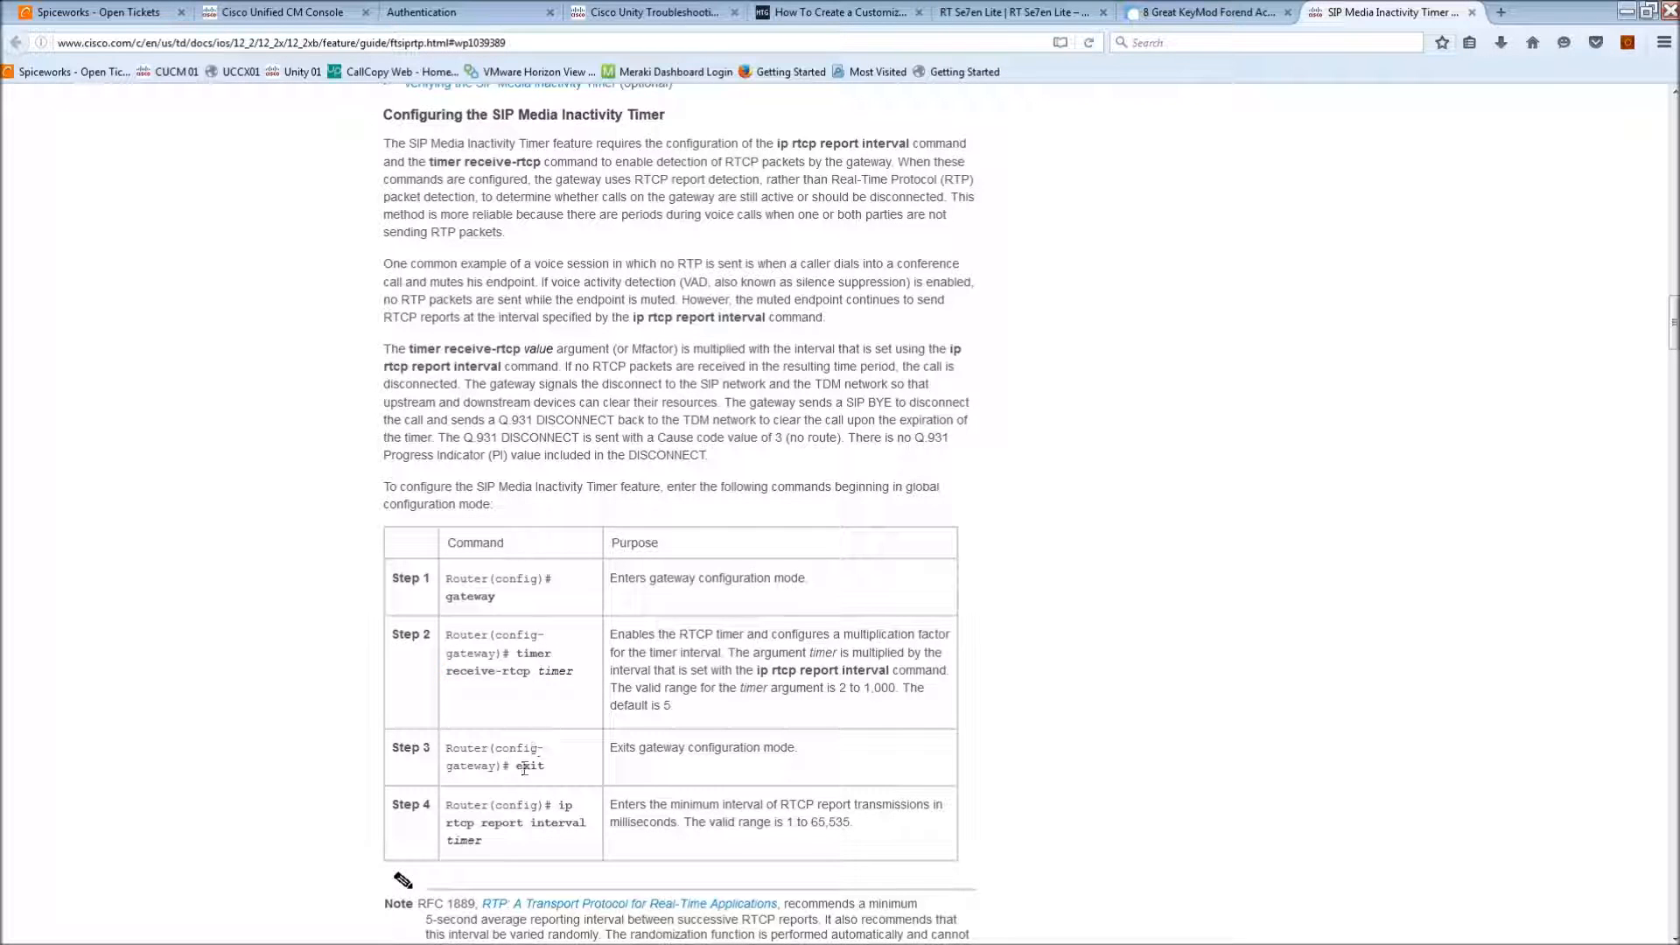
Highlight the Step 4 ip rtcp report interval command in the guide.
double_click(564, 805)
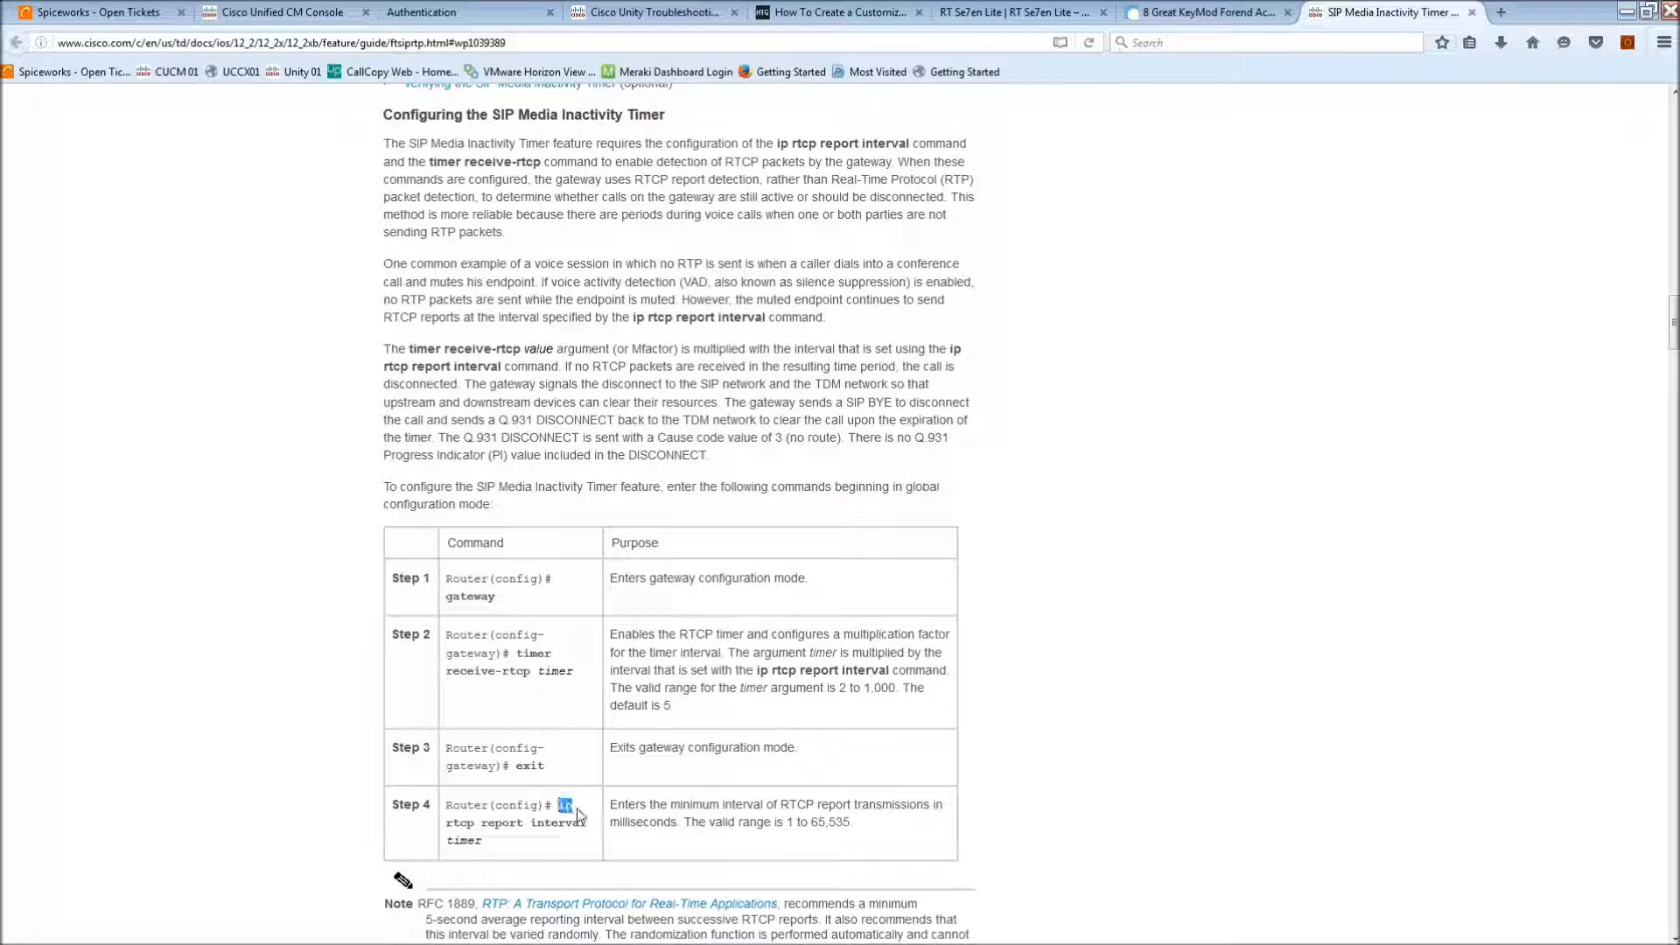
double_click(558, 823)
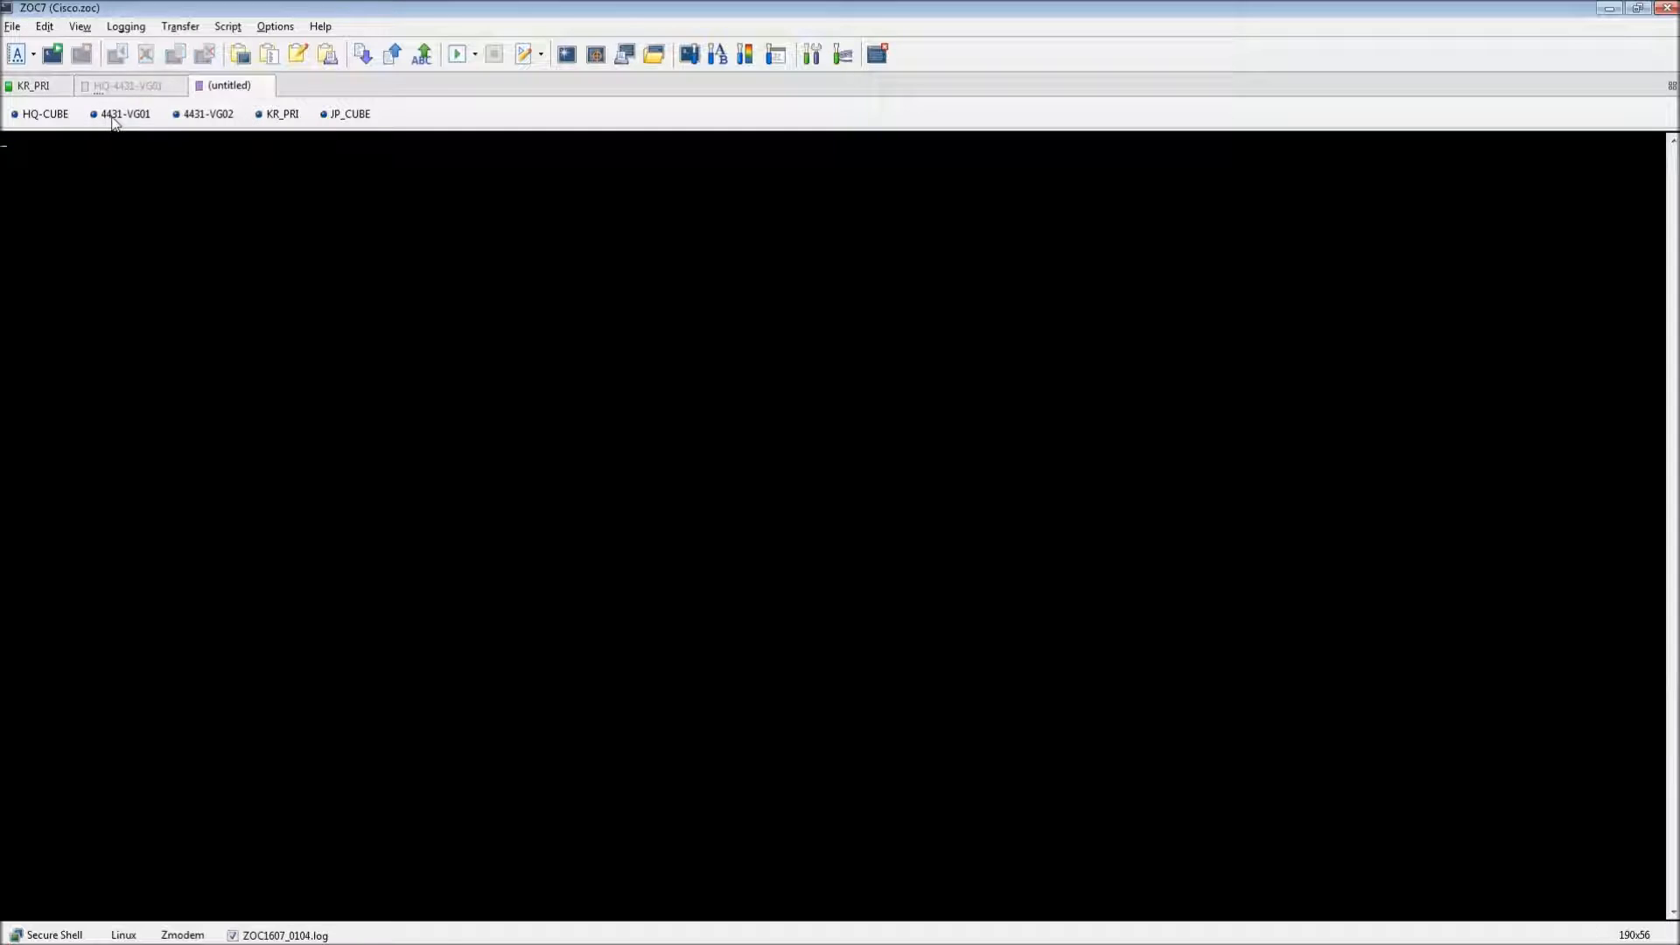
Connect to the 4431-VG01 router over SSH and start the show run command.
left_click(122, 114)
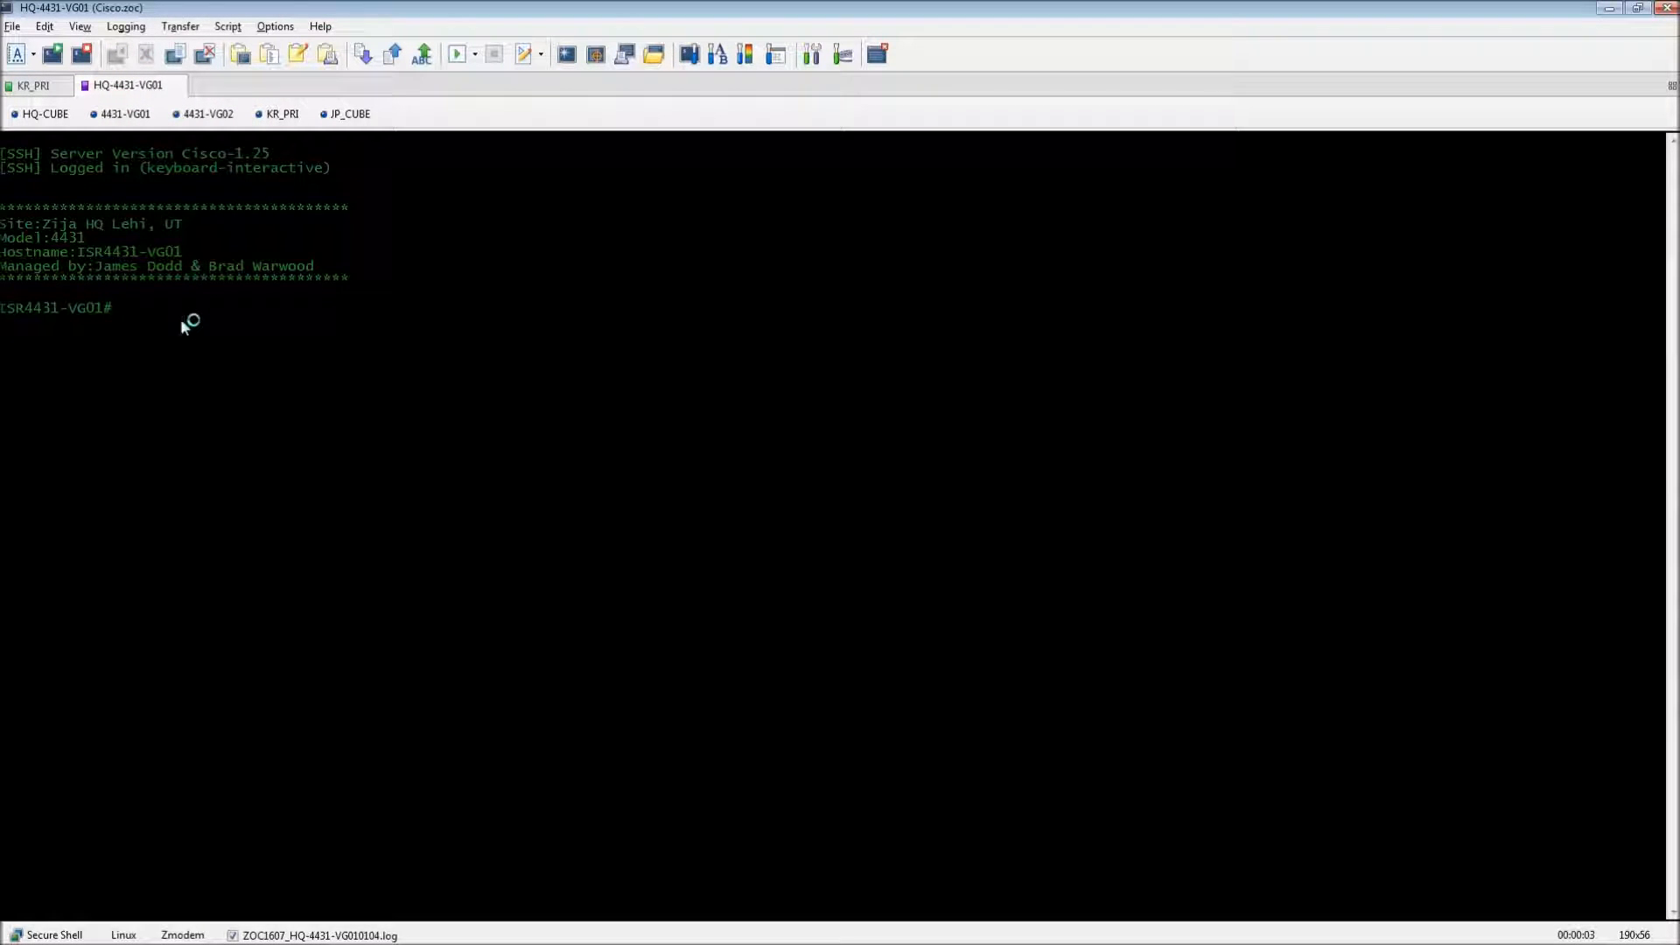
type("sho")
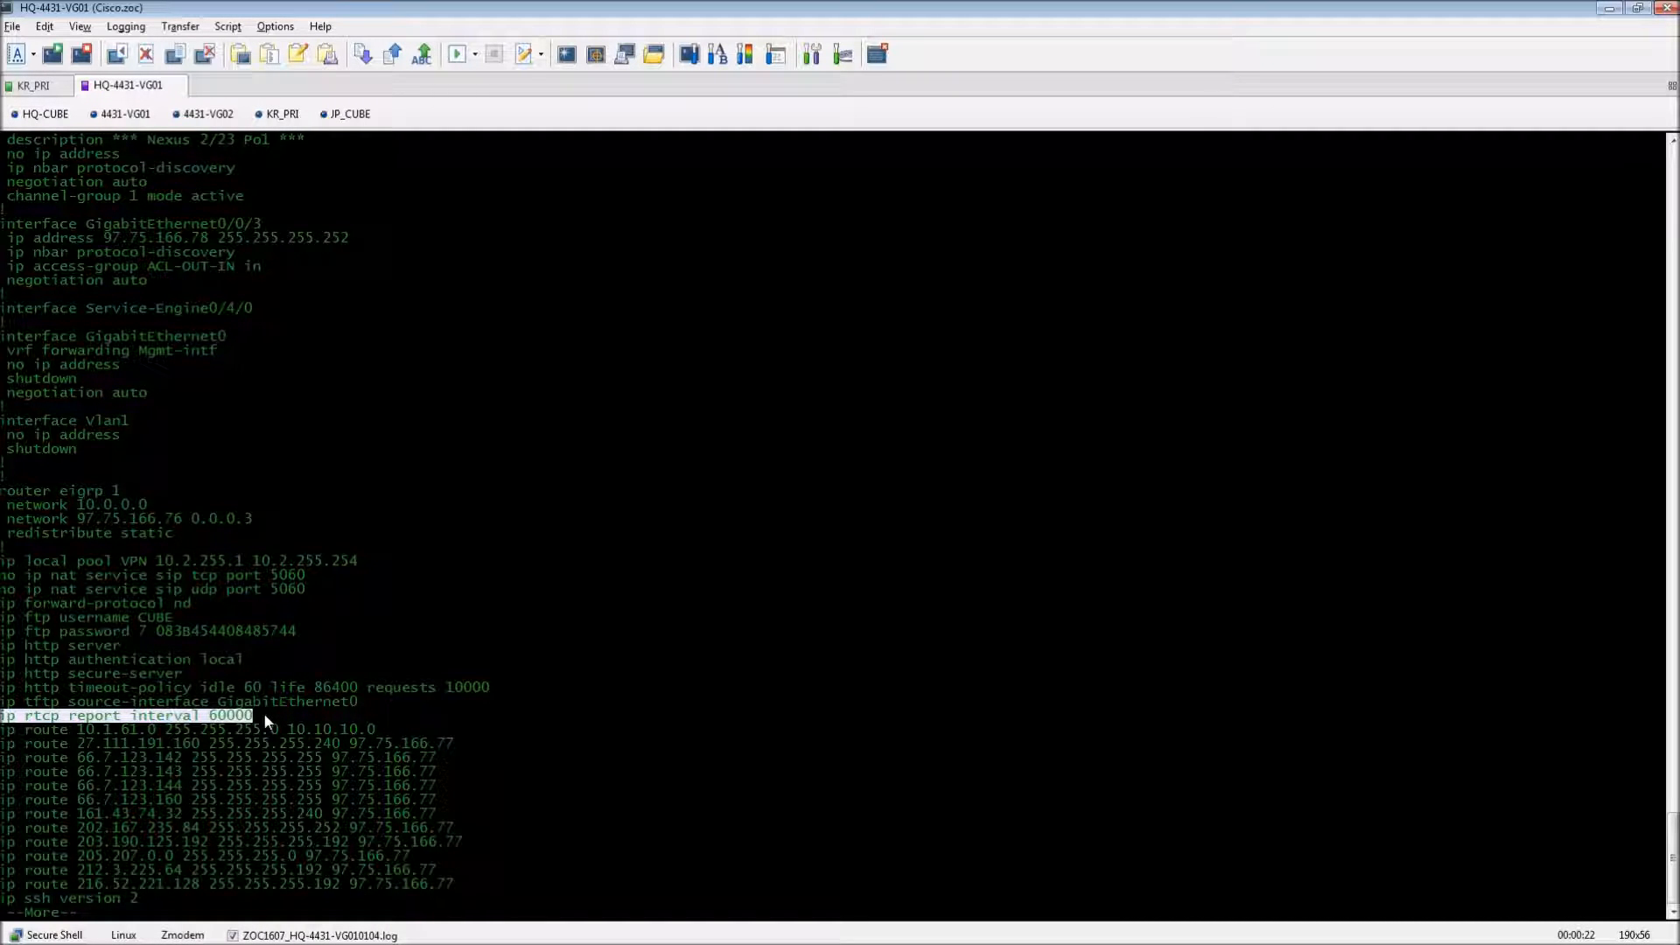
mouse_move(159, 223)
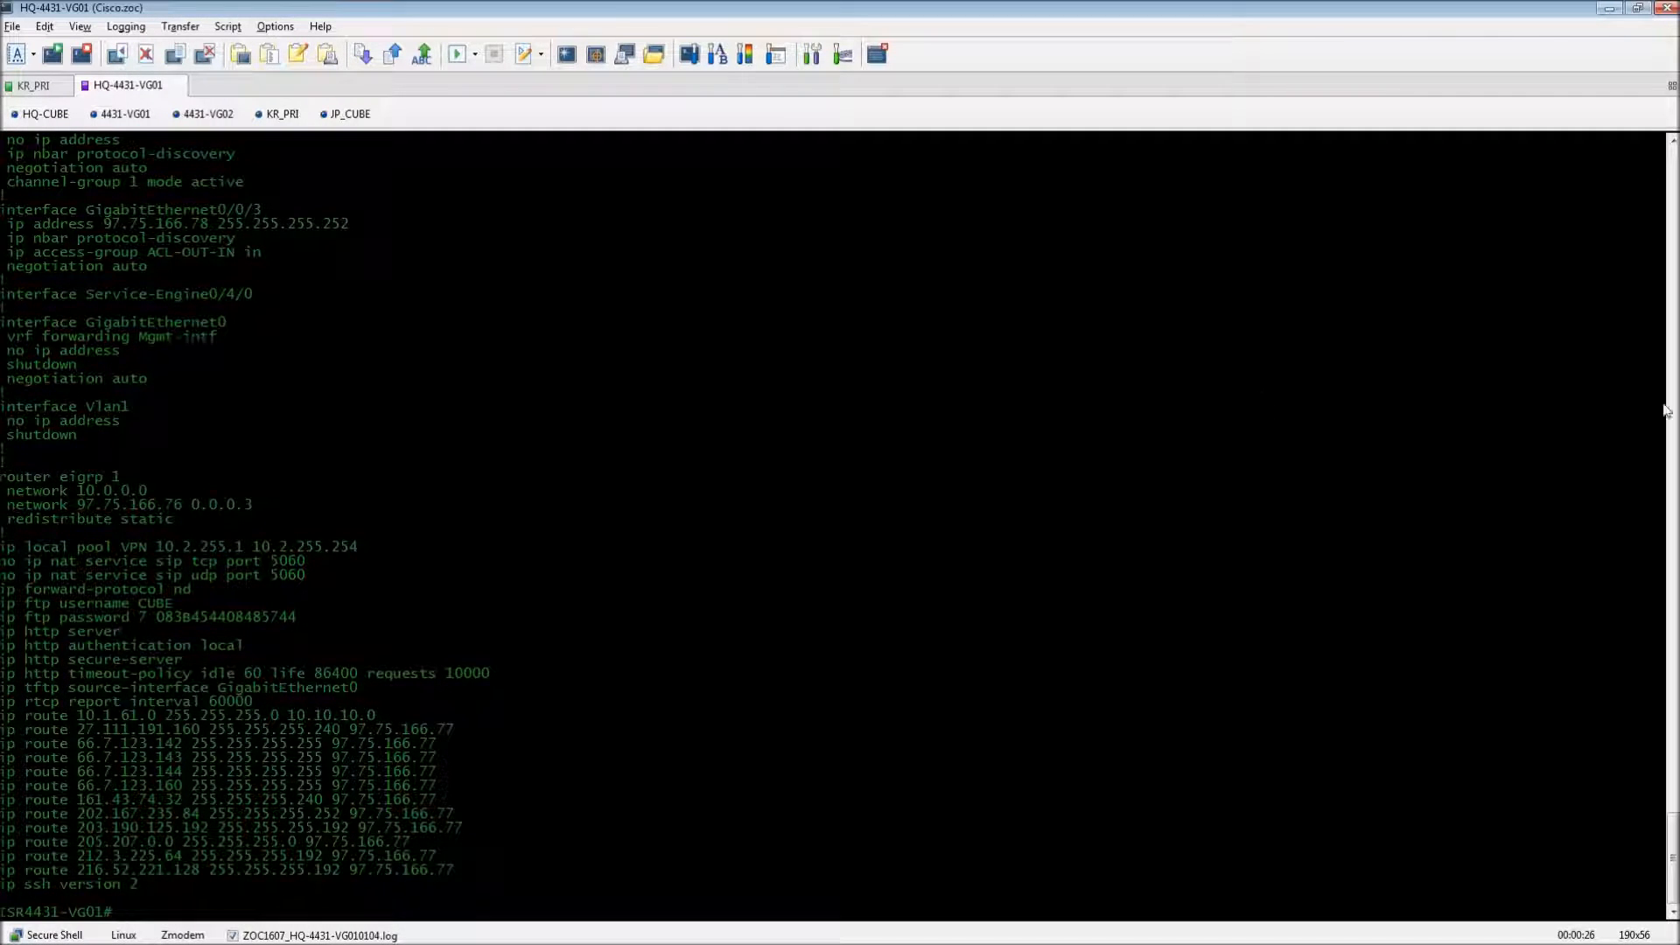
mouse_move(715, 699)
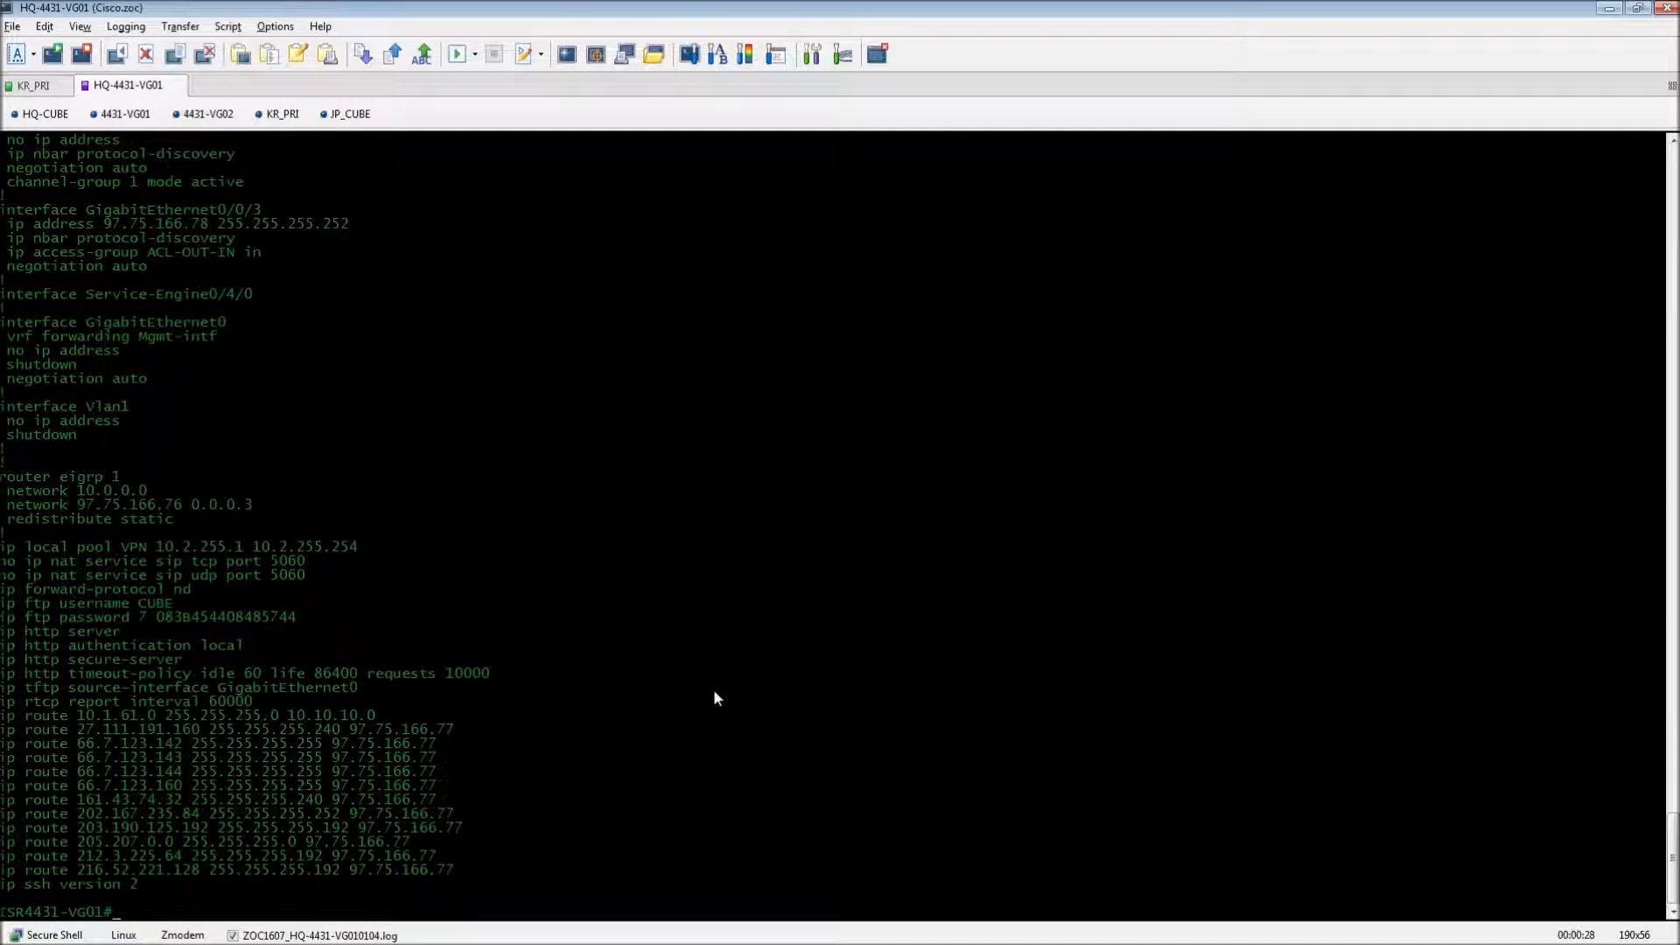
mouse_move(708, 700)
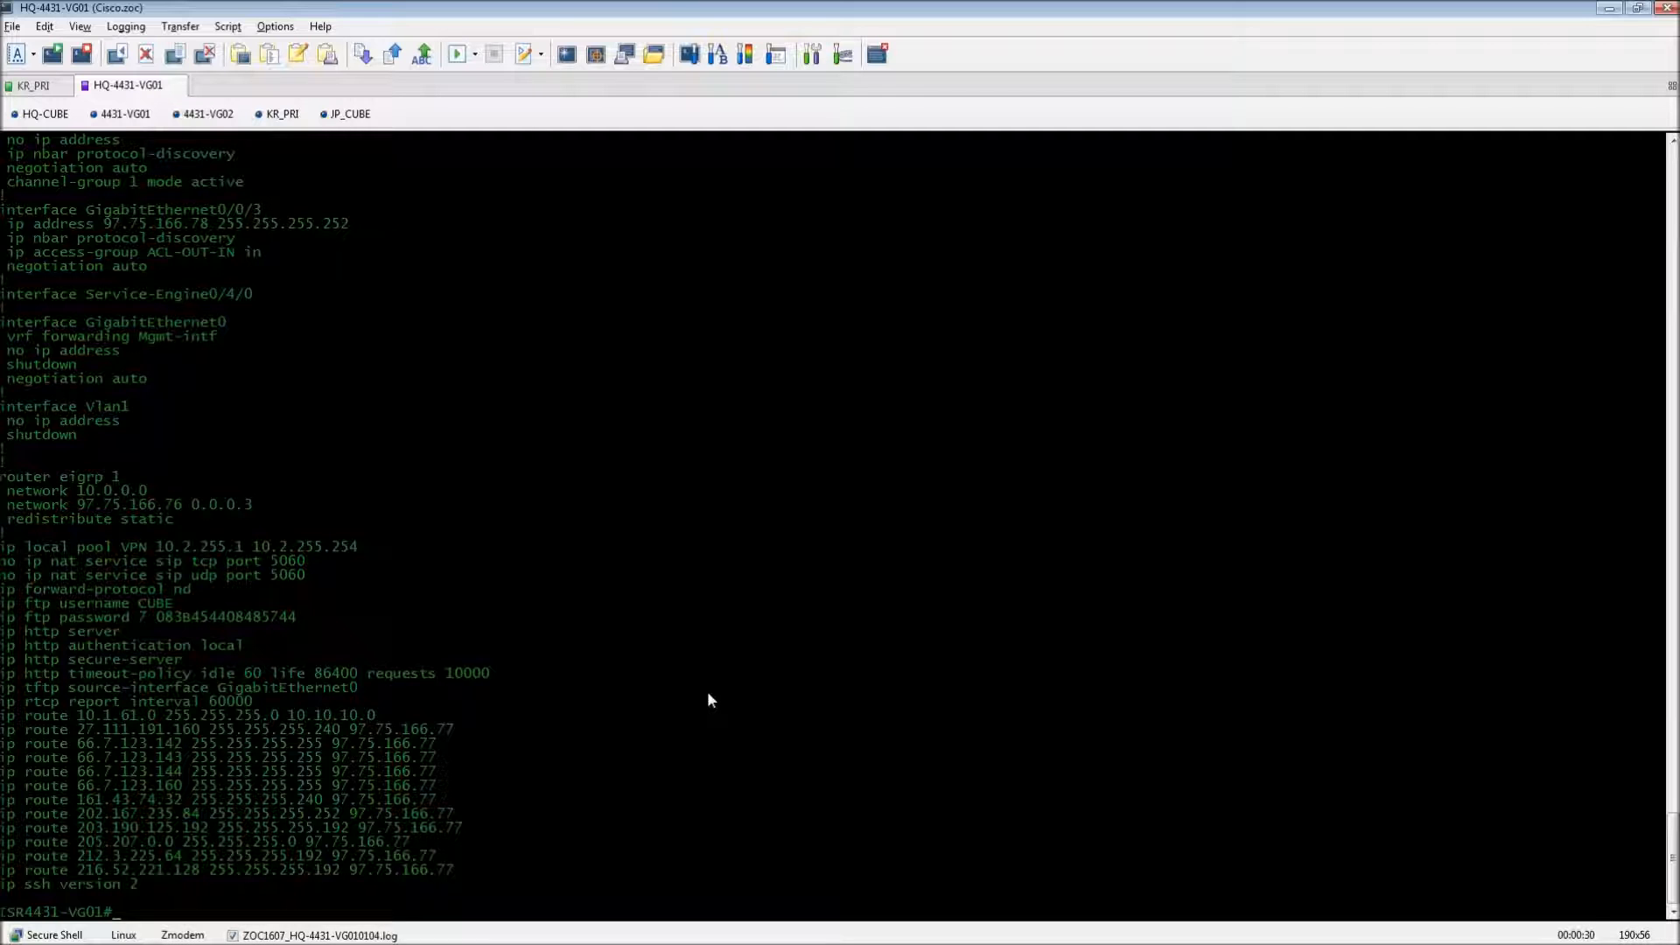
Enter gateway mode on HQ-4431-VG01 and apply timer receive-rtcp 5.
type("gateway")
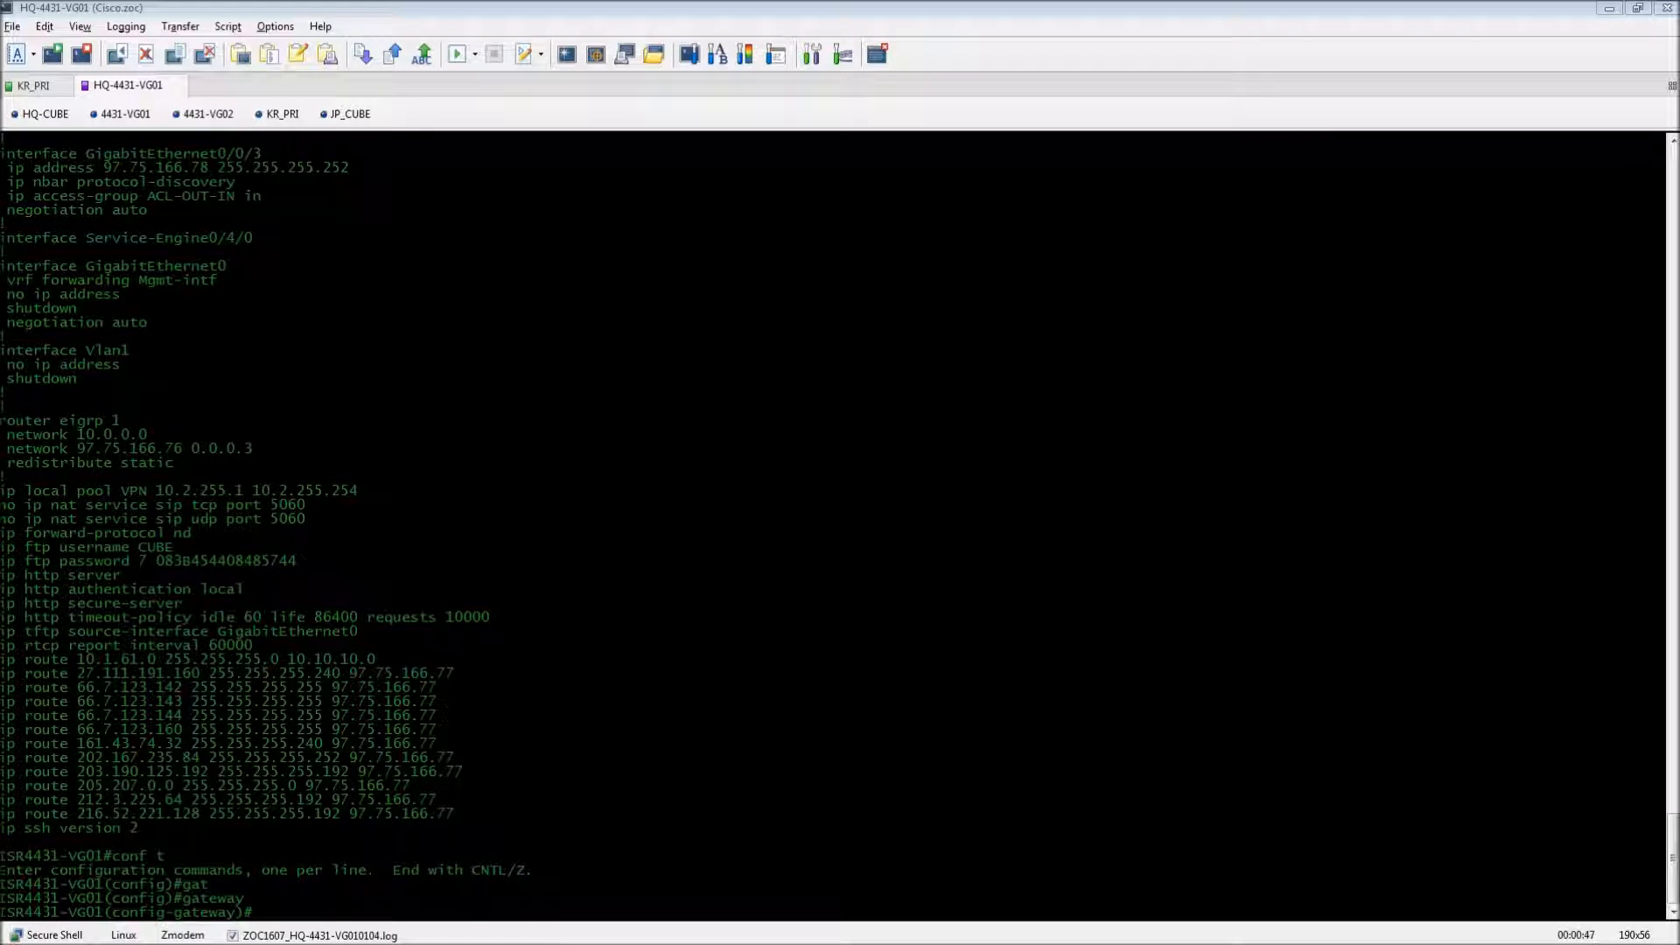
mouse_move(624, 863)
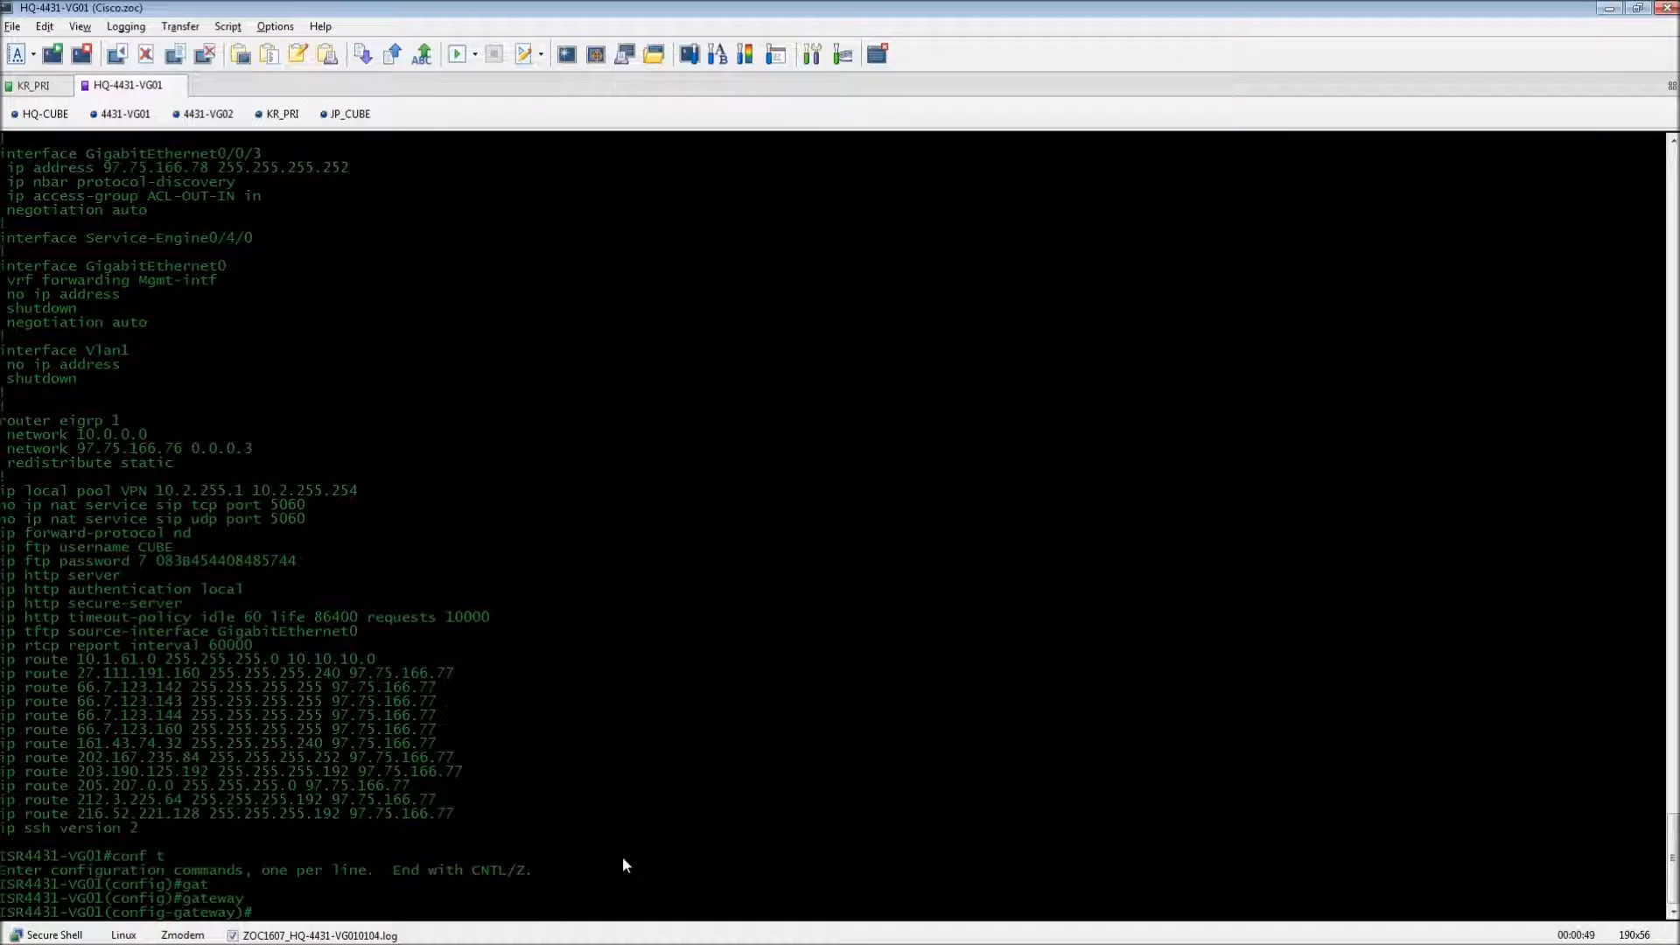
type("timer receive-rtcp")
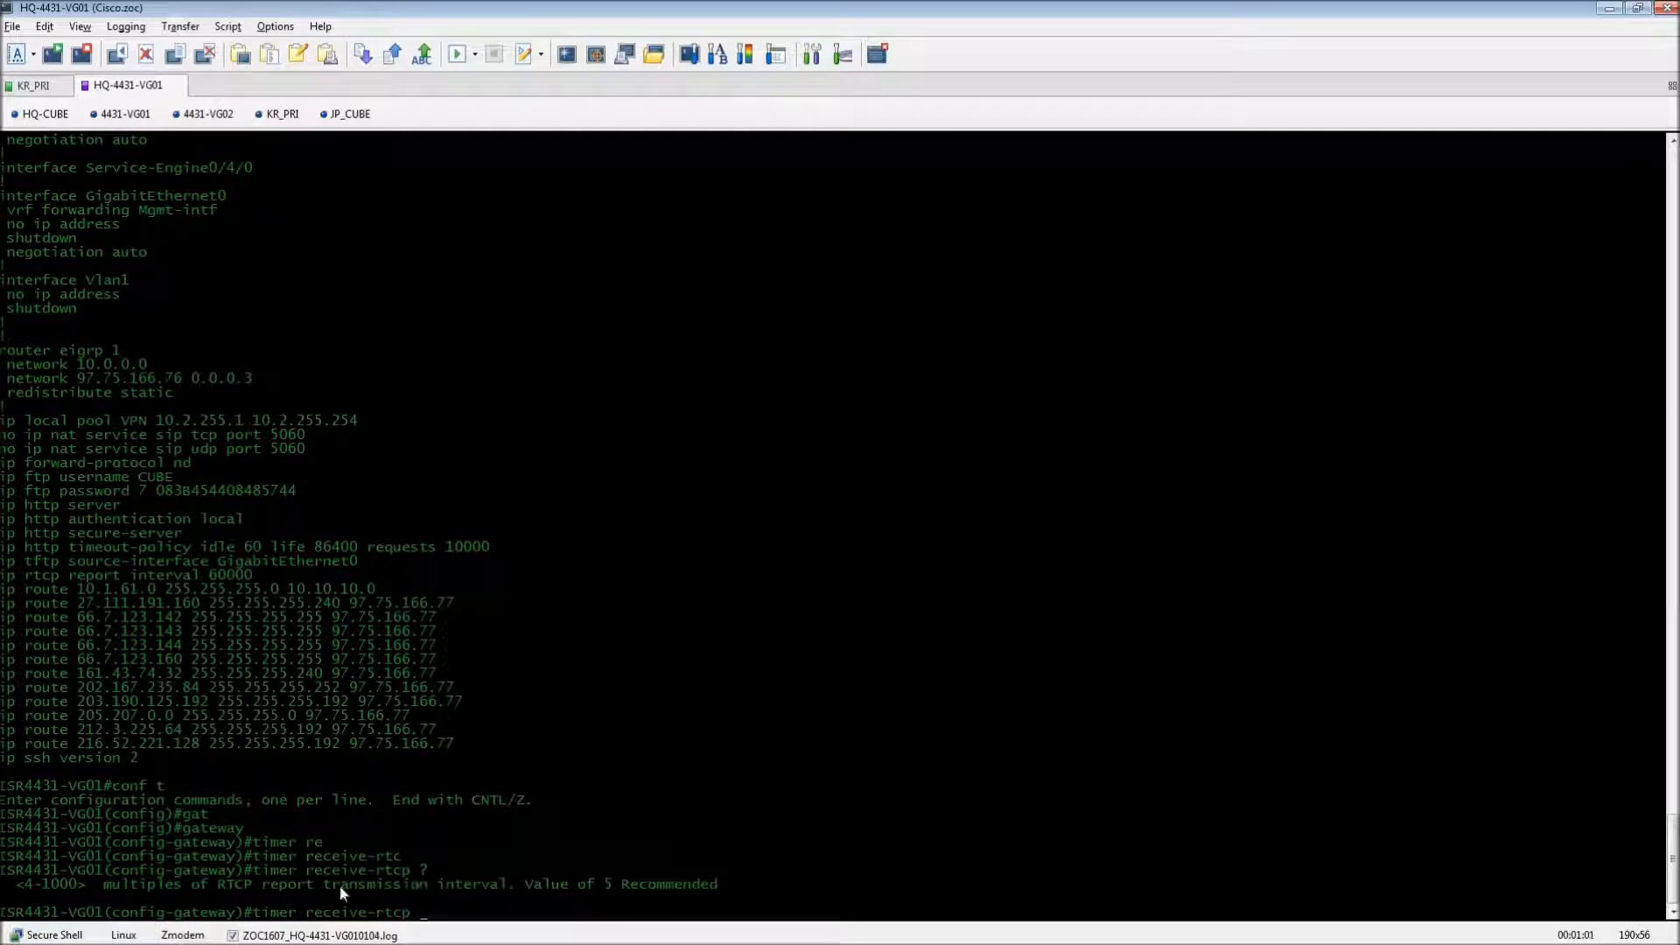
mouse_move(526, 906)
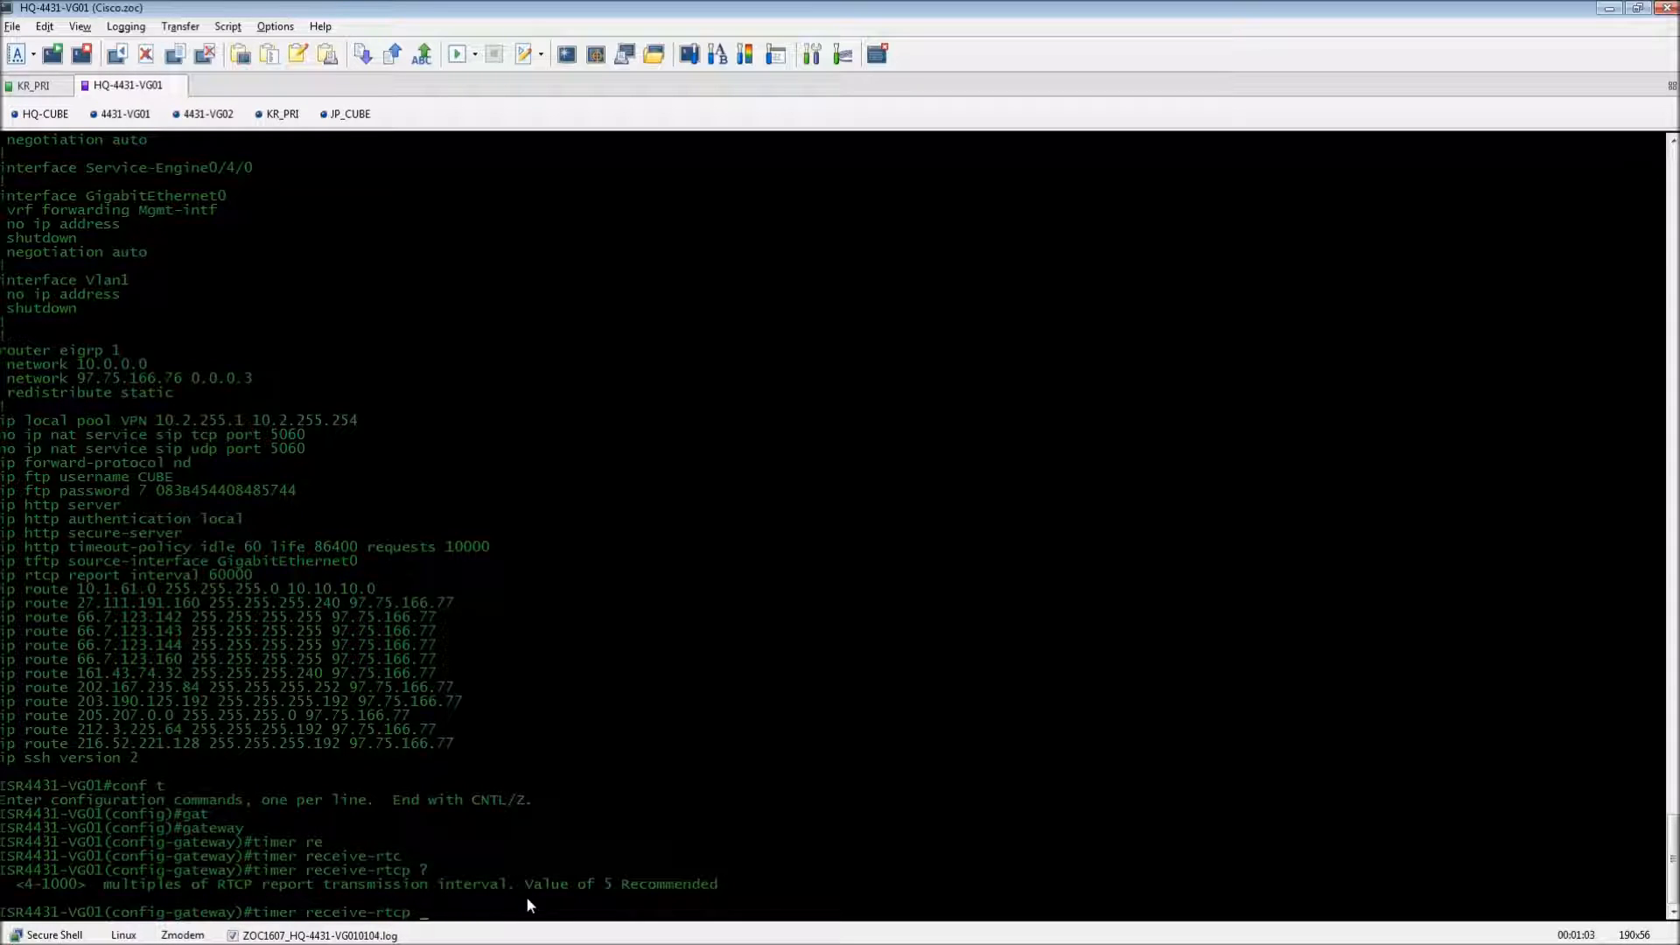
mouse_move(504, 901)
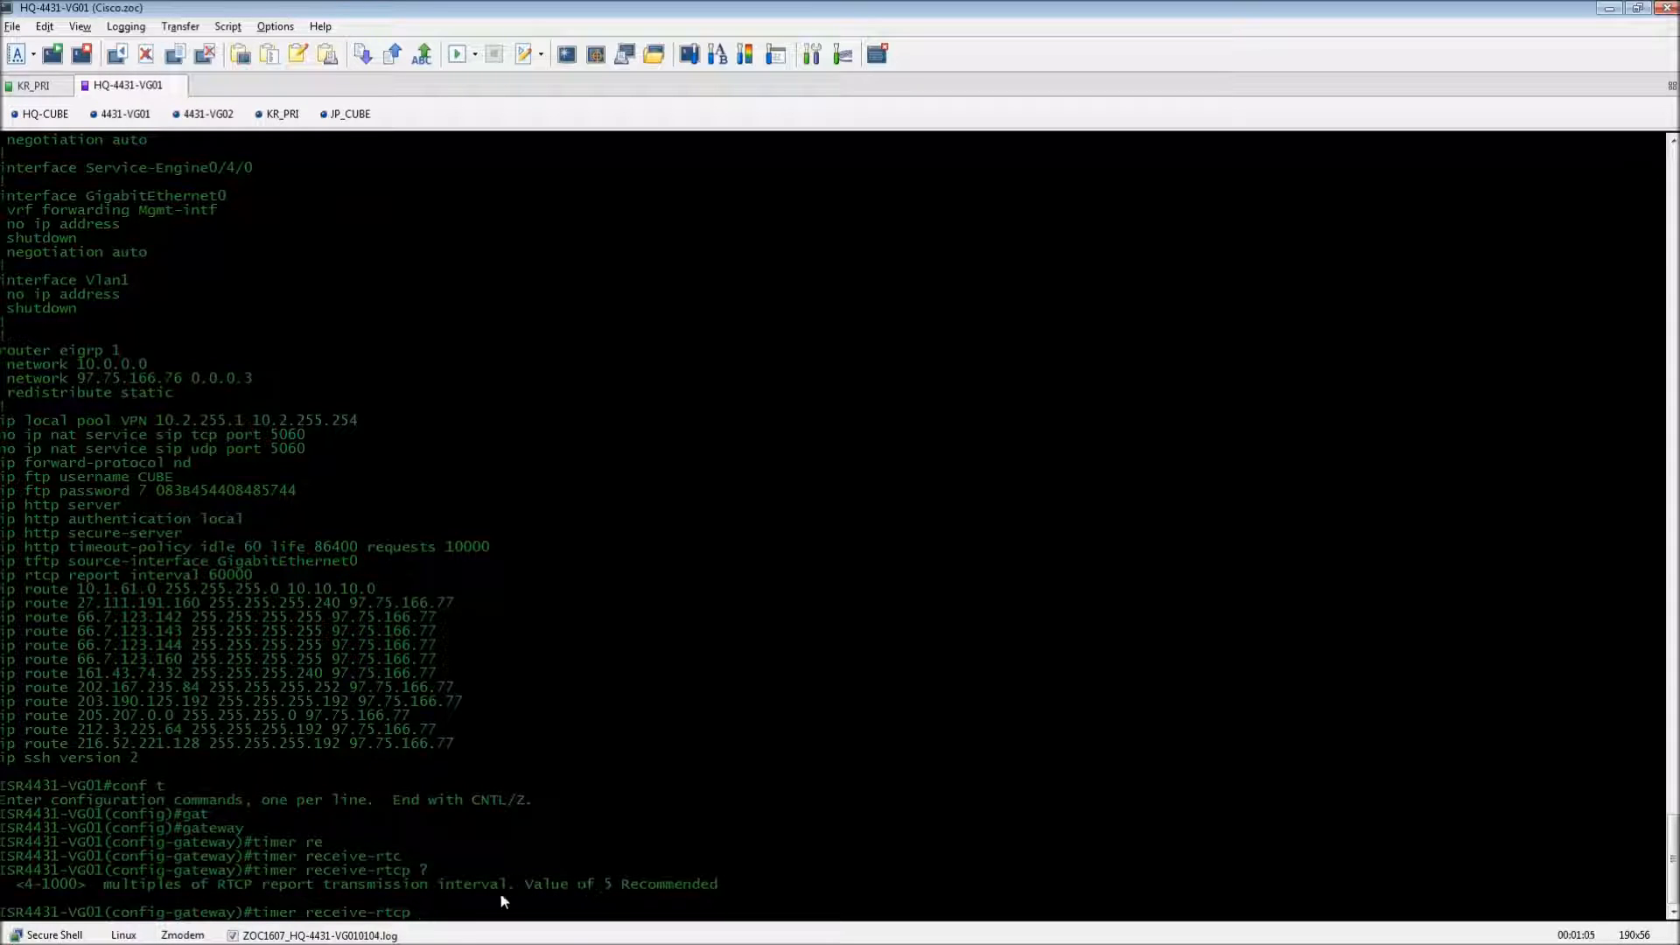
type("5")
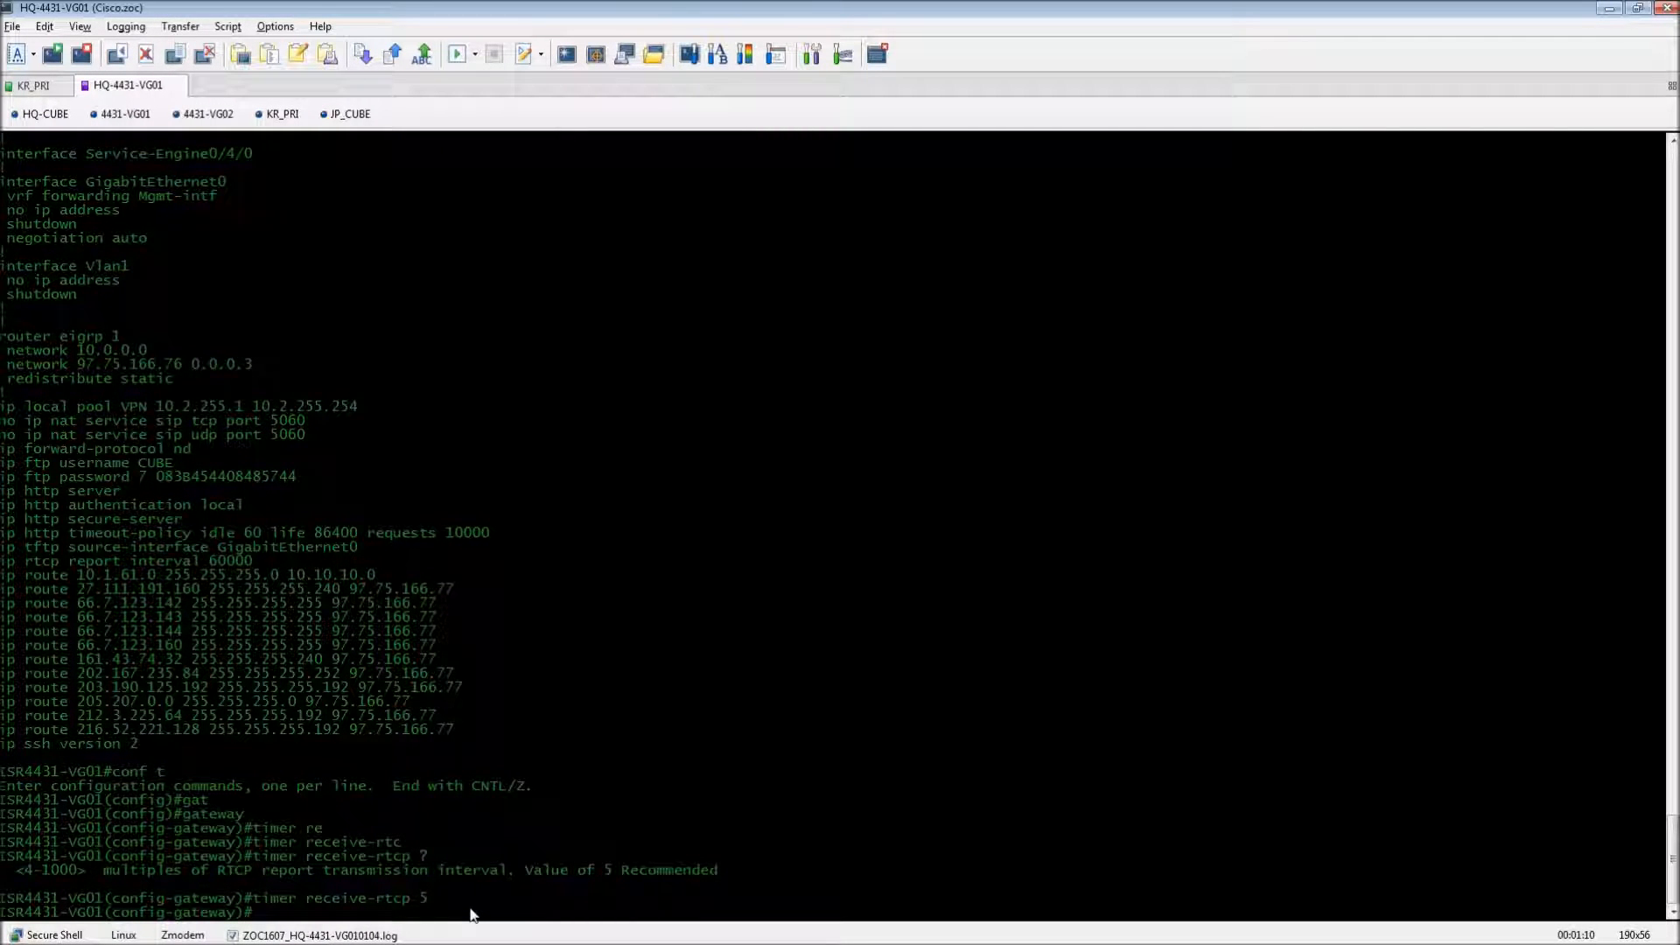
mouse_move(432, 915)
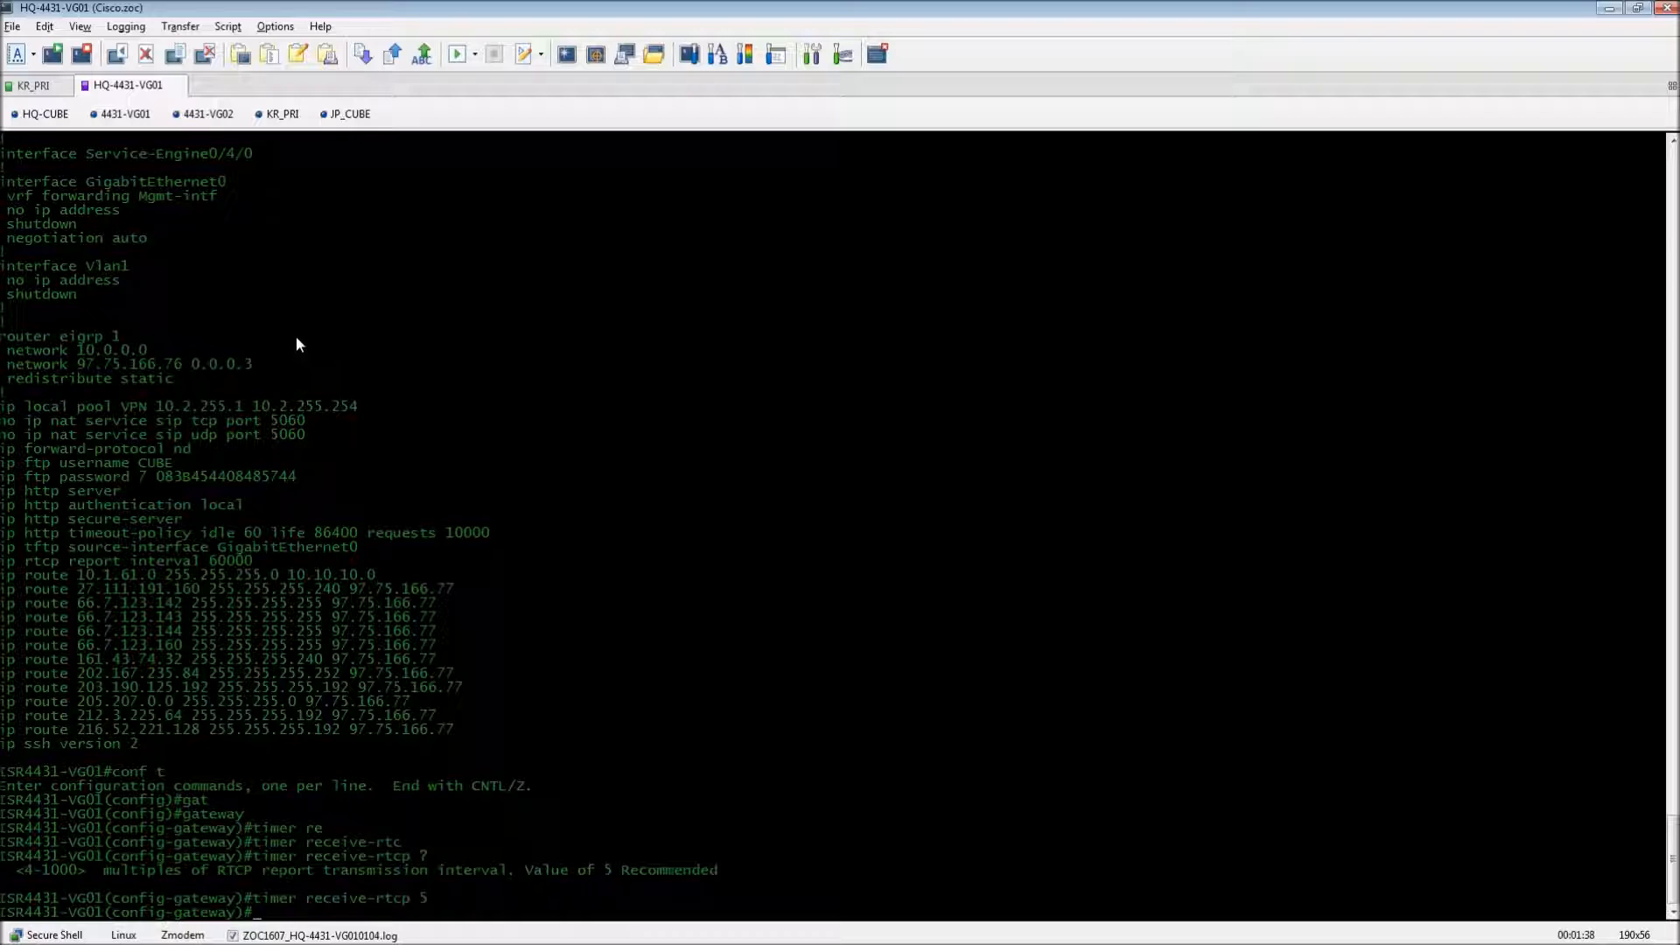
mouse_move(569, 341)
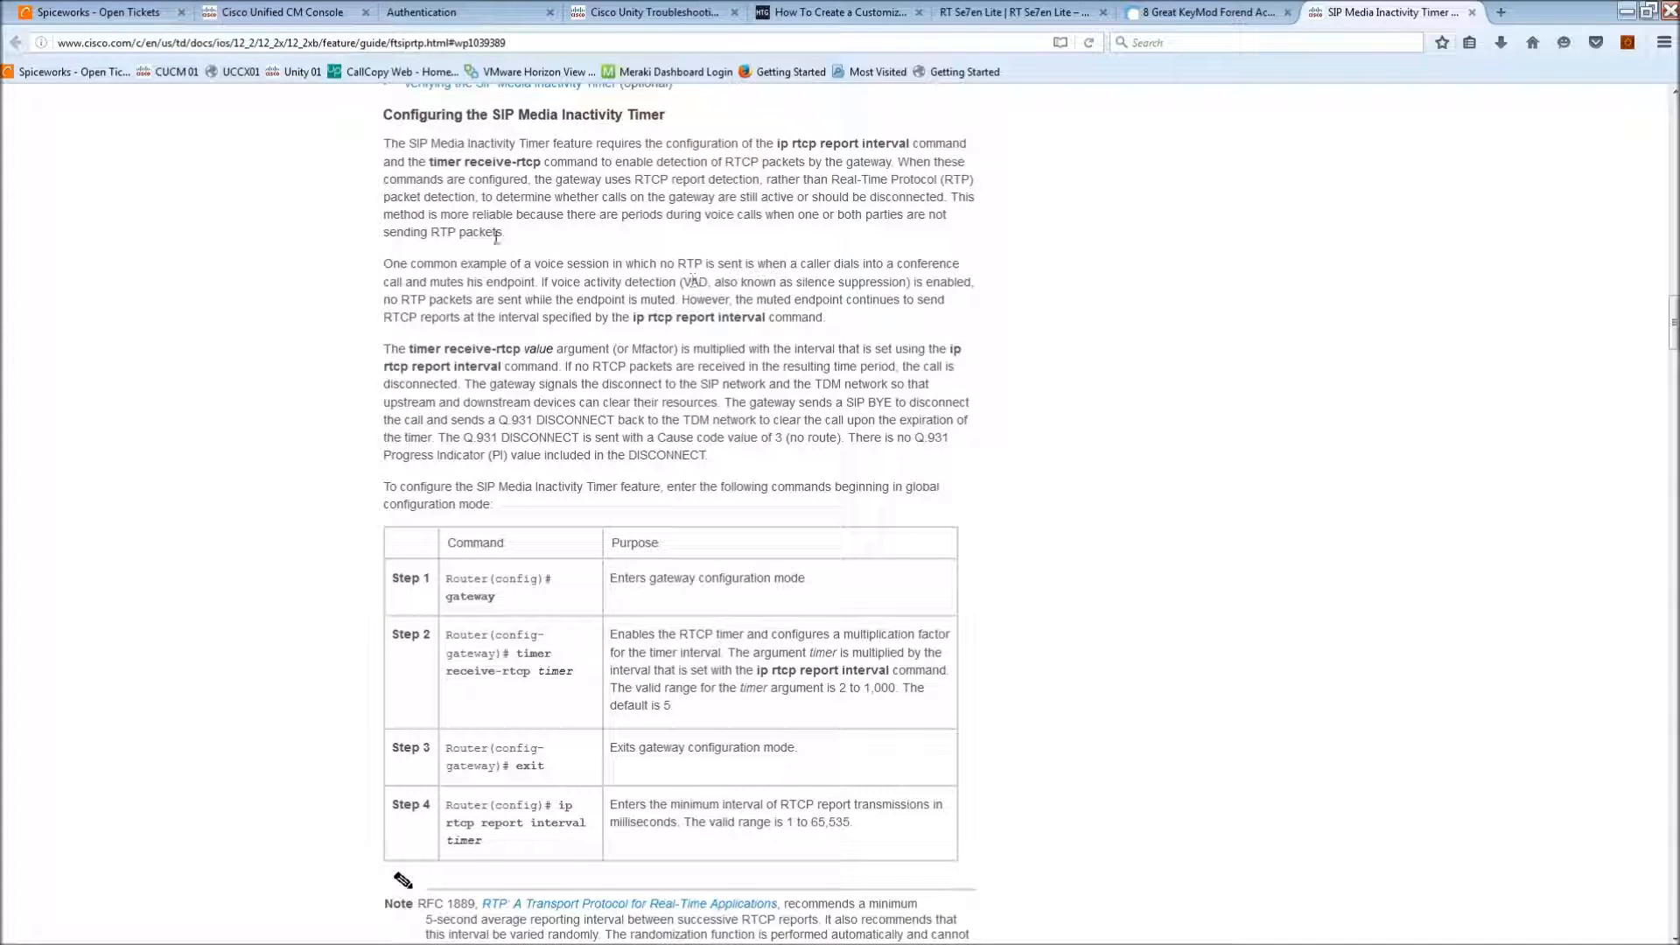
mouse_move(559, 642)
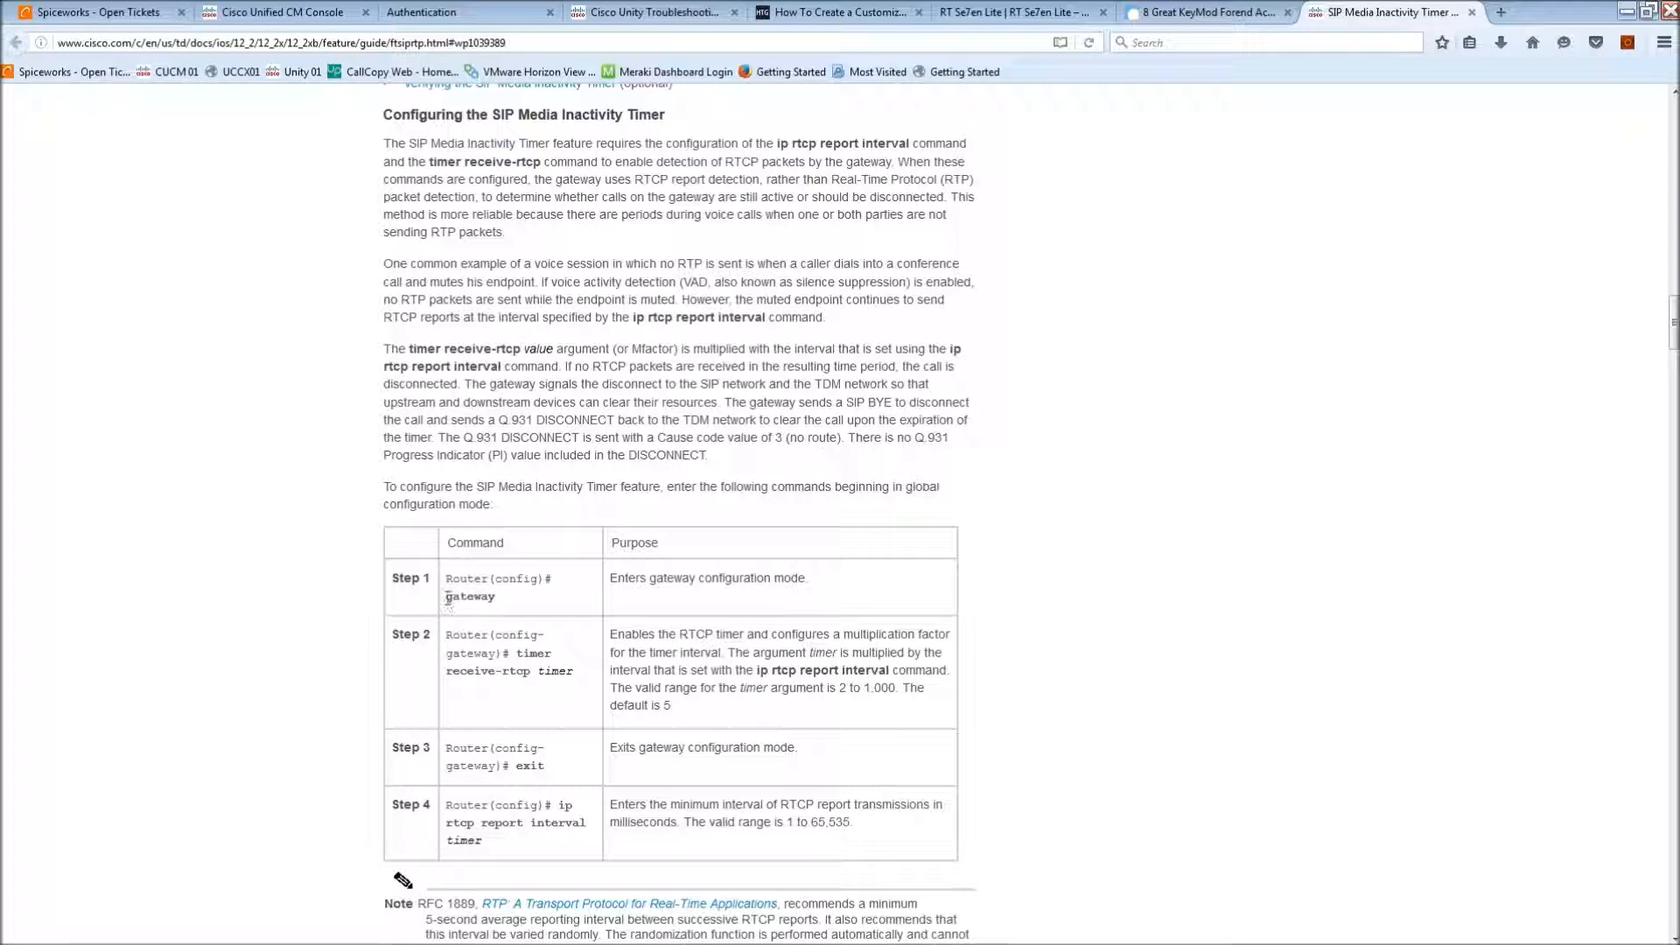
Select the 'gateway' command in Step 1 of the Cisco guide.
double_click(469, 596)
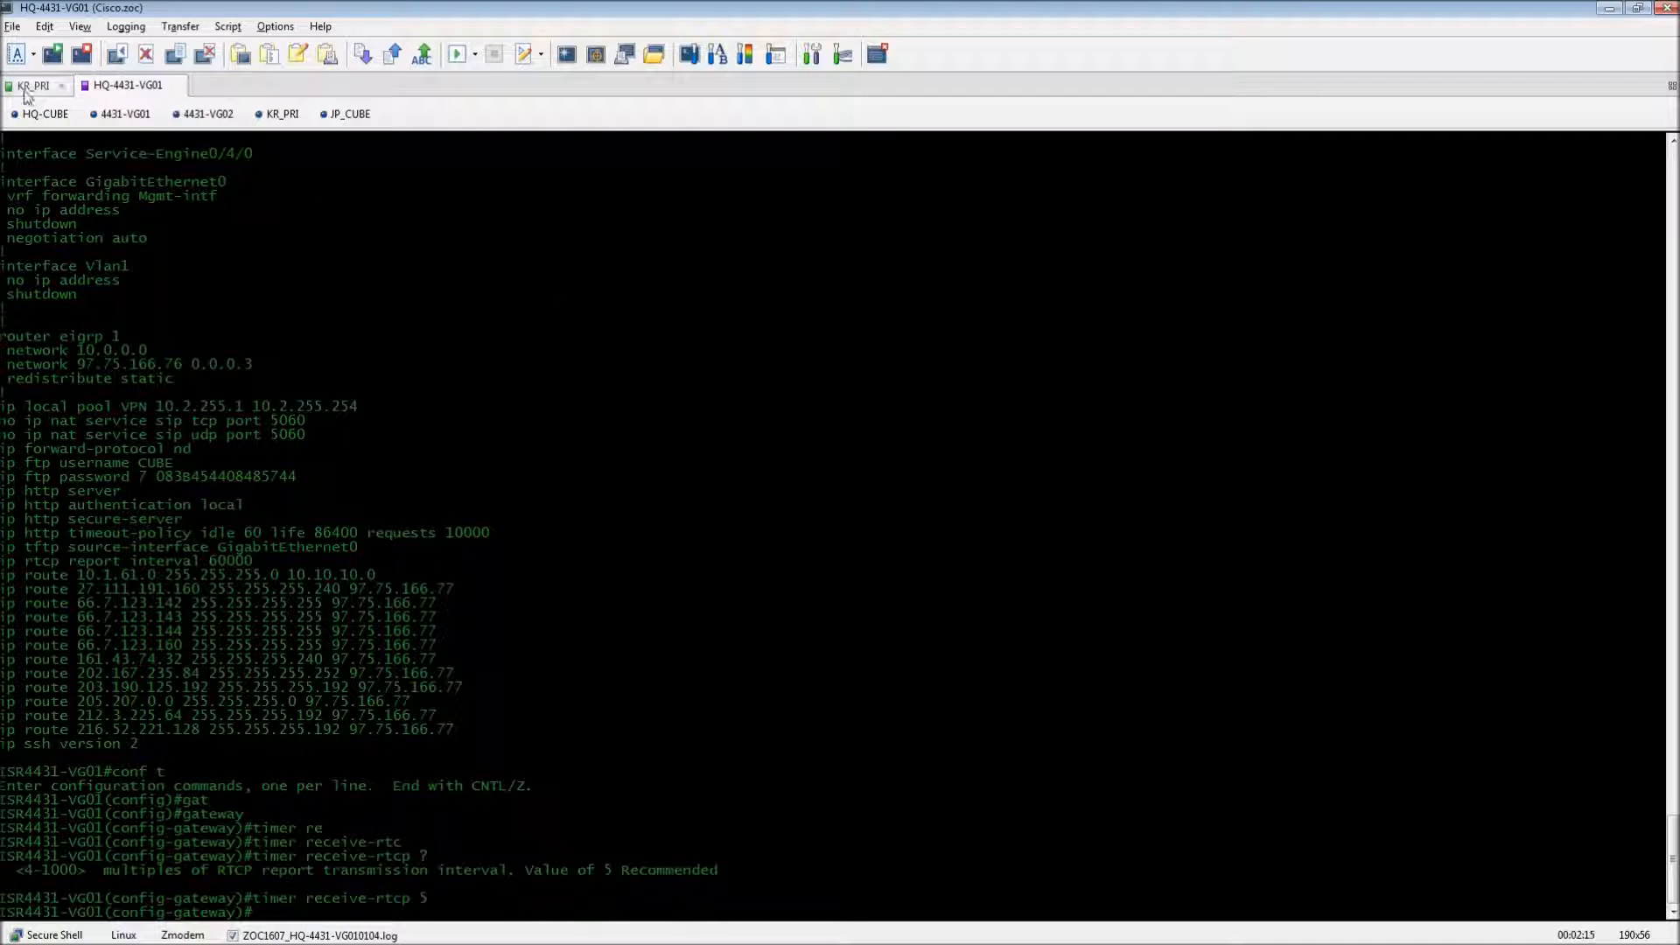
Switch to the KR_PRI session and run show run to list KR_01's configuration.
left_click(38, 86)
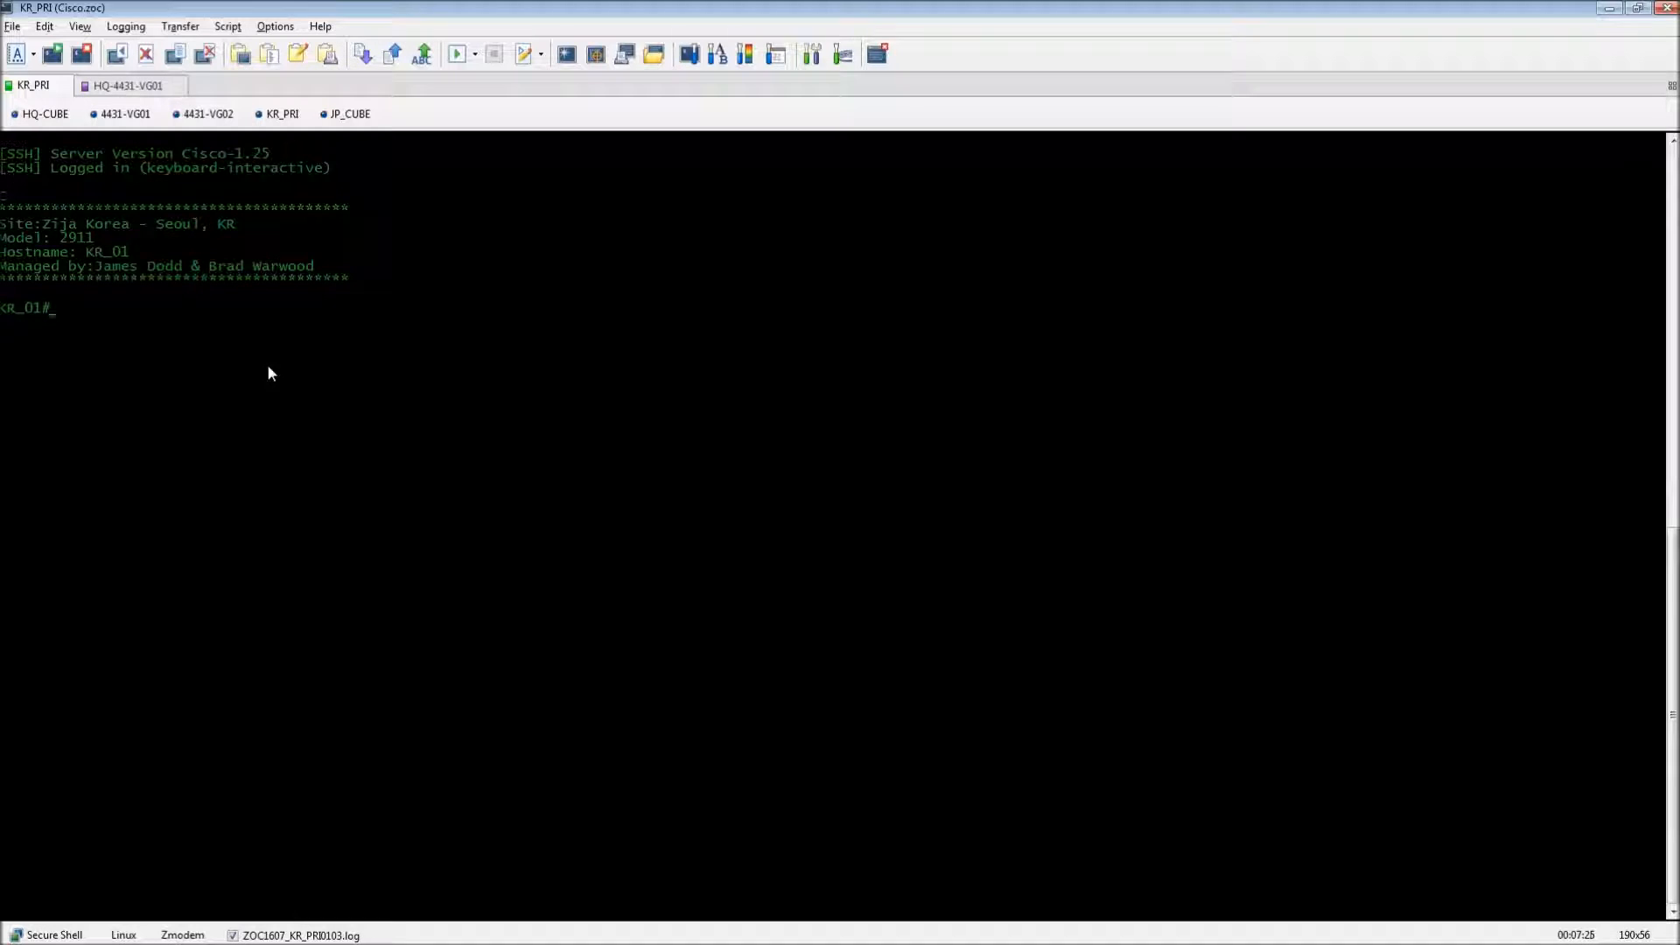
type("show run")
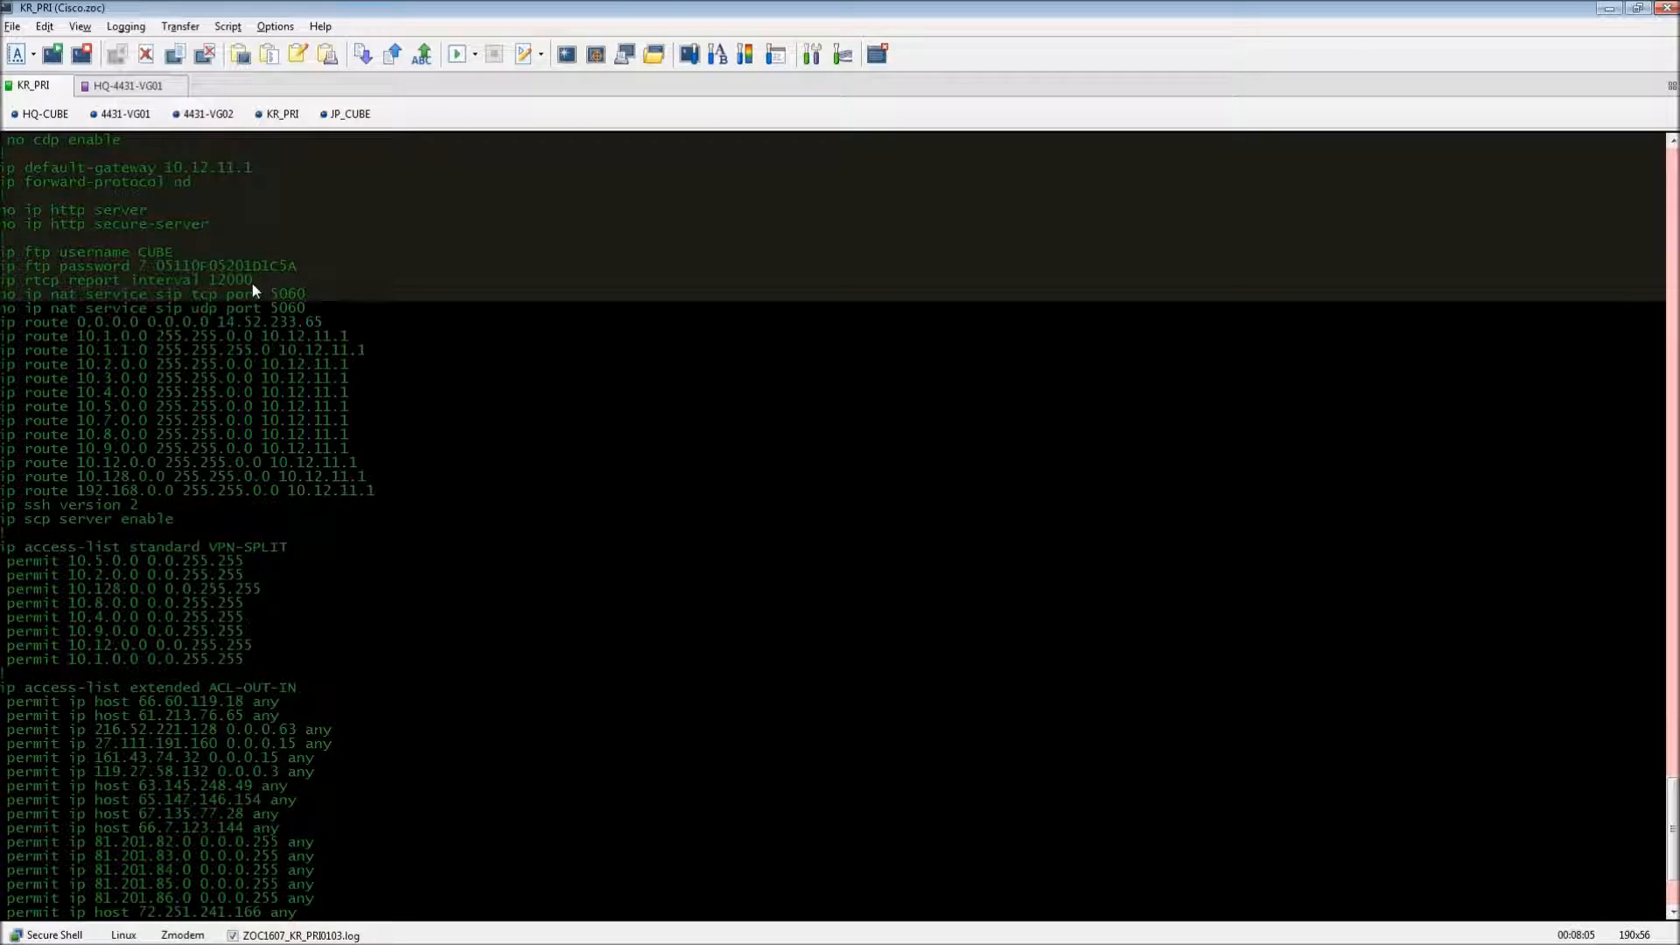
mouse_move(53, 315)
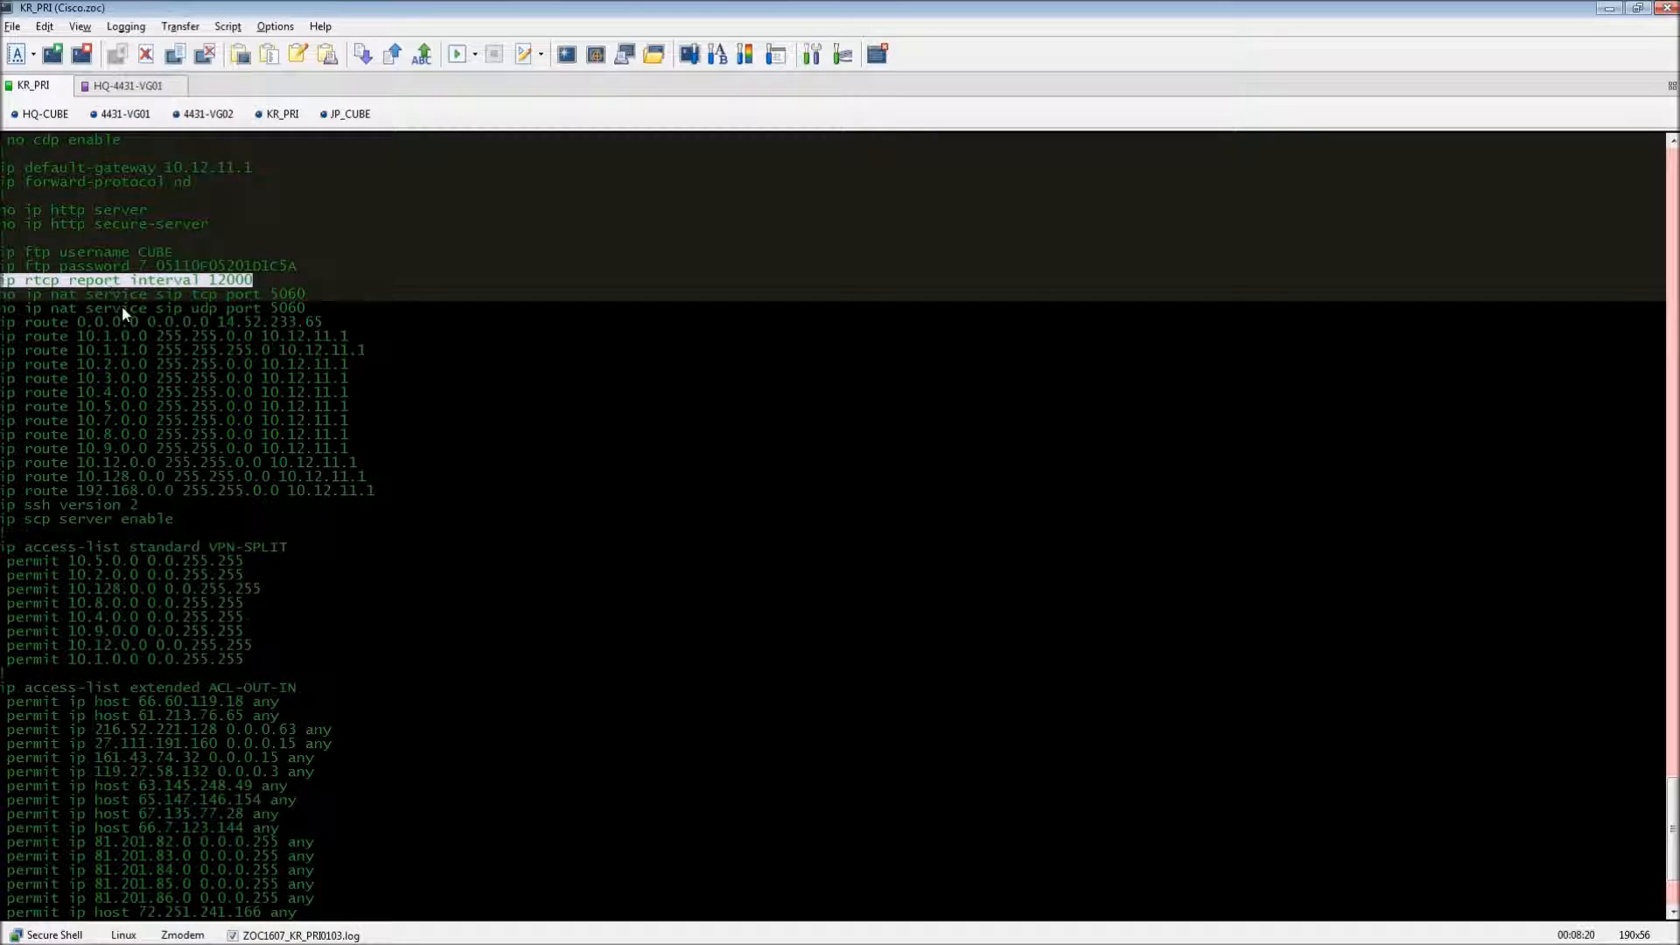
mouse_move(260, 284)
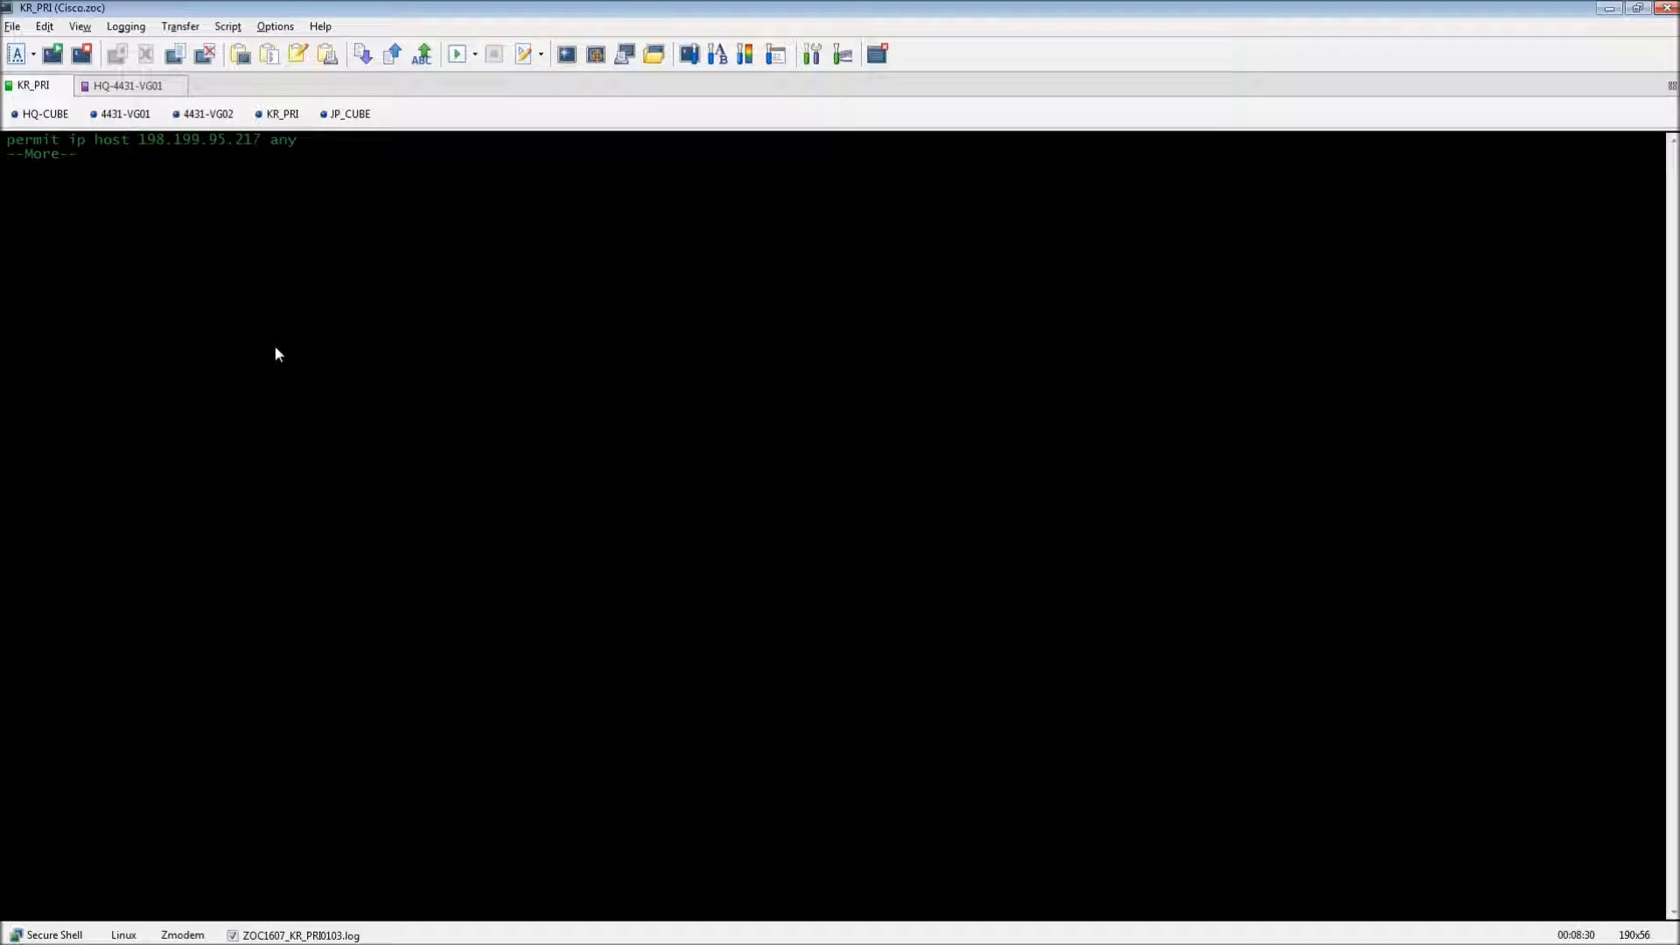
Exit the KR_01 configuration listing and enter global configuration mode with conf t.
key("space")
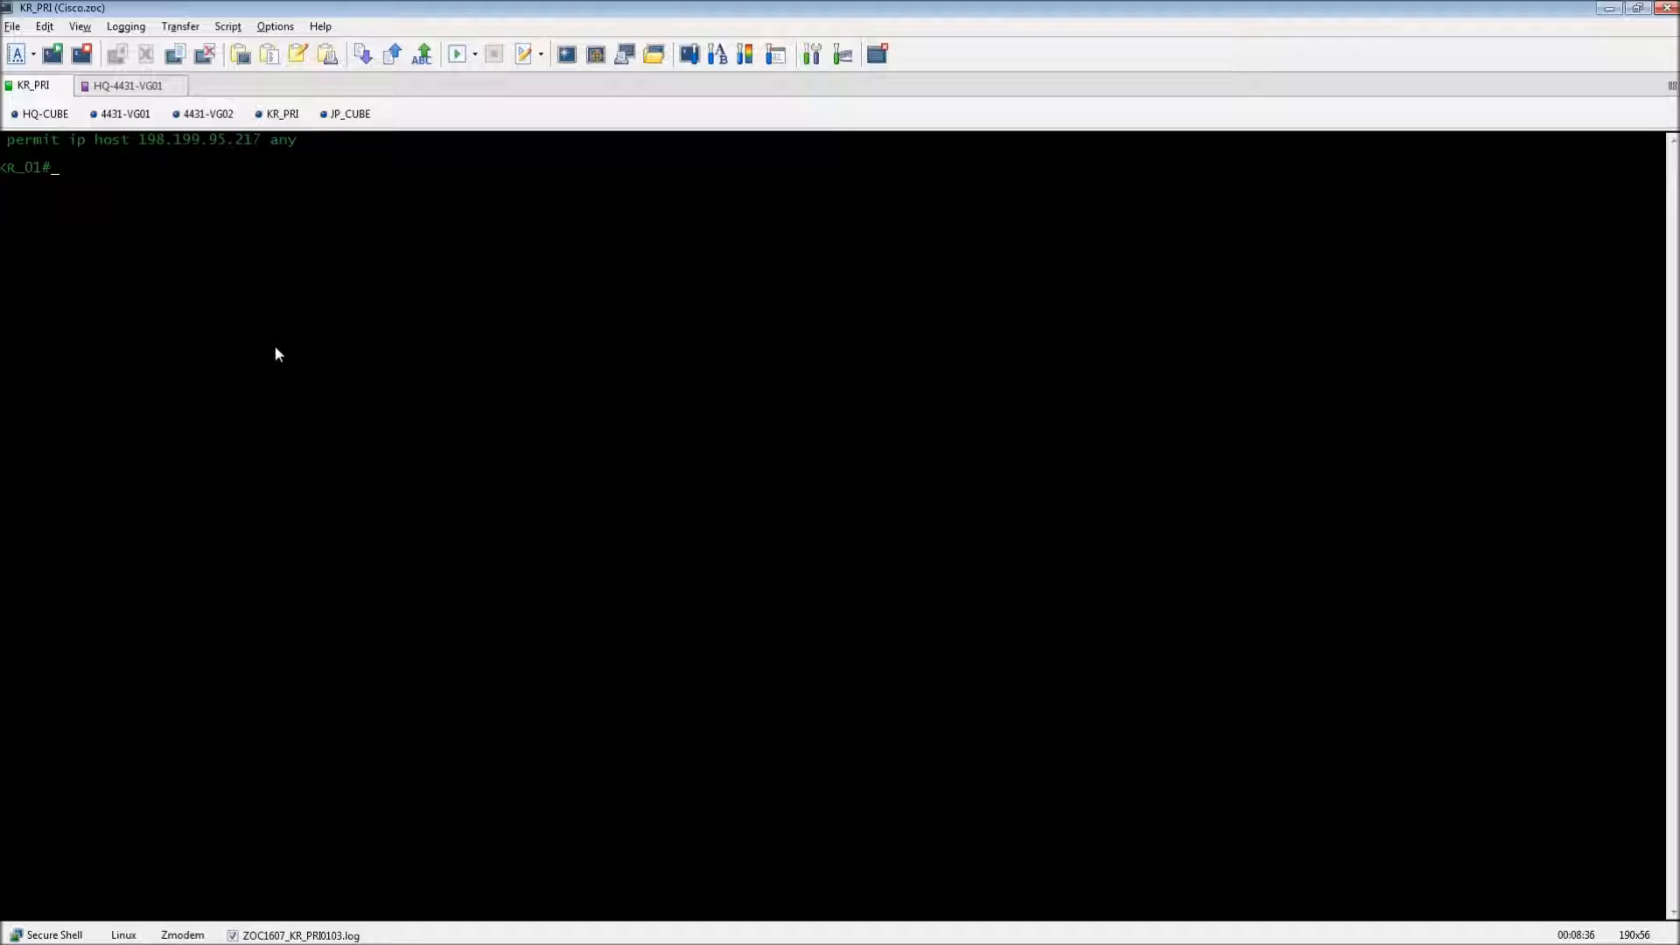
type("conf t")
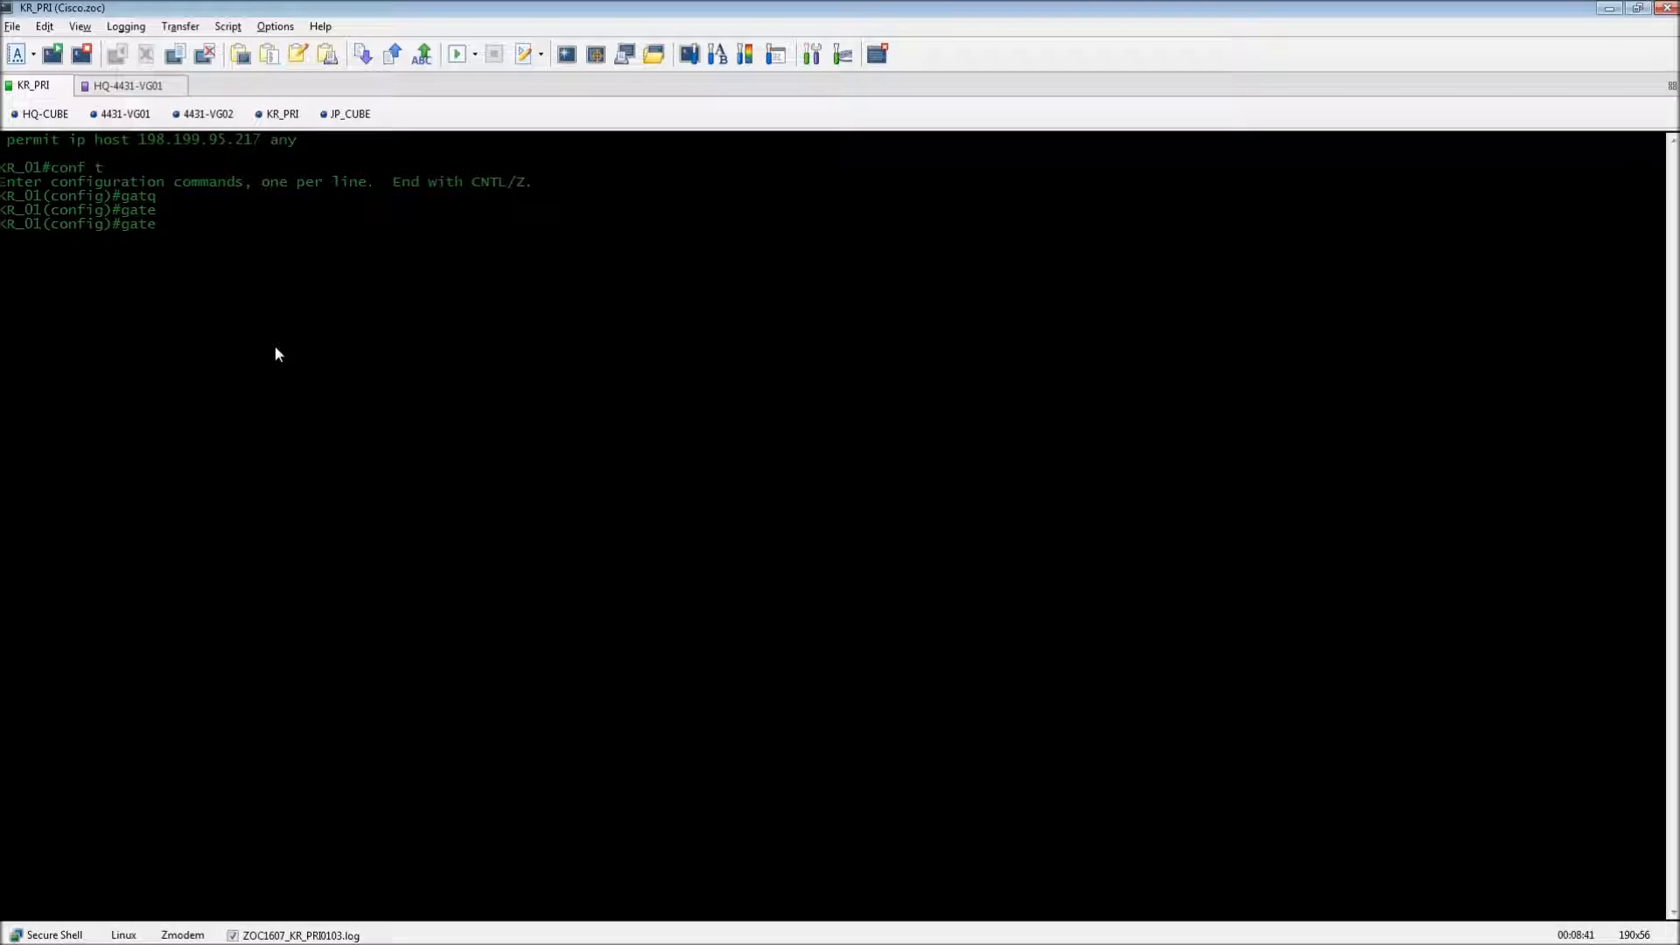
Enter gateway mode on KR_01 and apply timer receive-rtcp 5.
type("gateway")
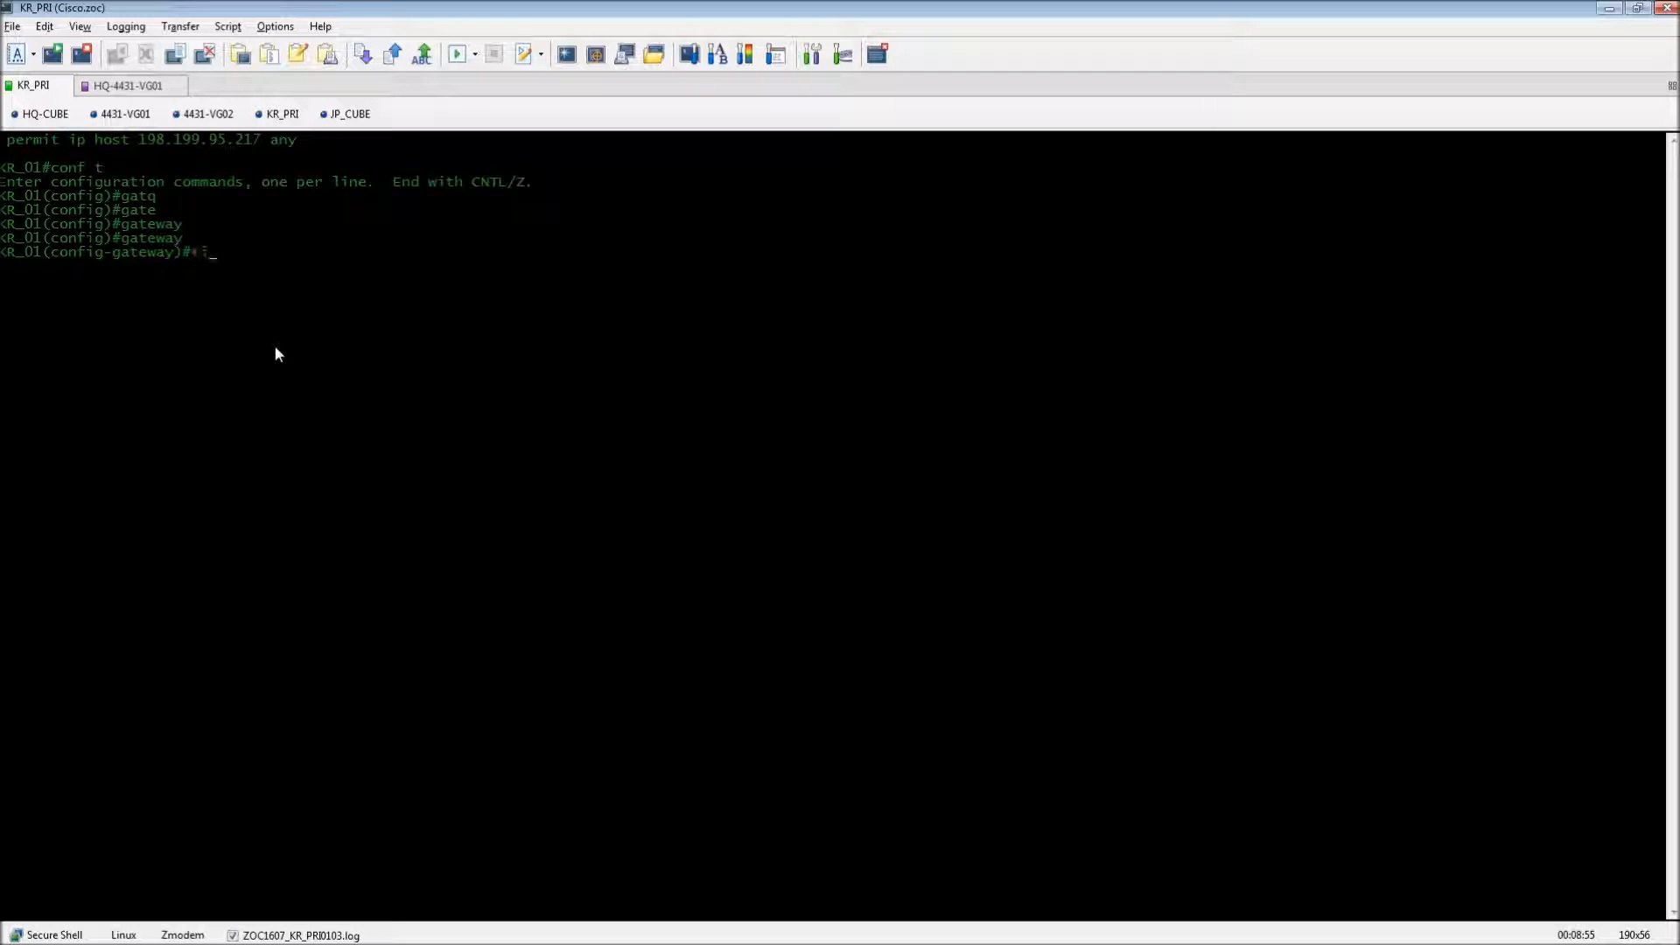
type("timer receive-rtcp")
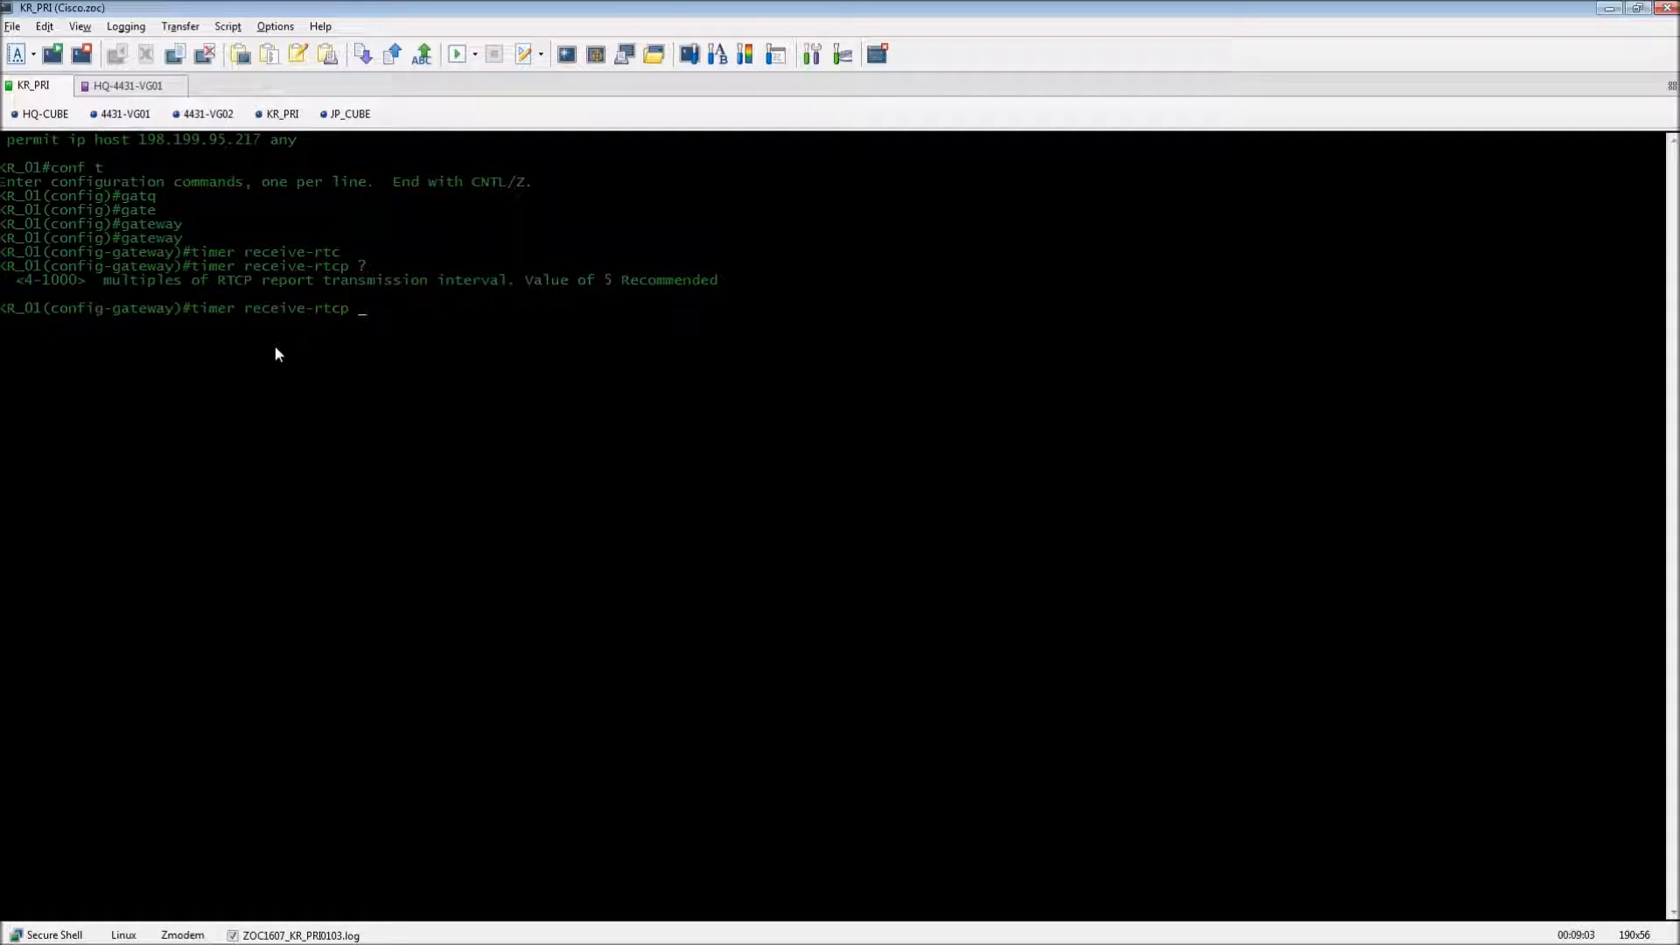
type("5")
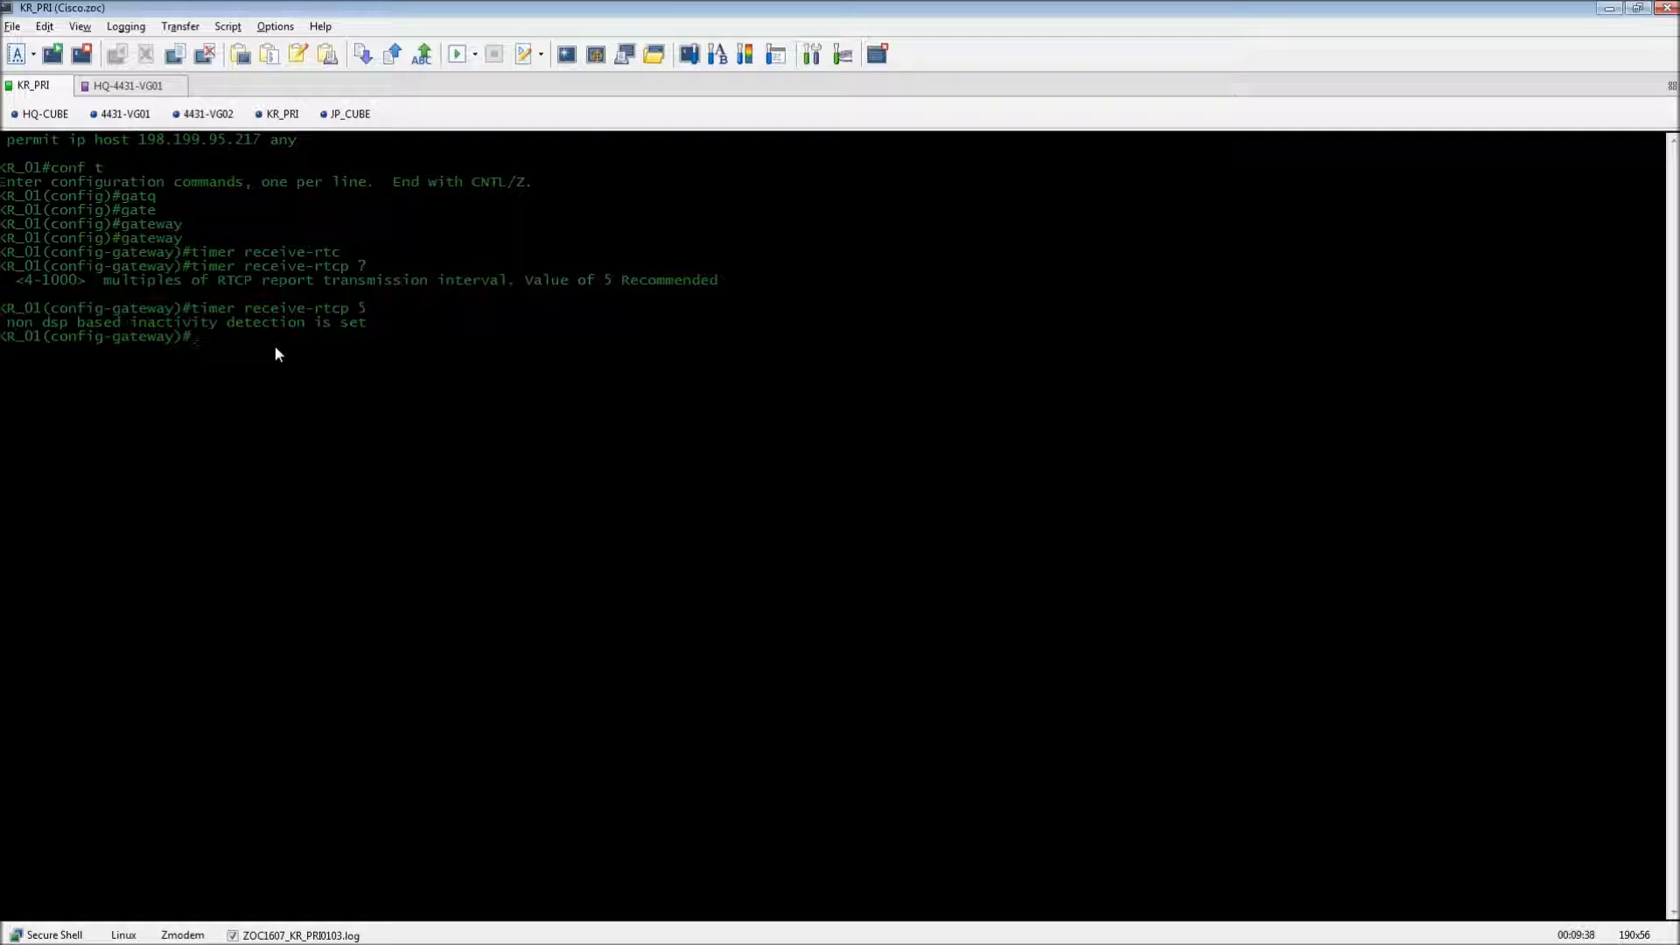
Use ? help to find and enter media-inactivity-criteria rtcp on KR_01.
type("?")
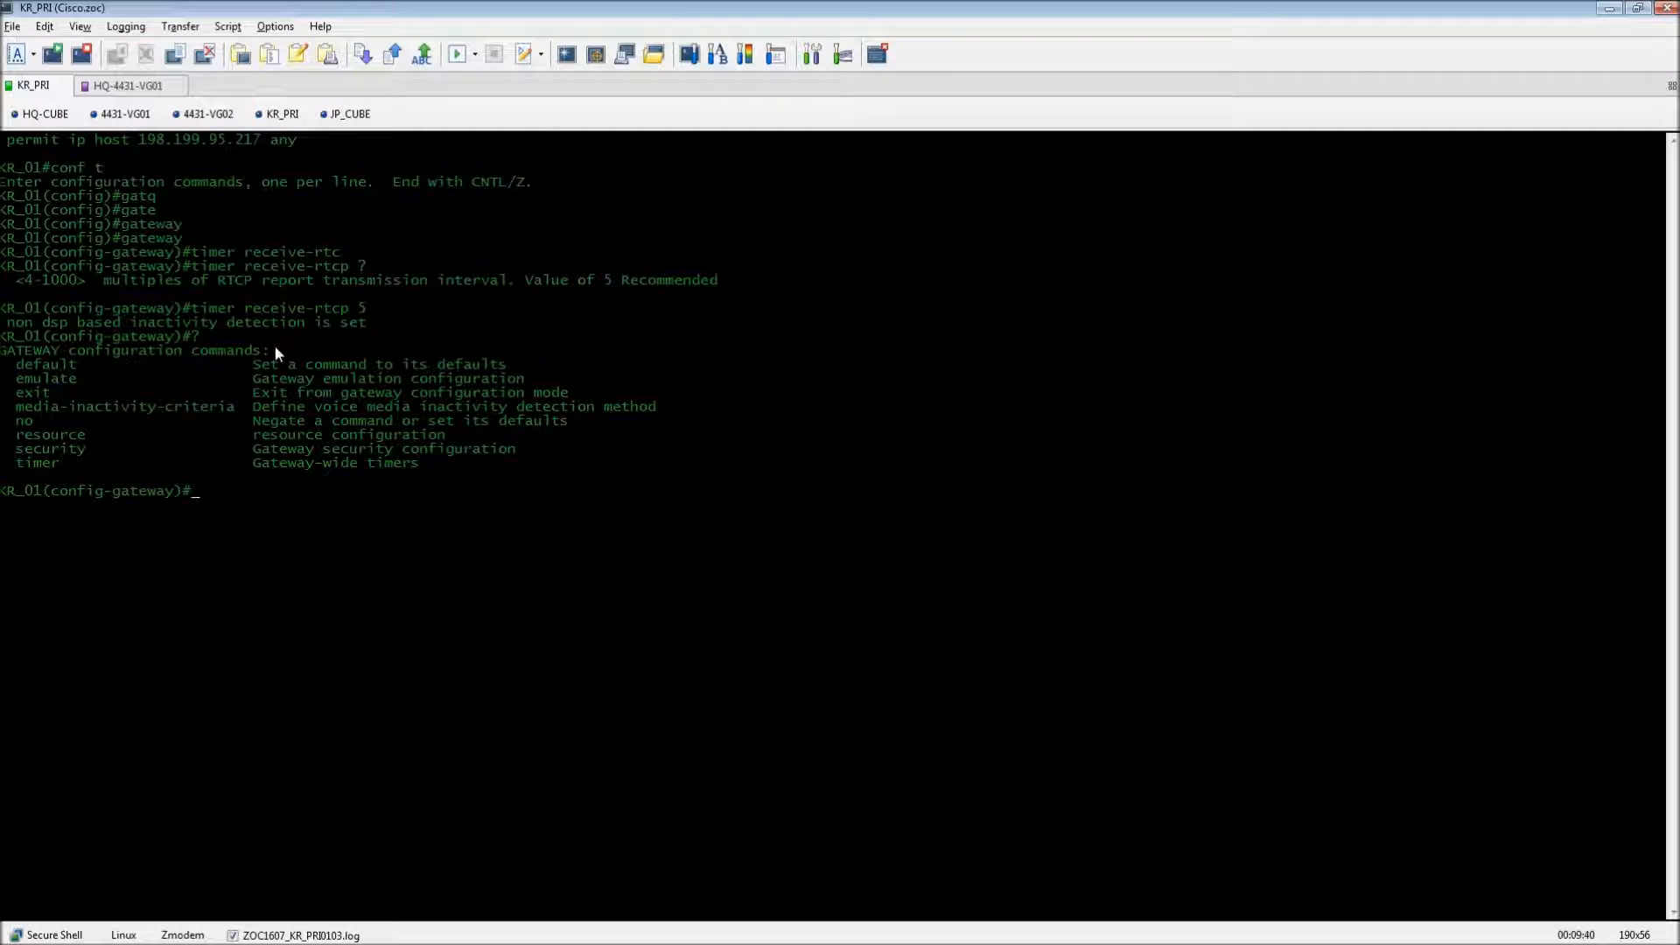
type("media-inactivity-criteria")
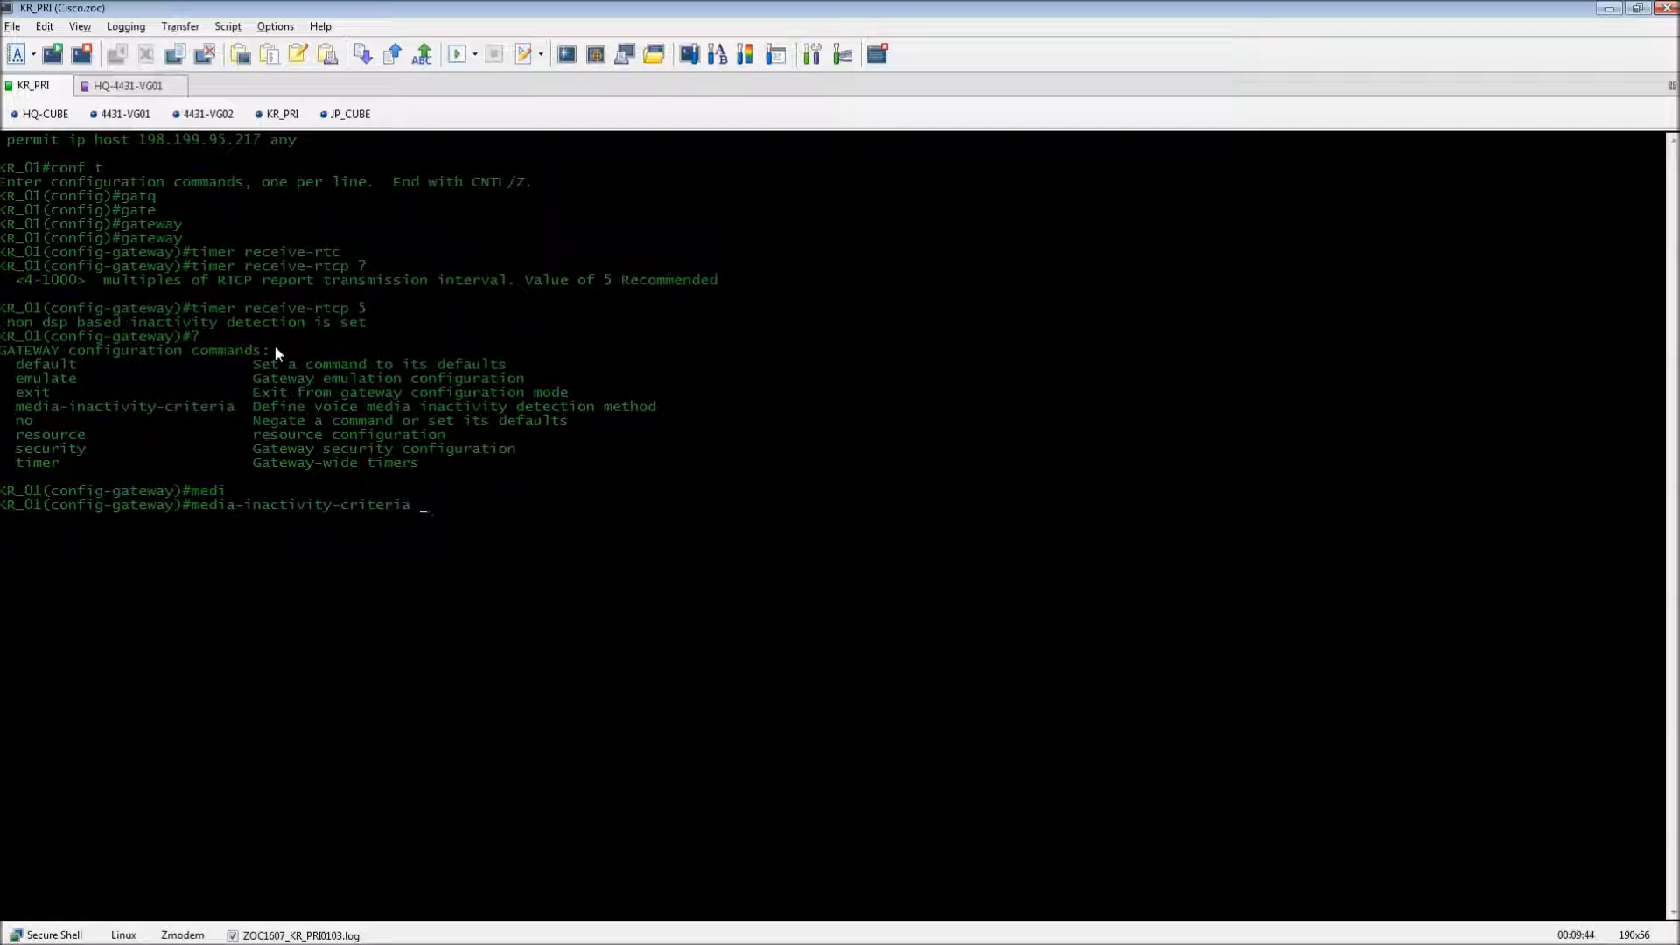
type("?")
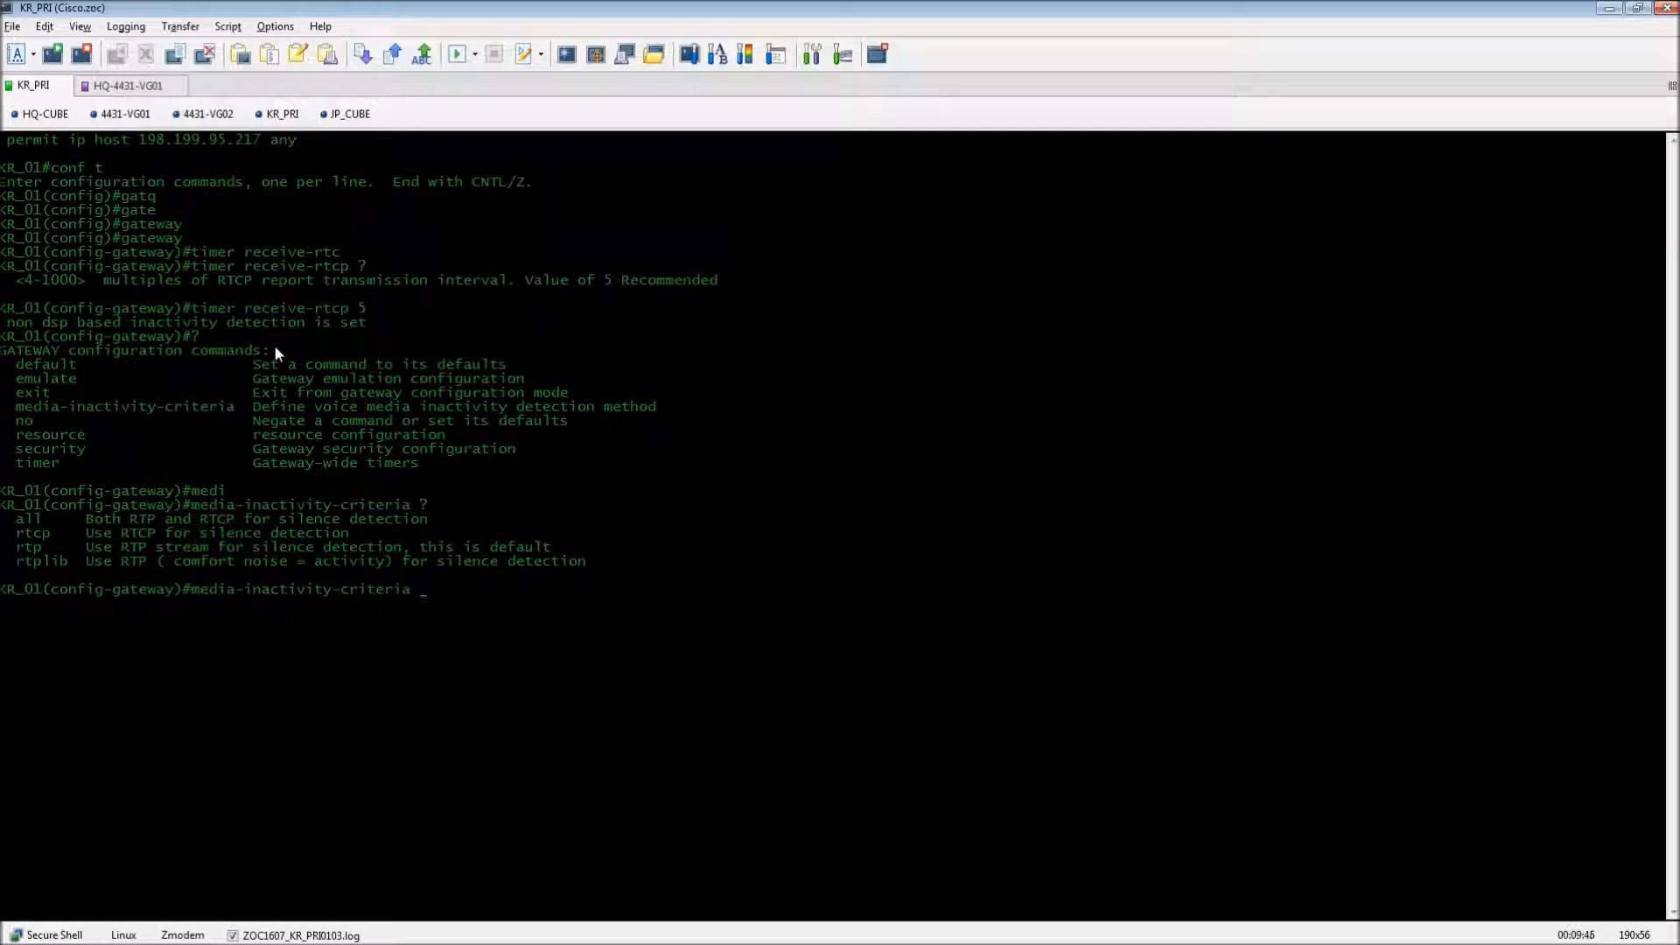
type("rtcp ?")
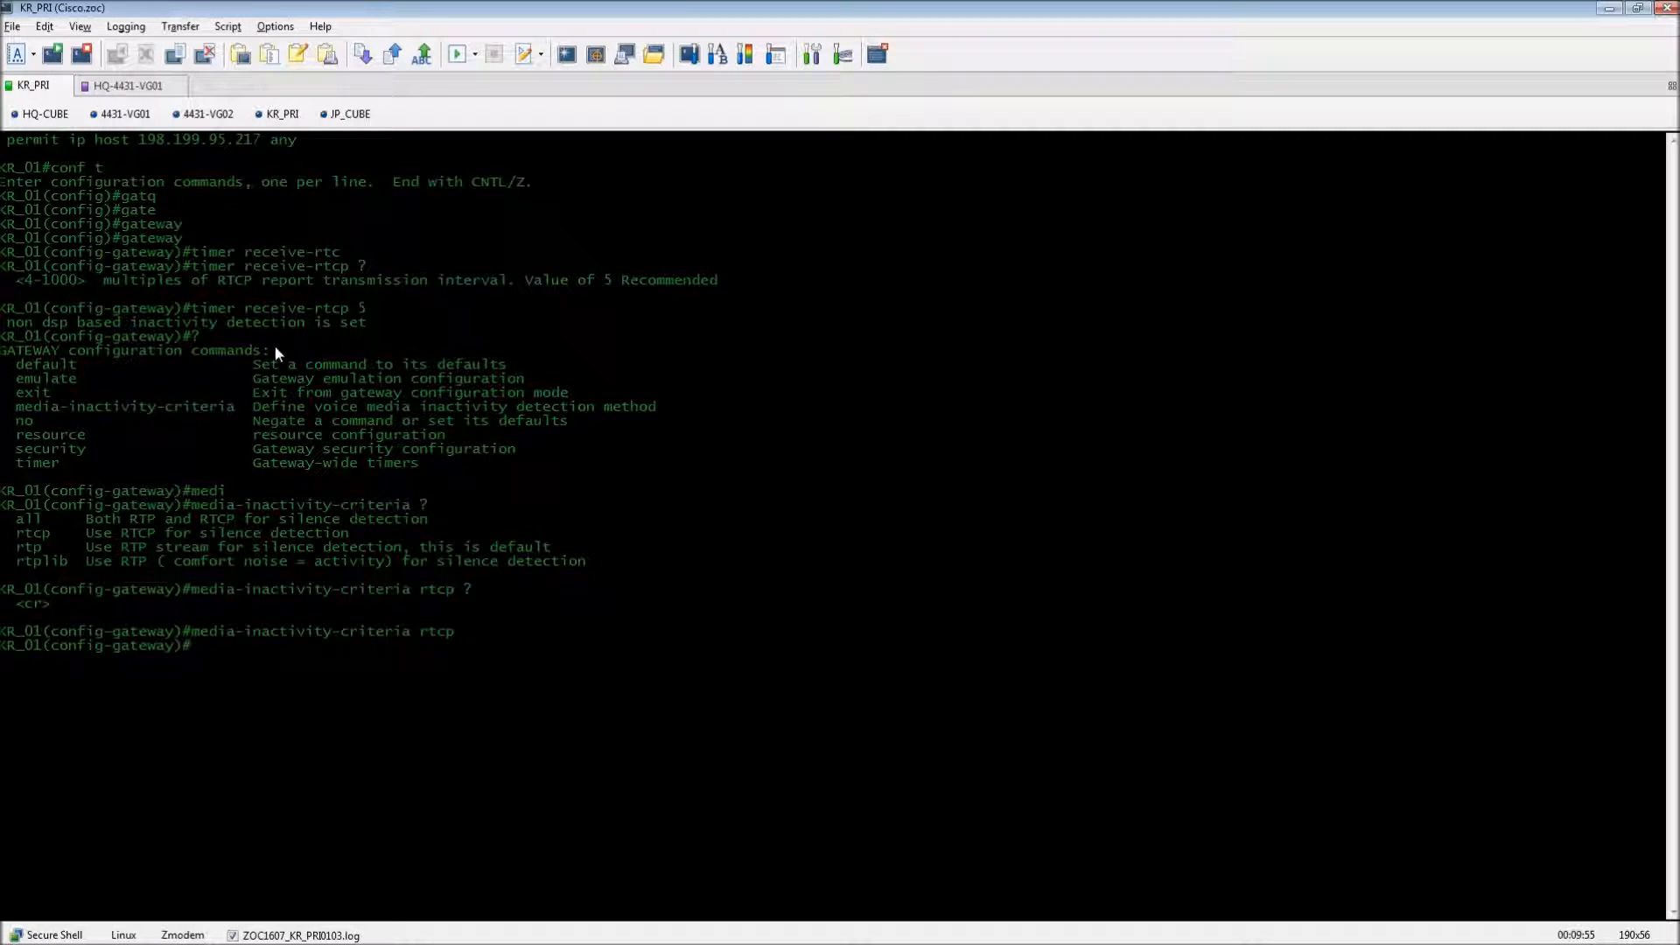
type("media-inactivity-criteria rtcp")
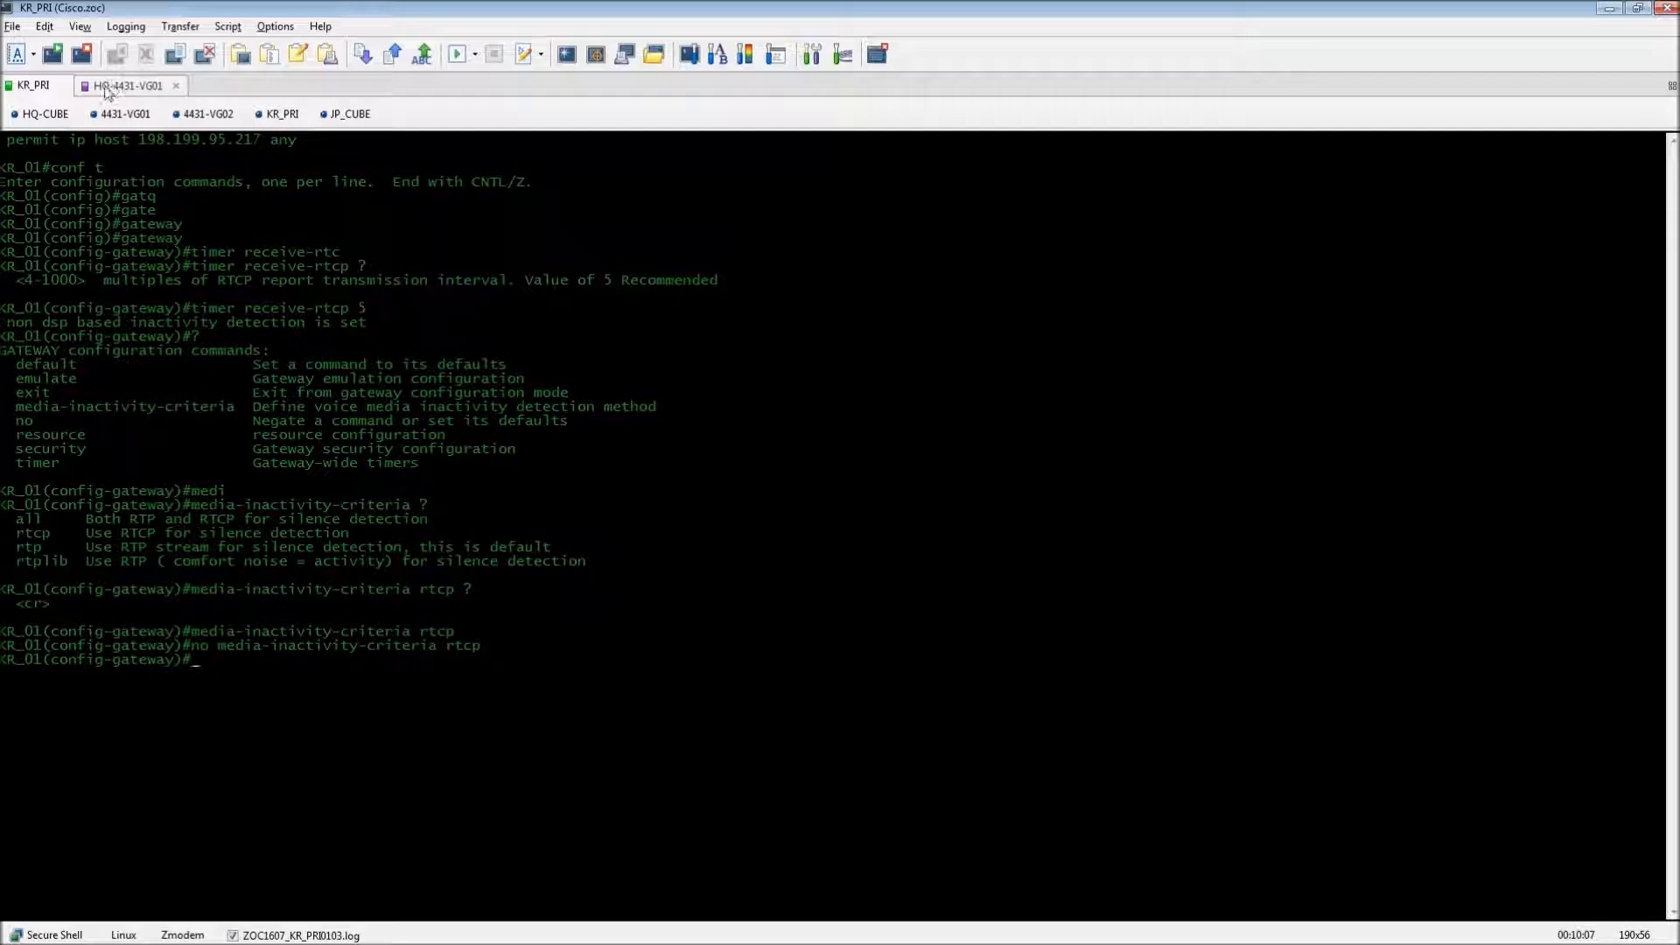
Return to the KR_PRI session and highlight the media-inactive error message line.
left_click(36, 87)
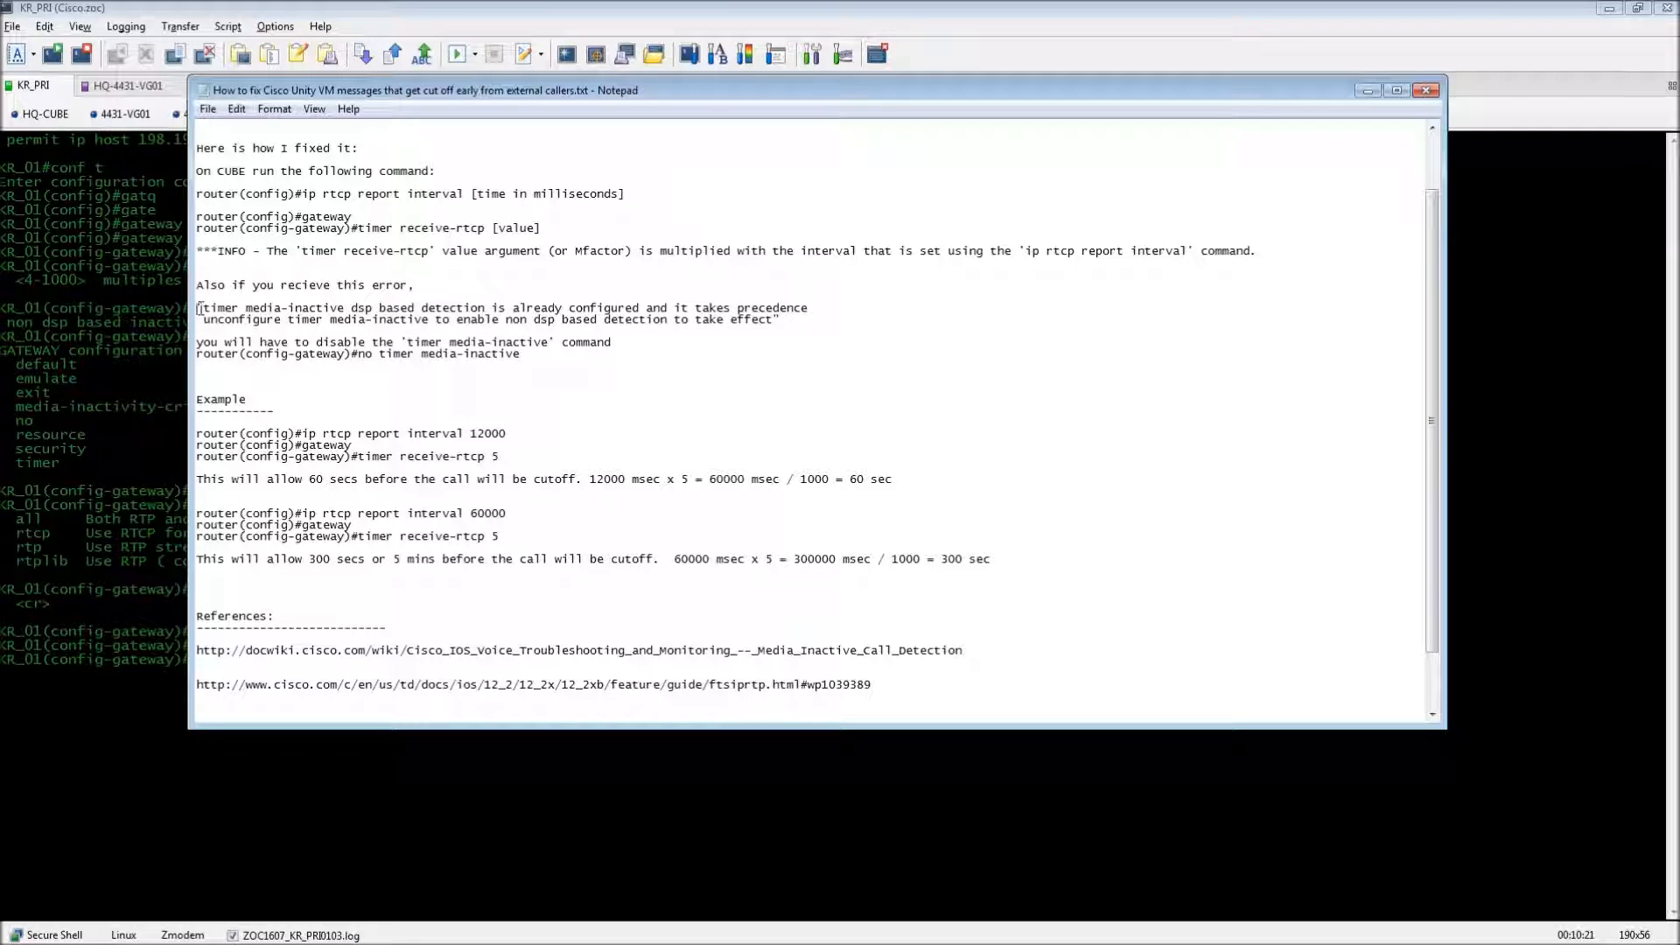
left_click_drag(357, 227, 549, 227)
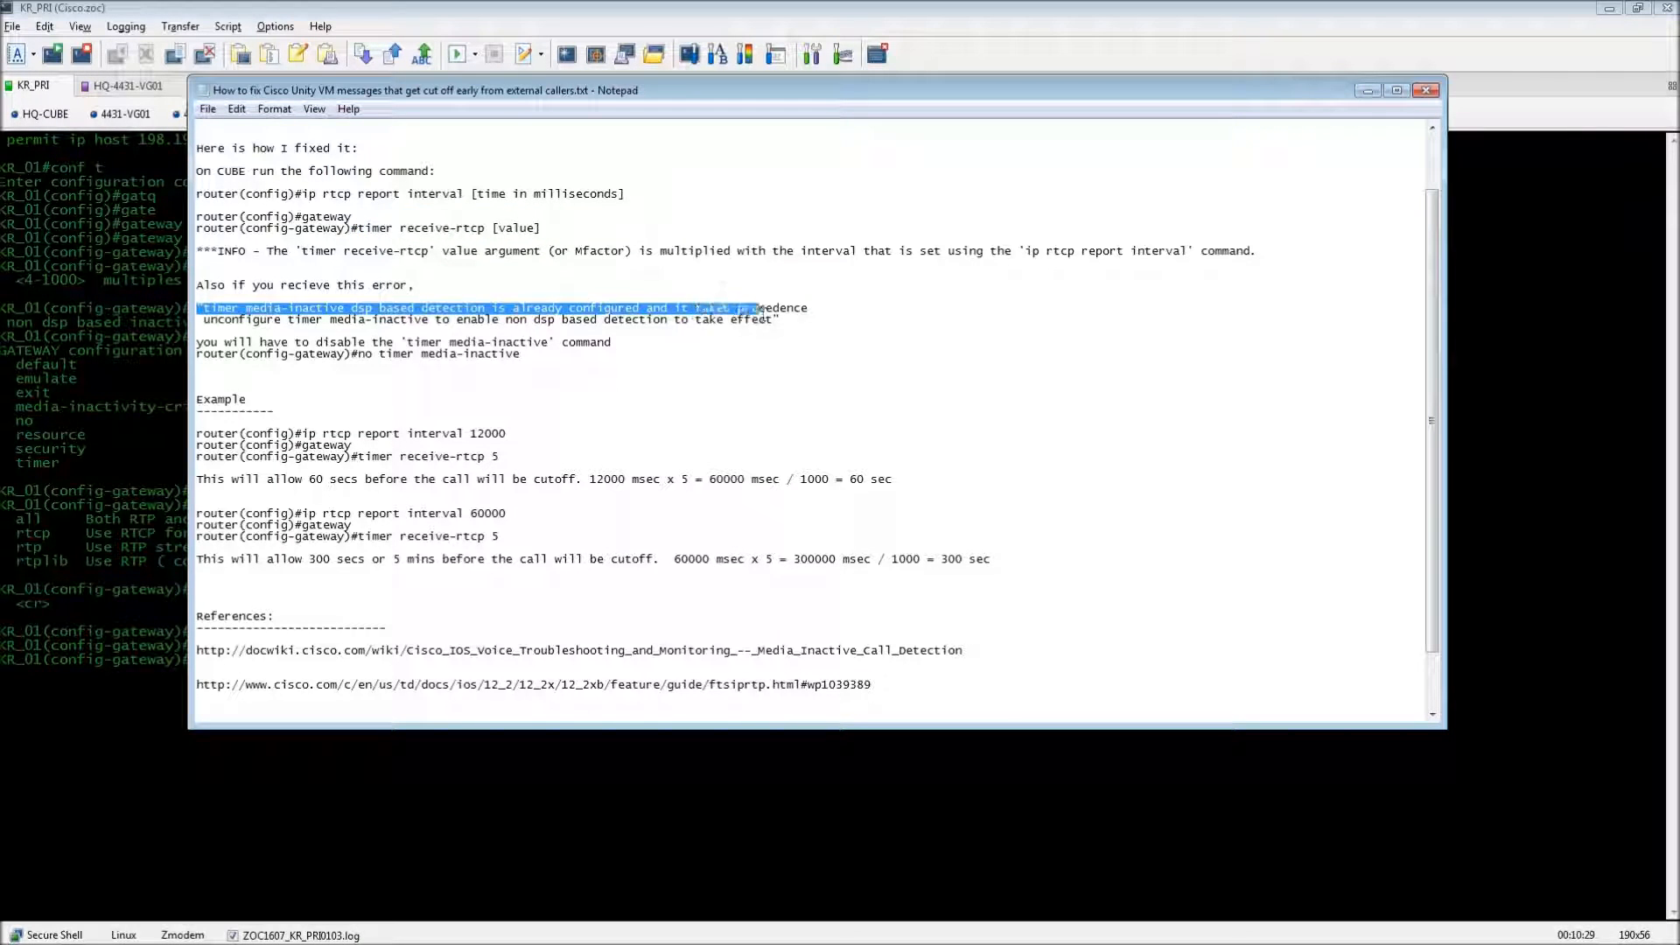
left_click_drag(754, 307, 817, 319)
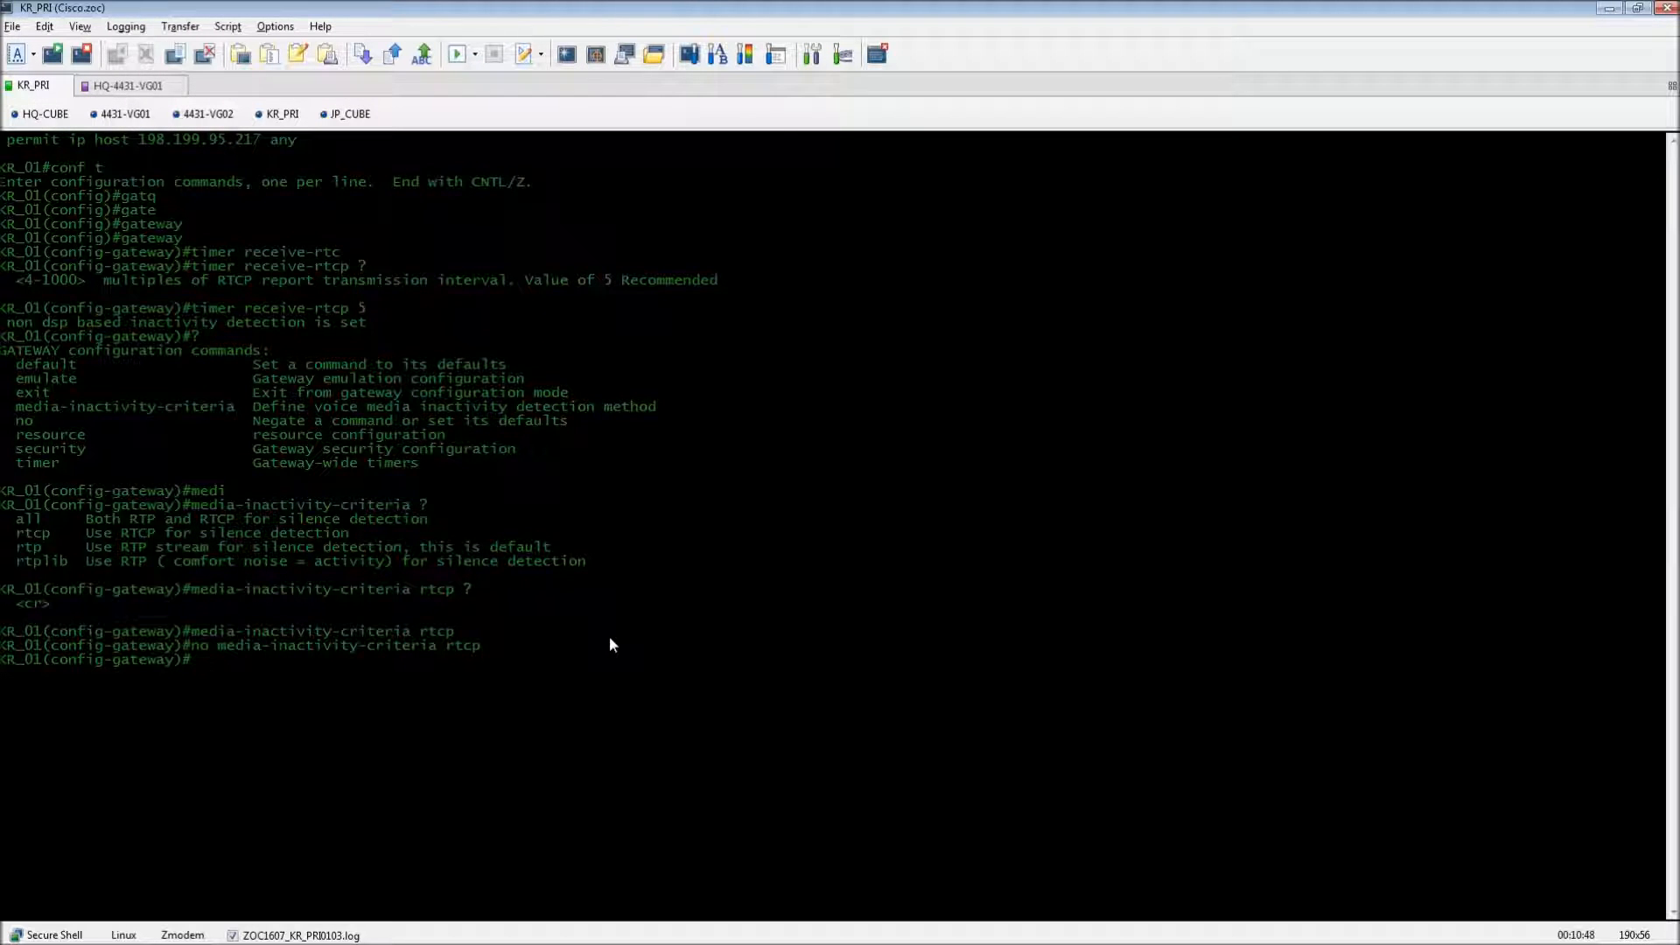
On KR_01's gateway, check the timer options, then enter timer media-inactive 5 and timer receive-rtcp 5.
type("timer media-inactive")
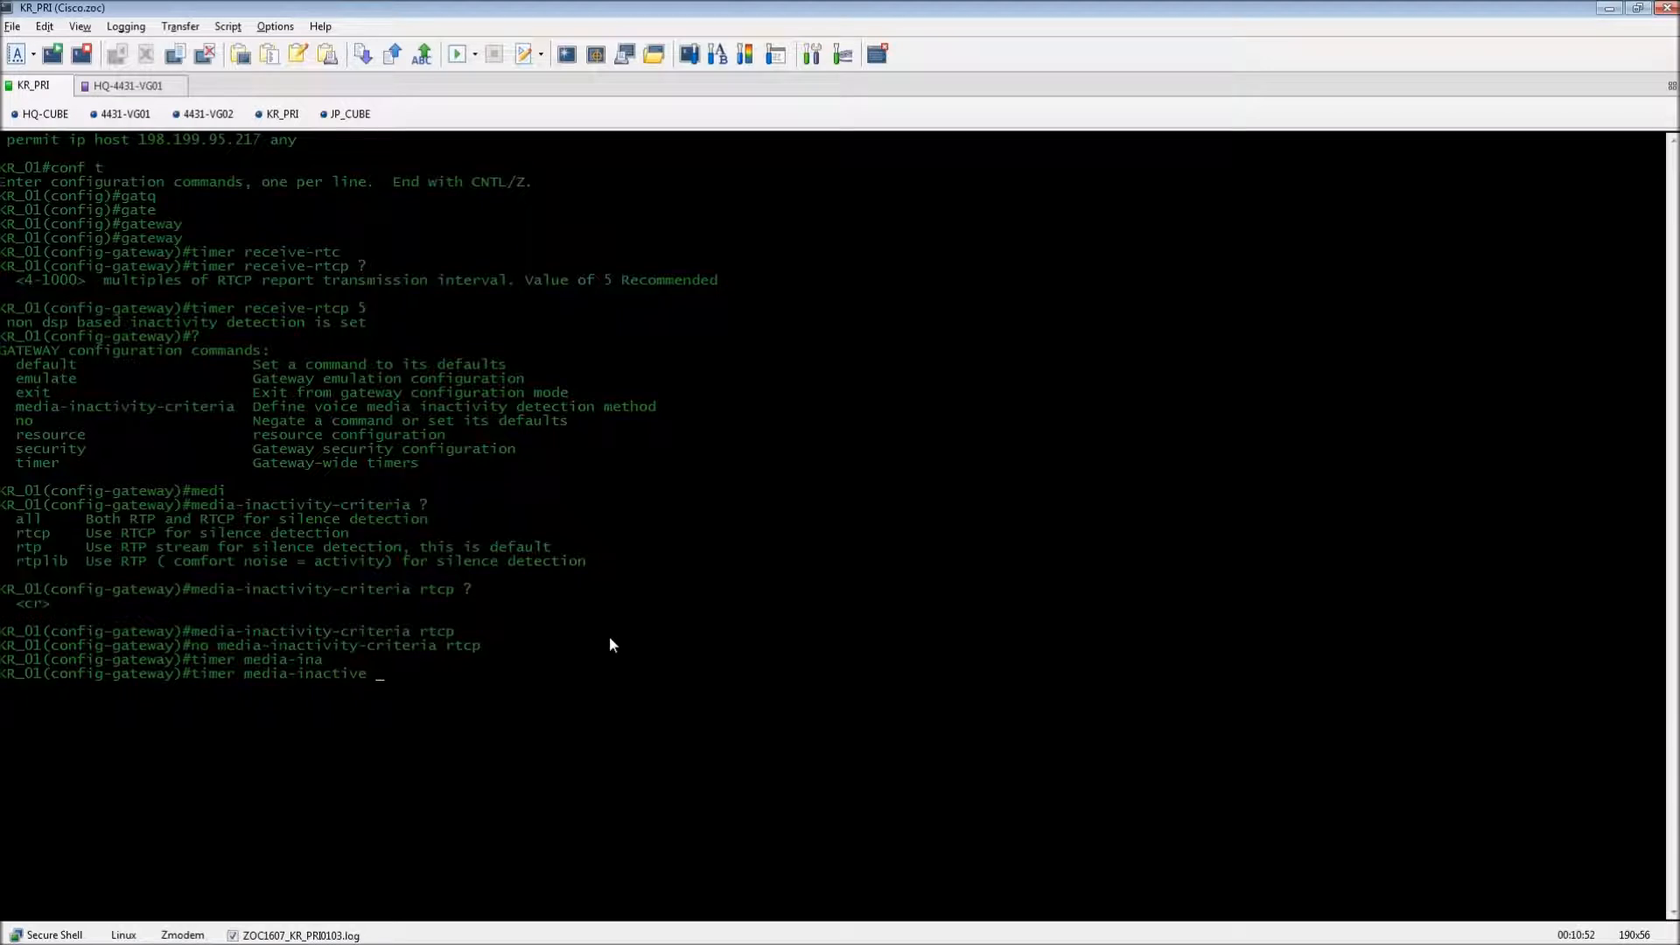
type("?")
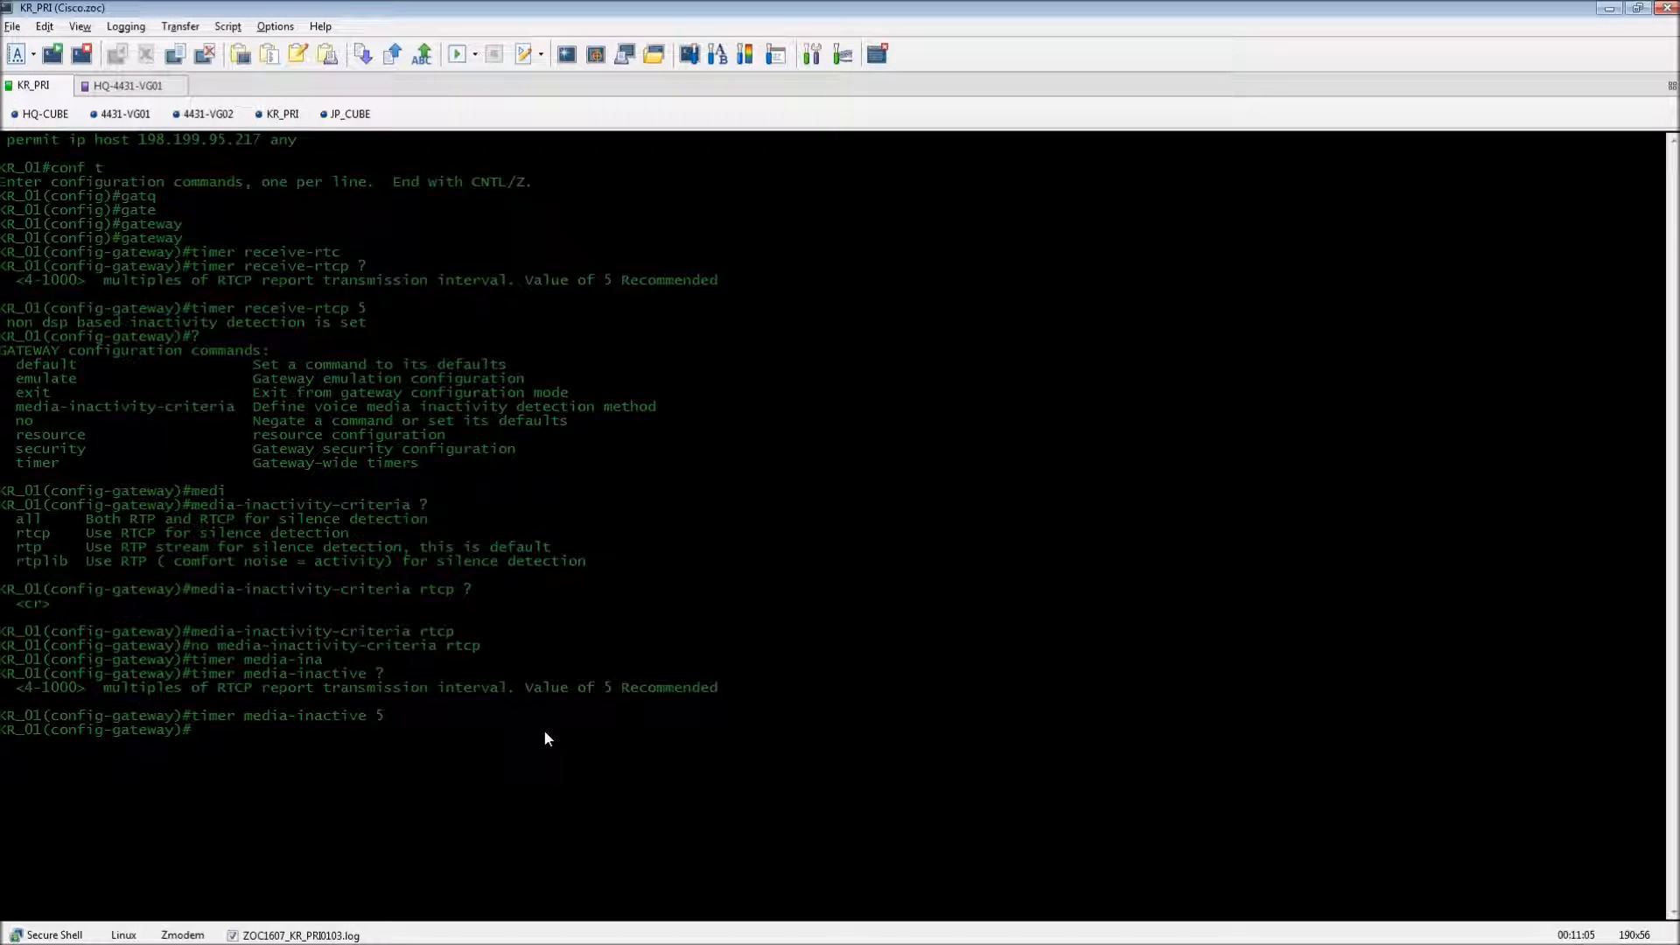
type("timer receive-rtcp 5")
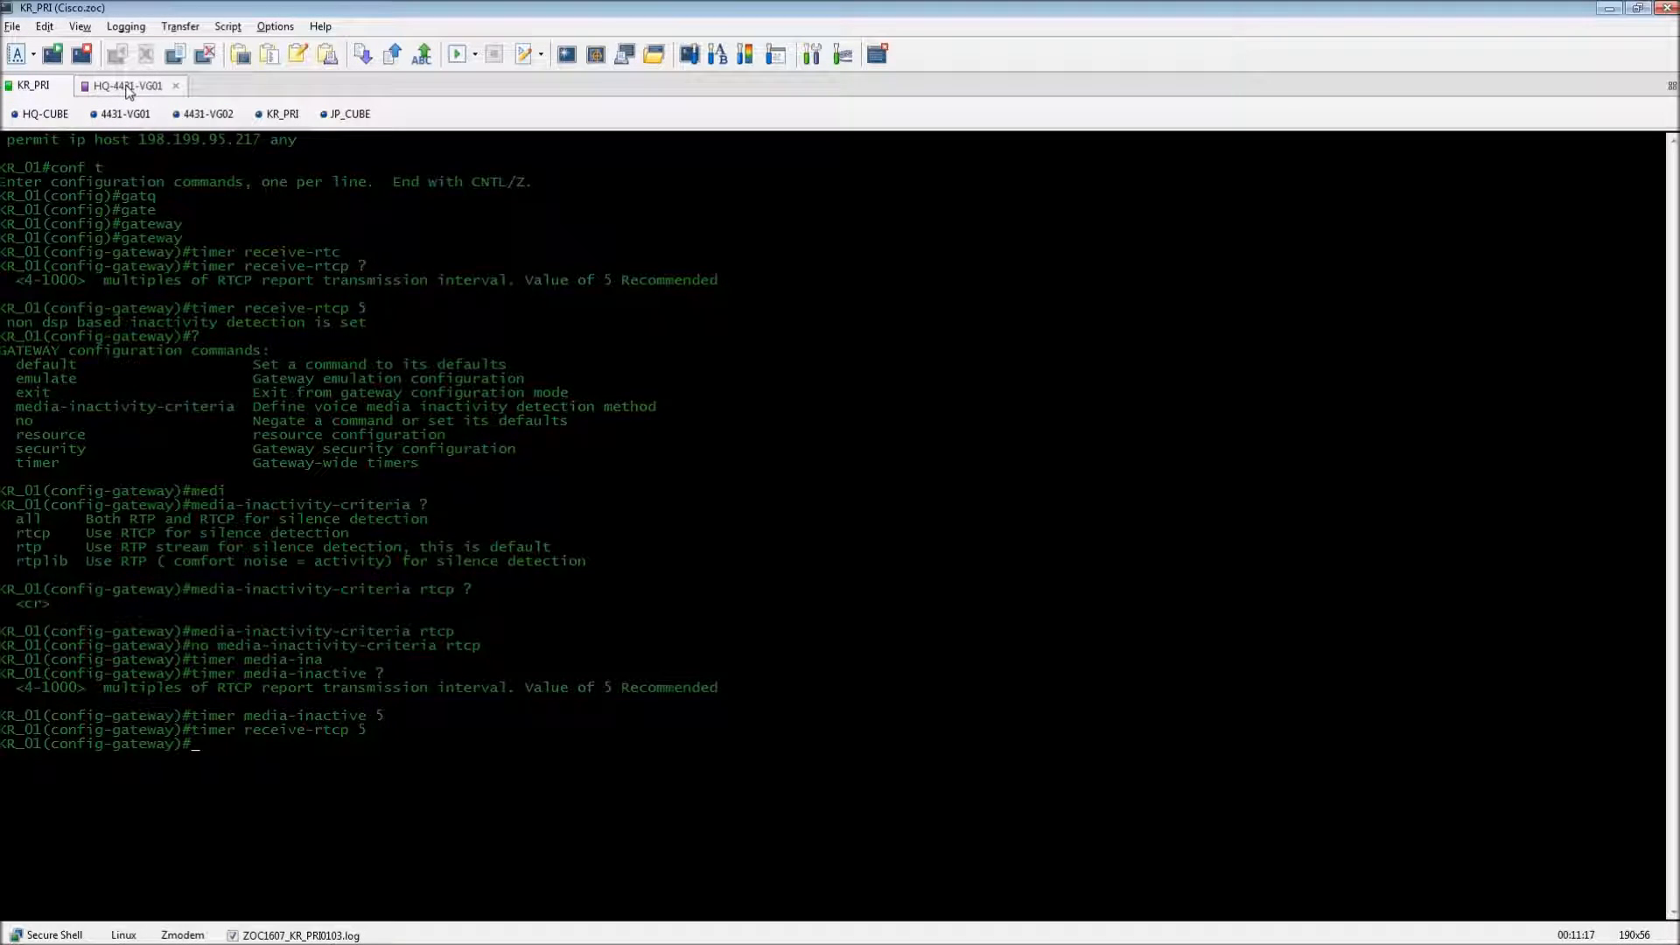
On HQ-4431-VG01, enter timer media-inactive 5 copied from KR_PRI, then remove it with 'no'.
left_click(127, 85)
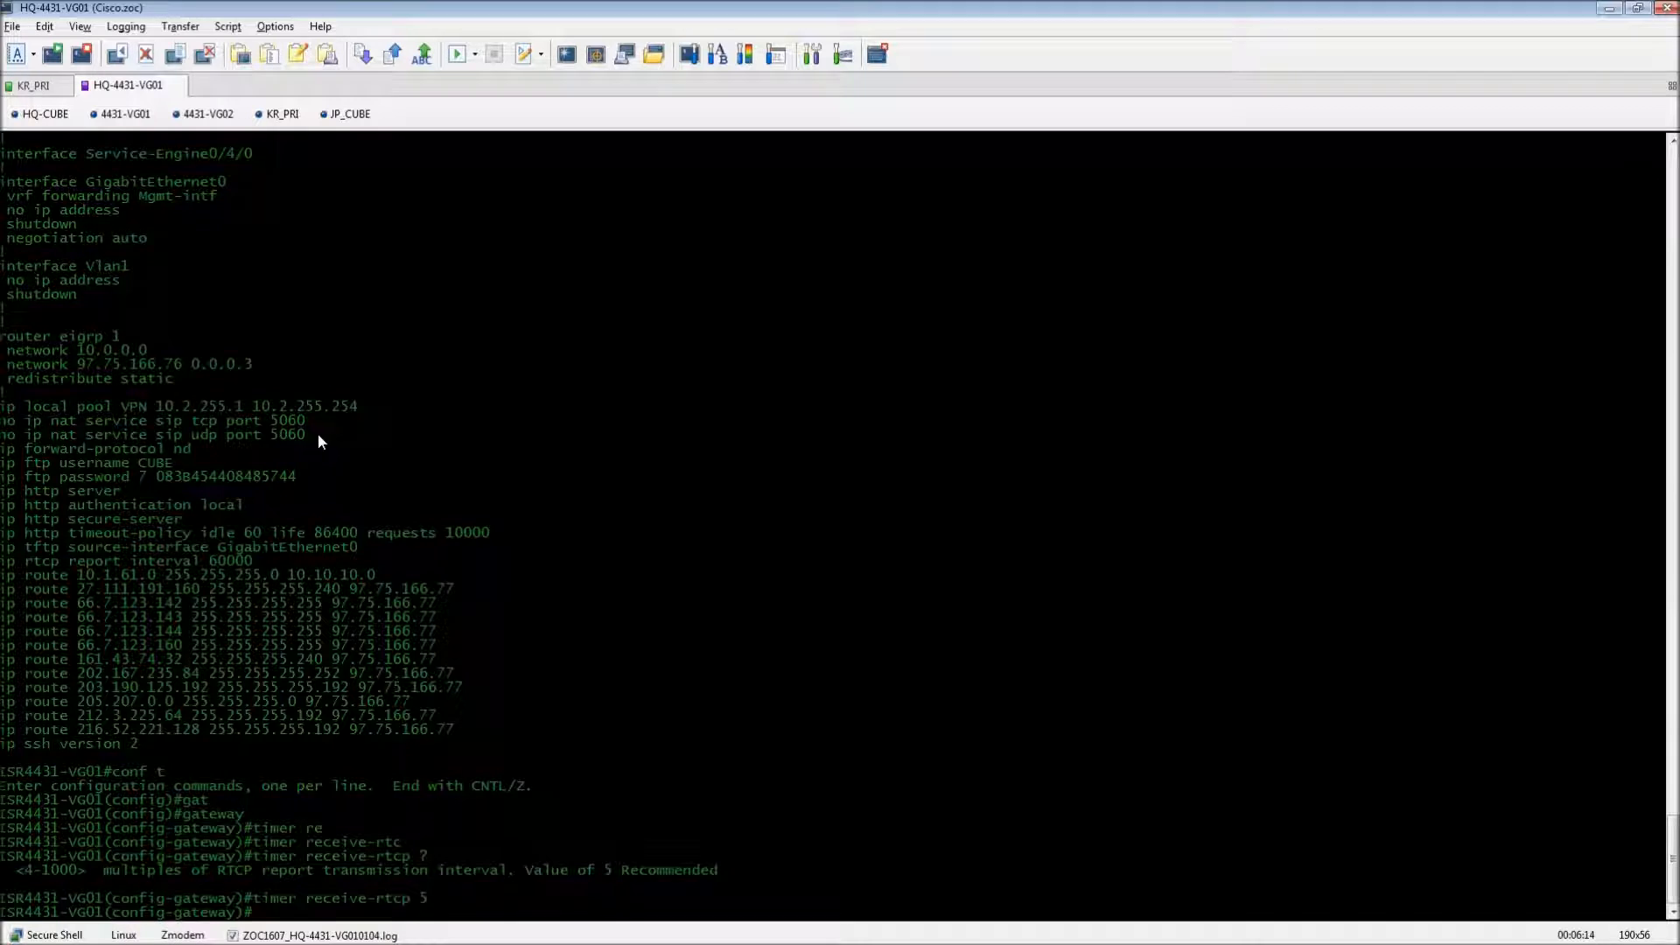
left_click(28, 86)
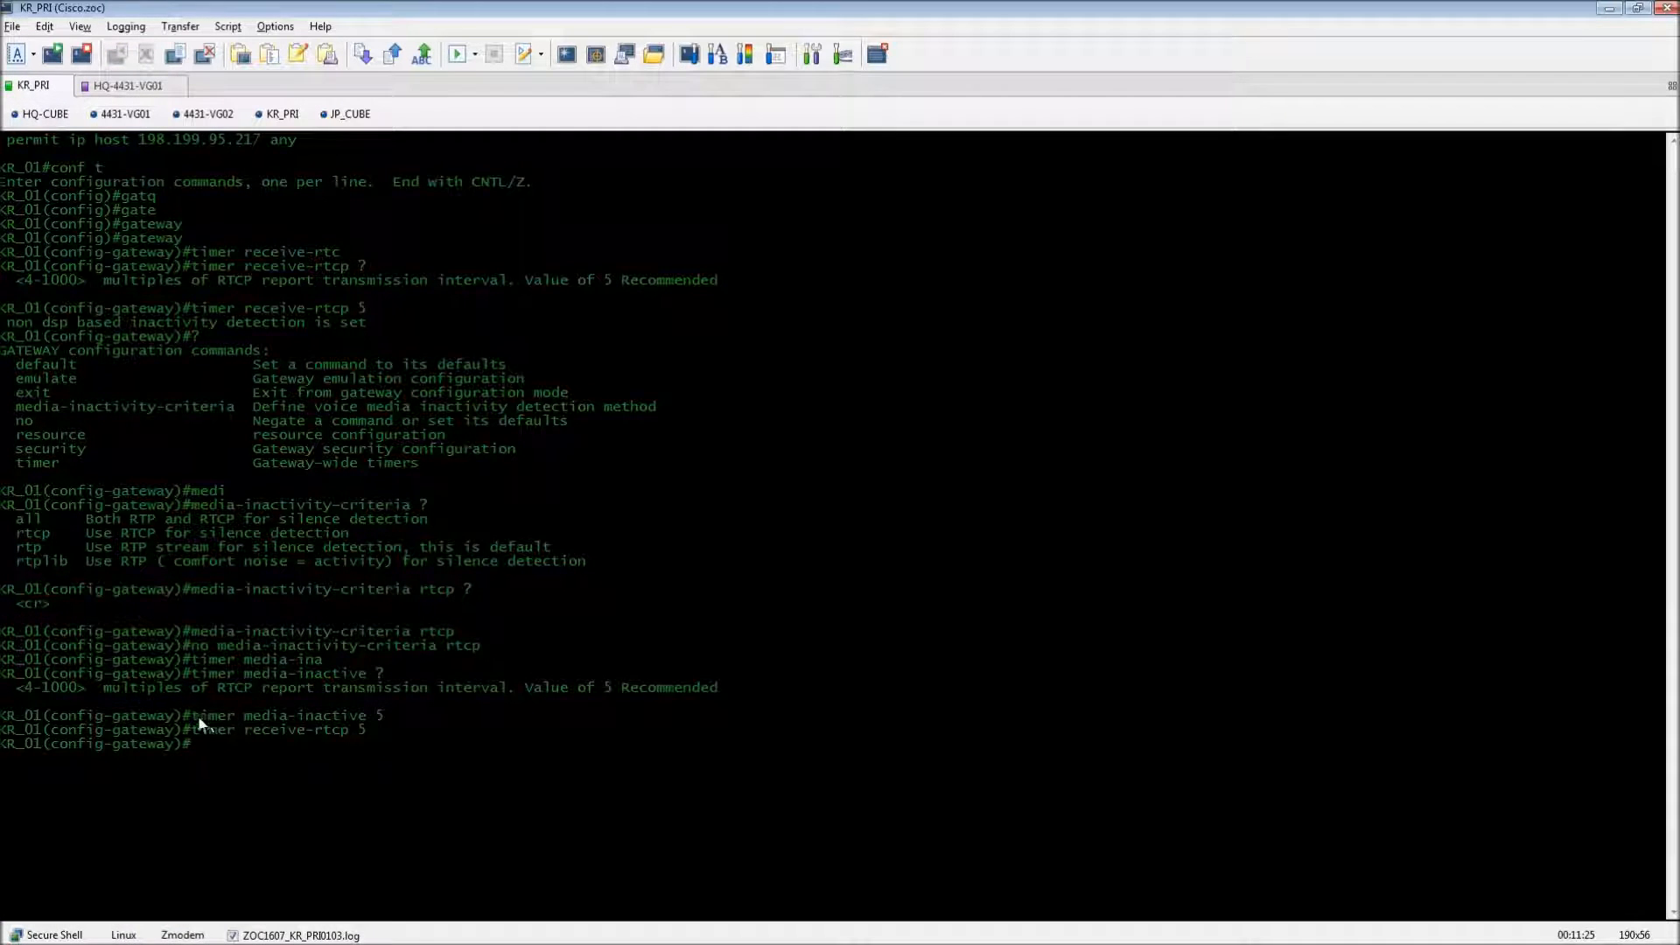
double_click(280, 715)
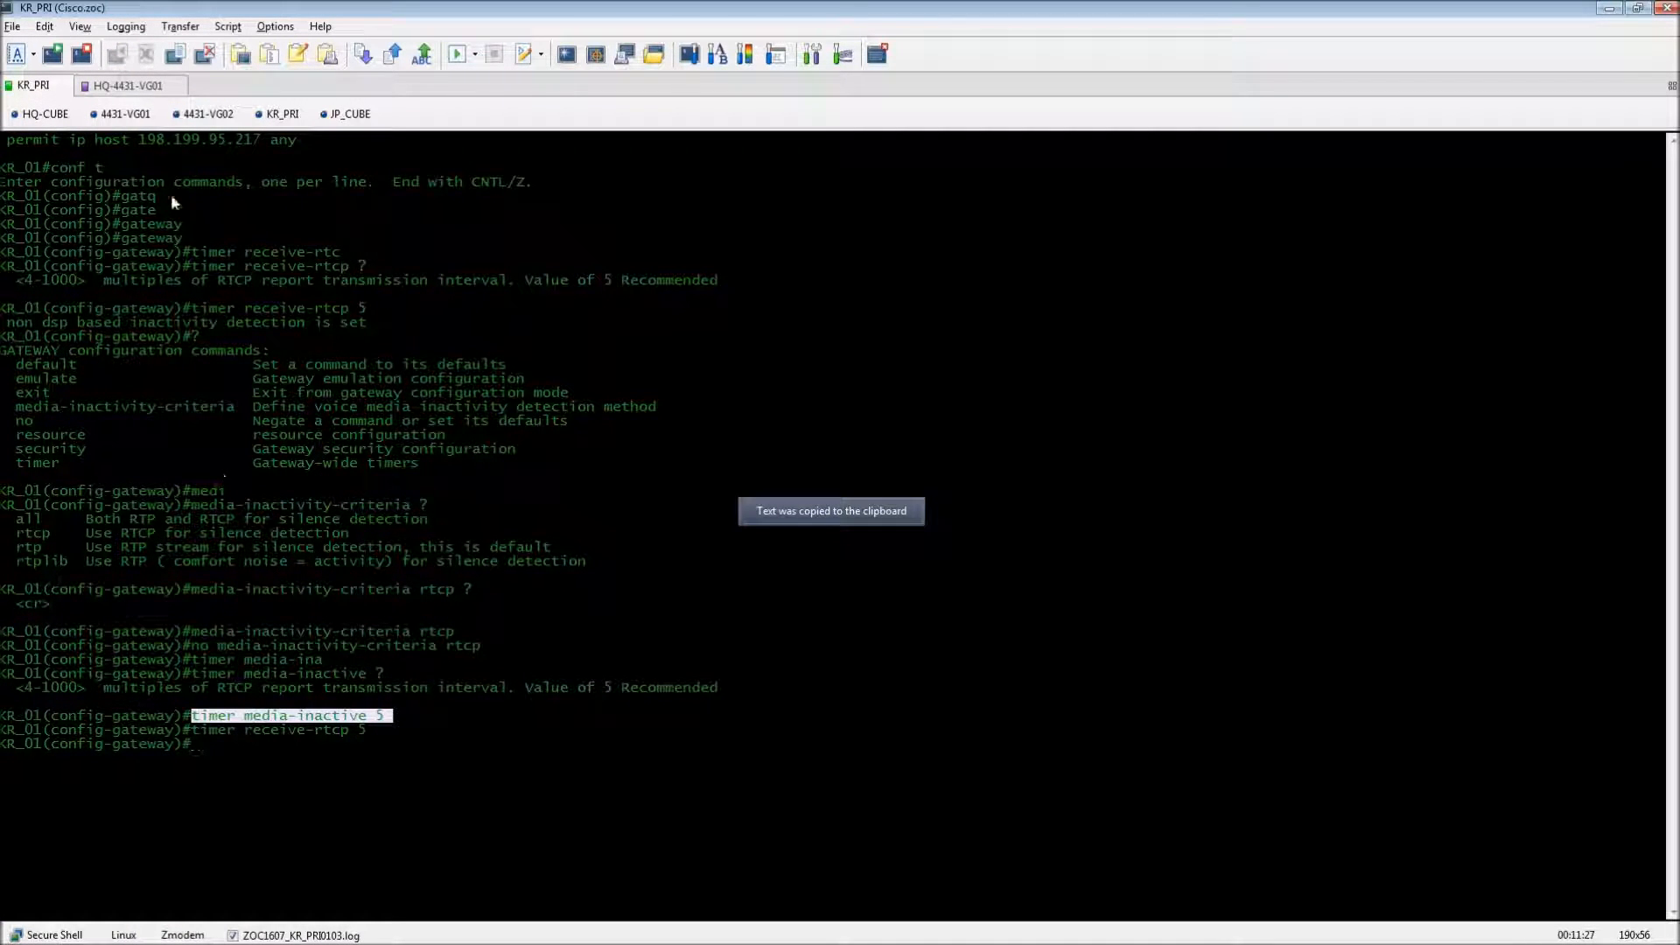
left_click(127, 85)
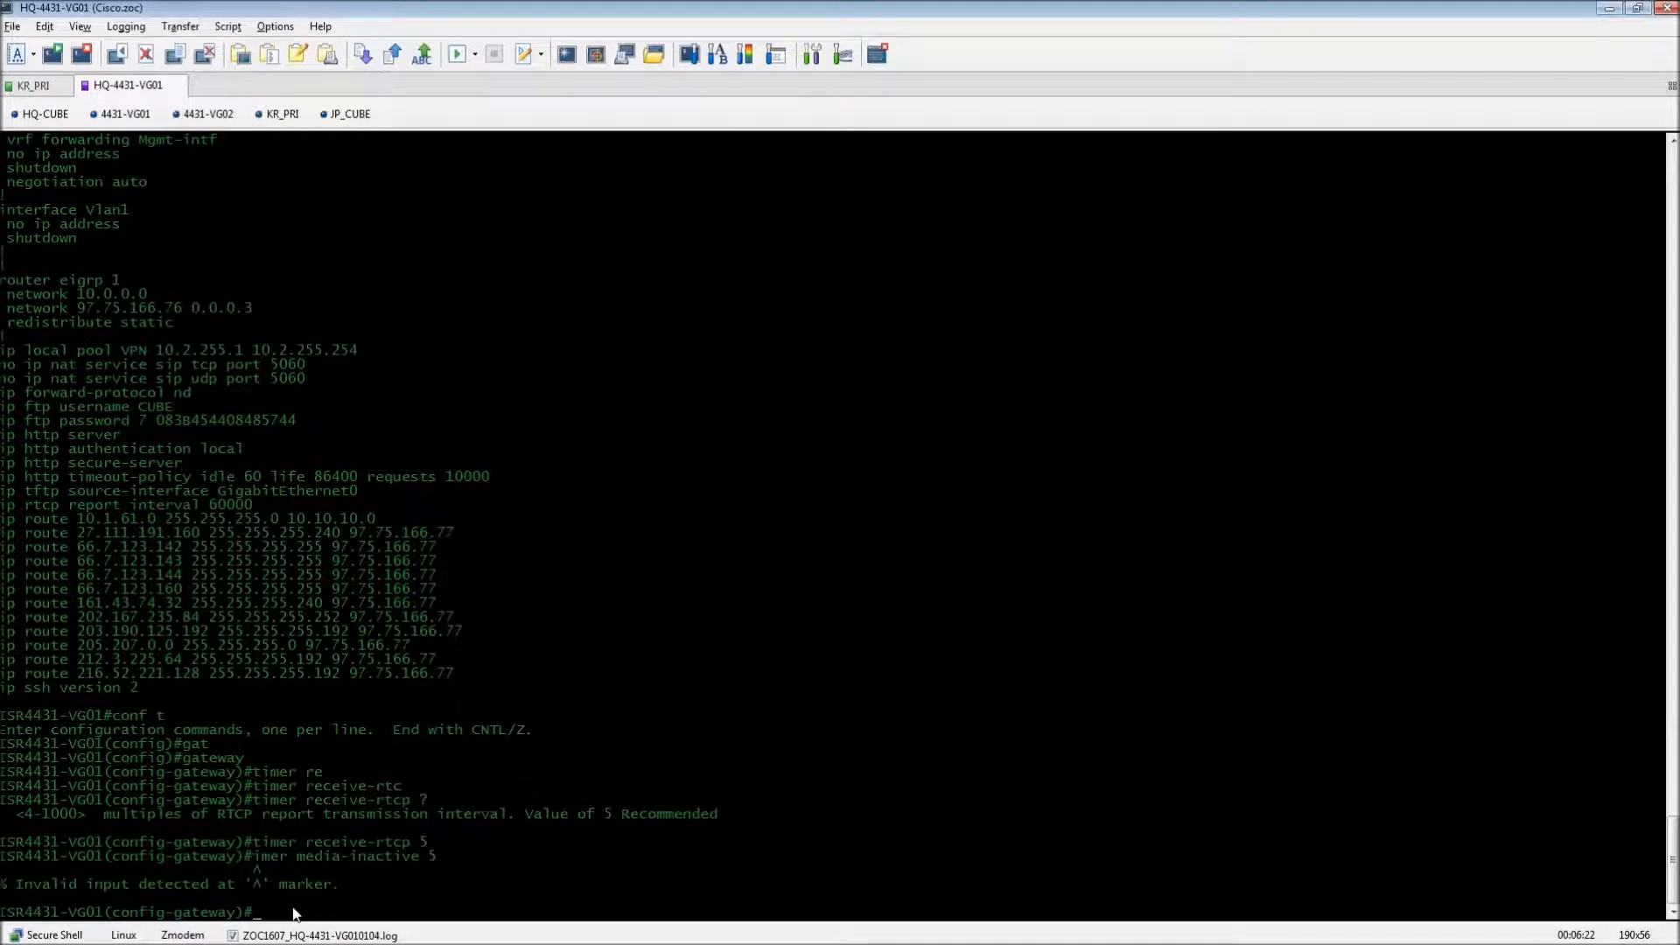
type("timer media-inactive 5")
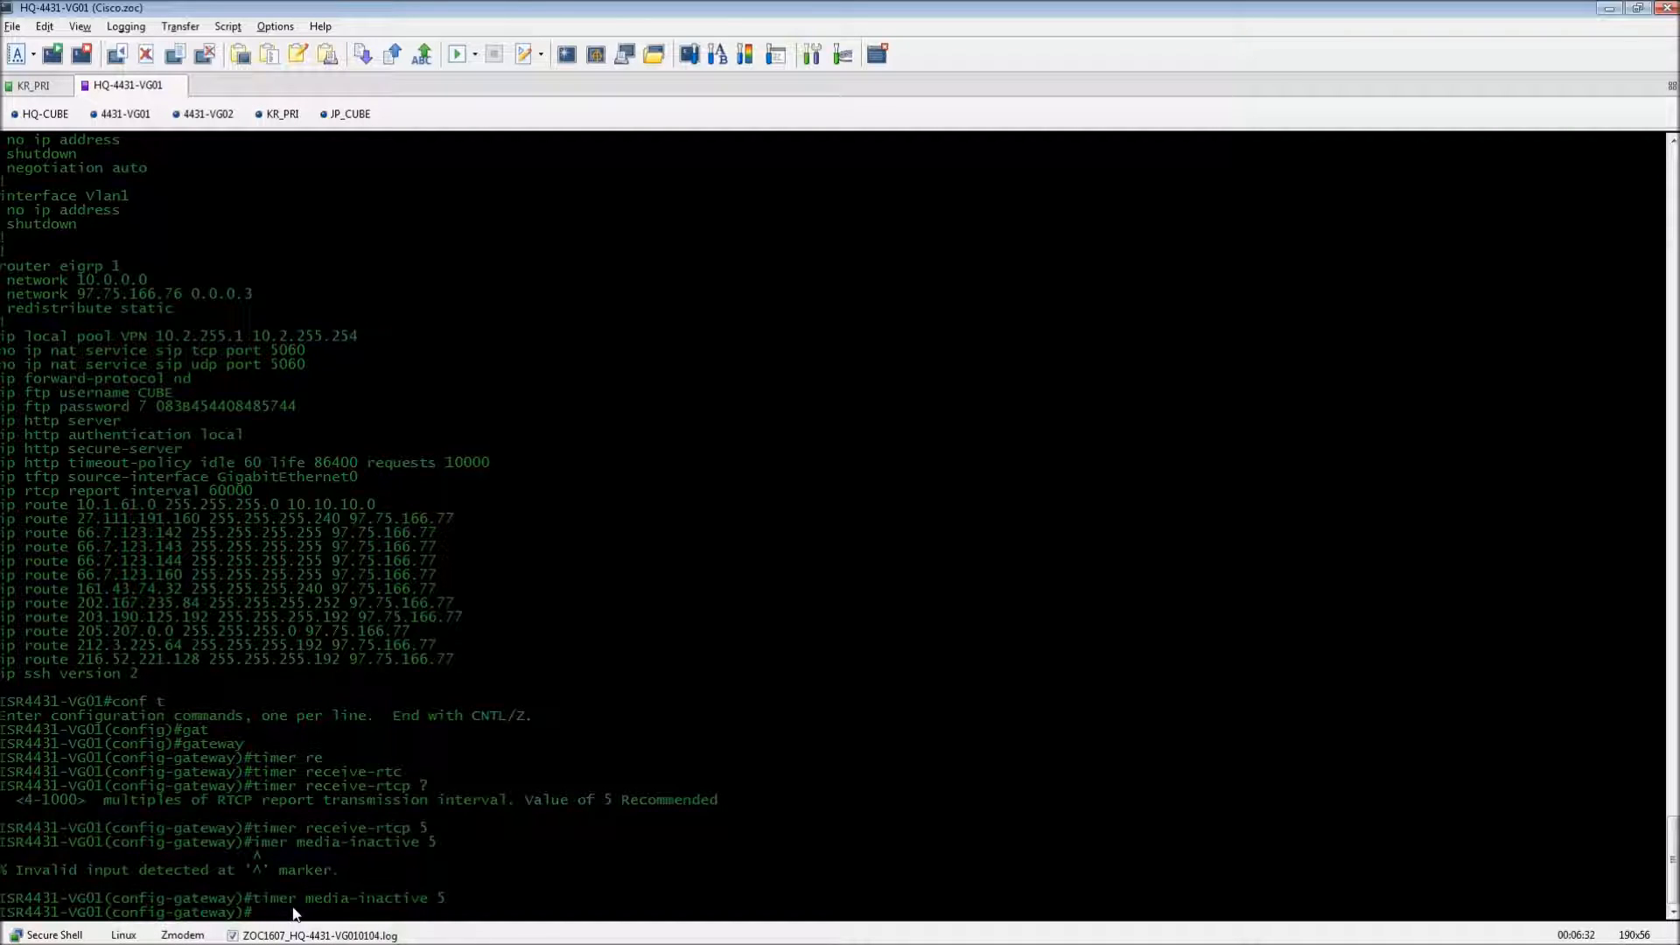
type("no")
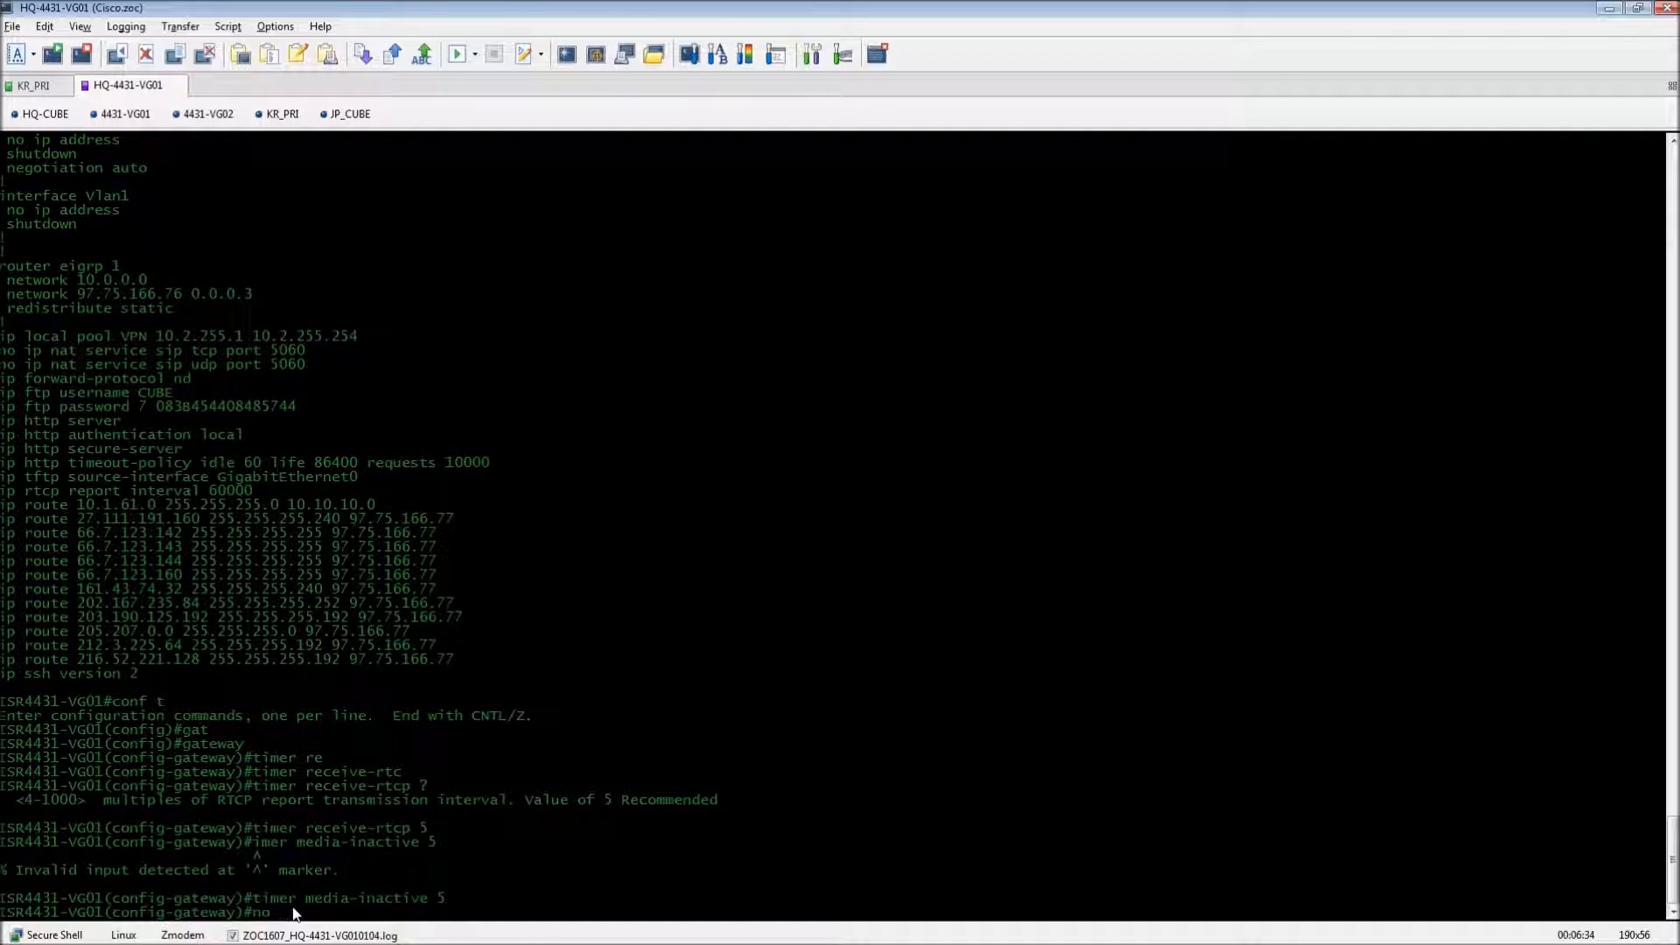
type("timer media-inactive 5")
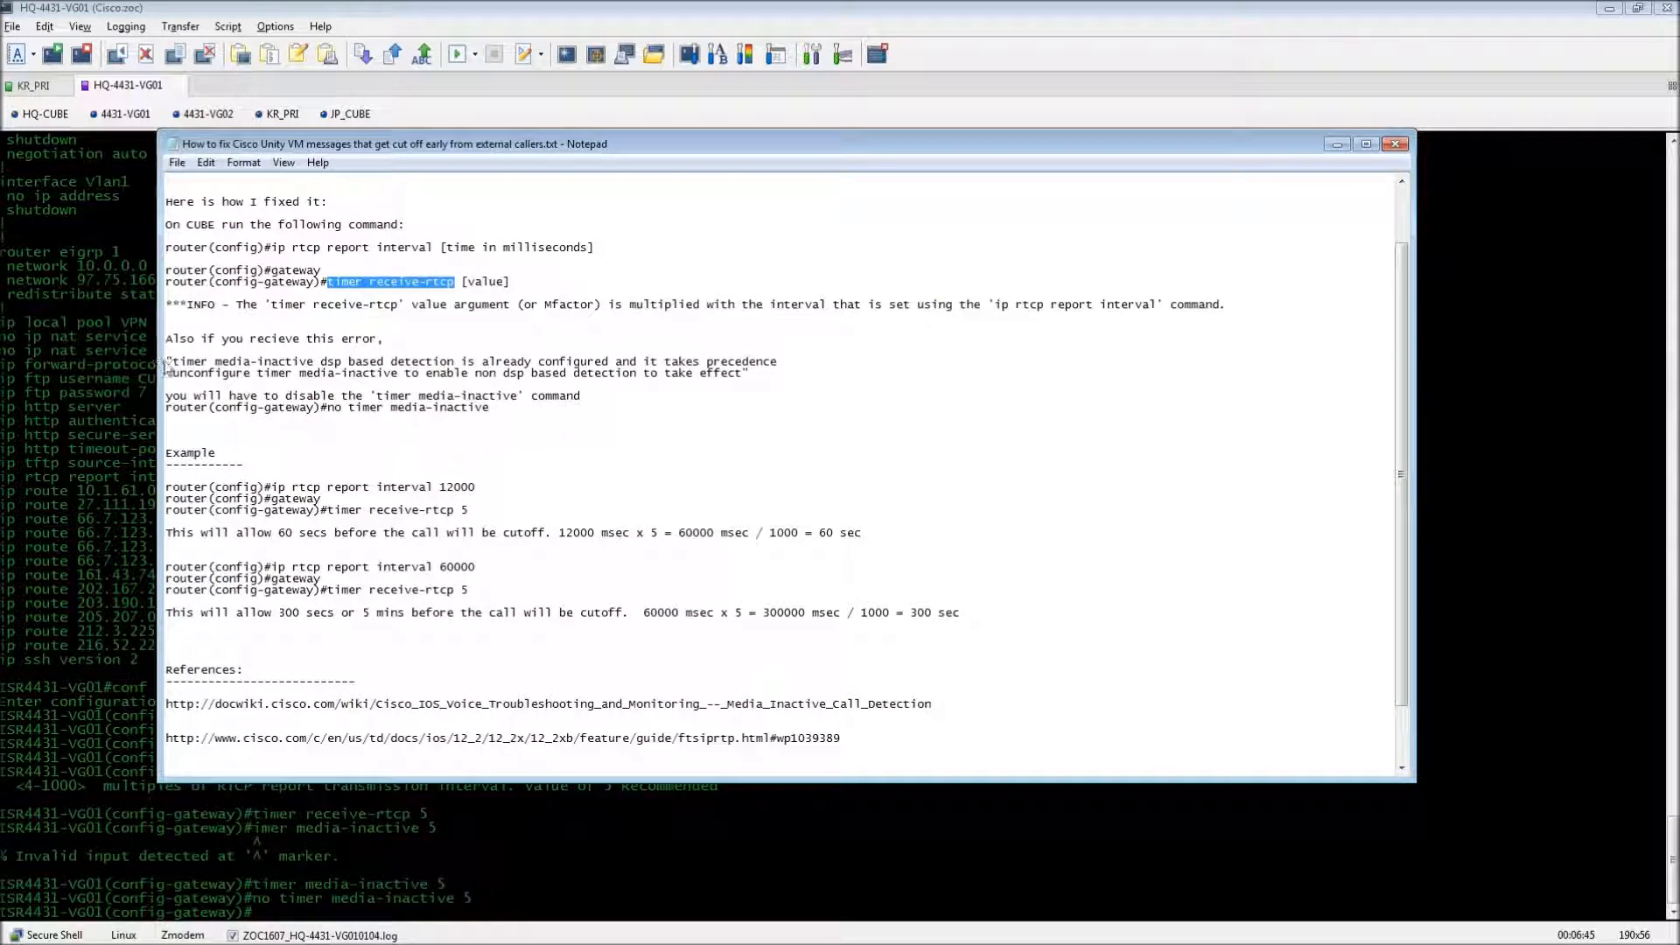
left_click_drag(166, 362, 750, 372)
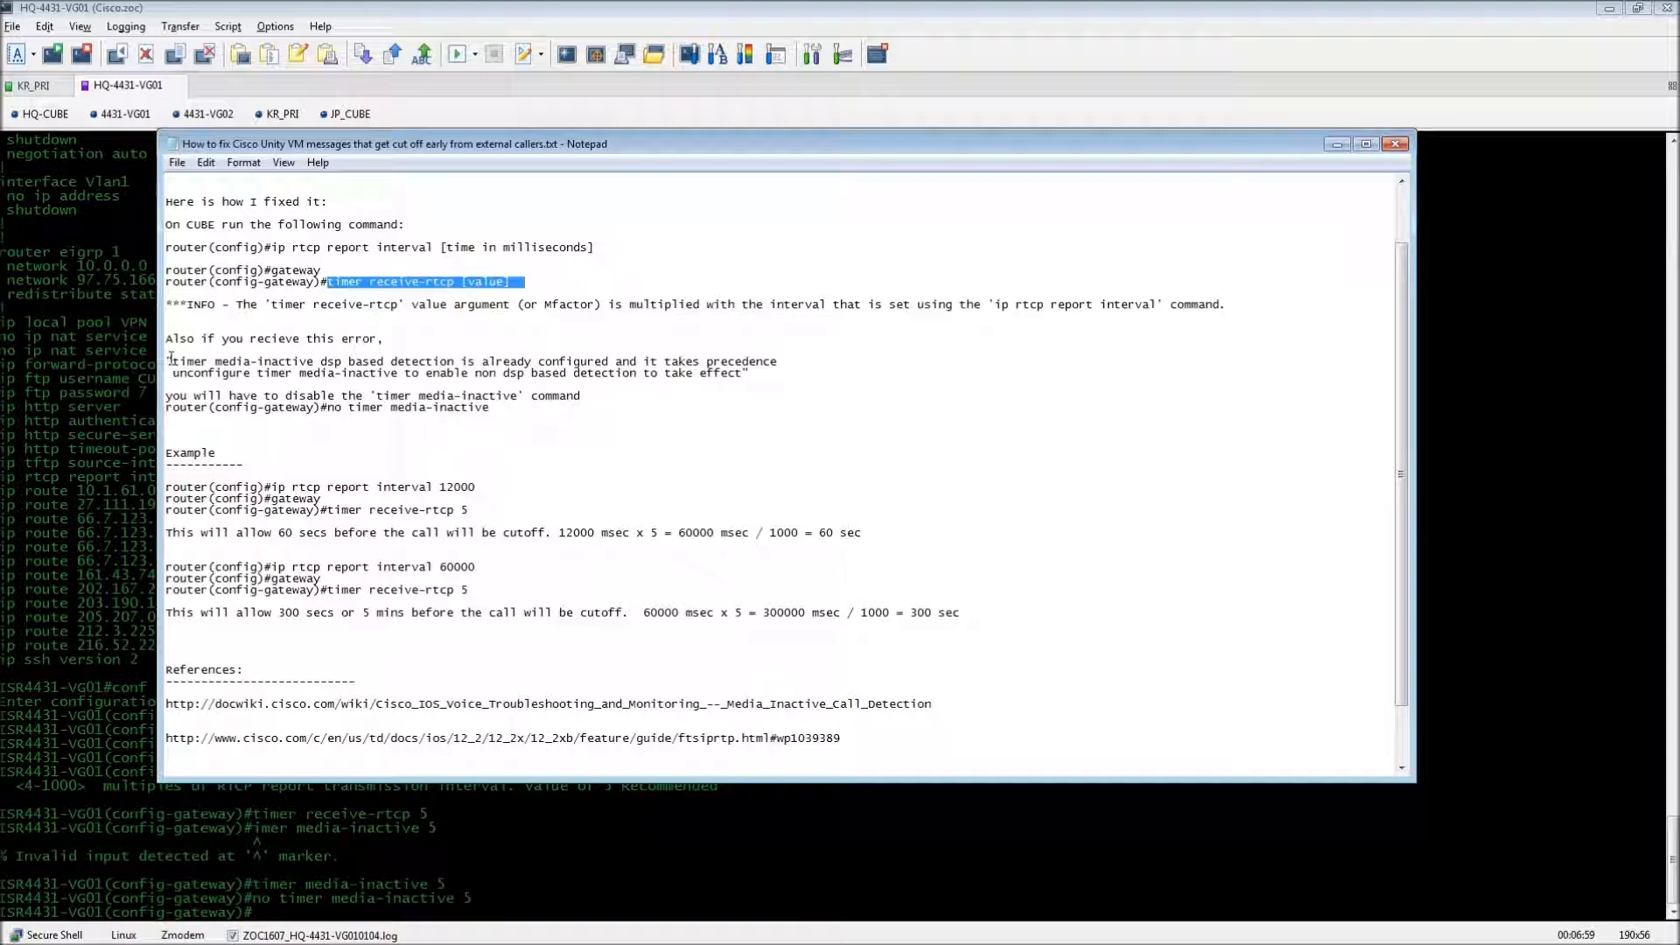
left_click_drag(167, 359, 750, 372)
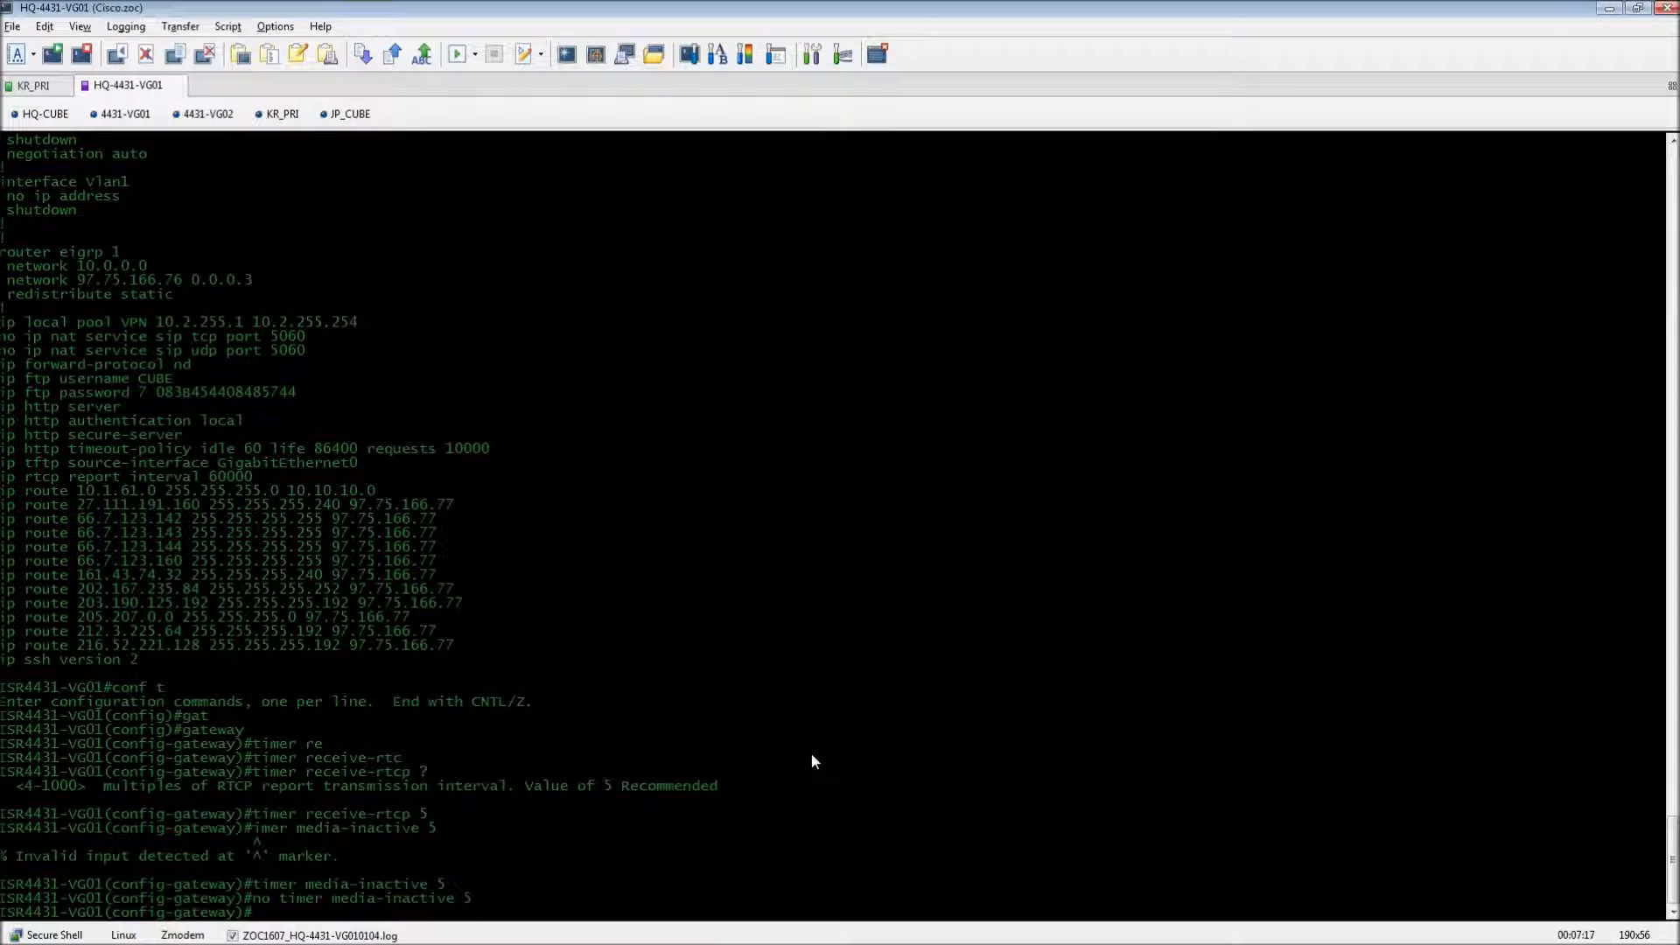
On the KR_PRI session, enter 'no timer media-inactive 5' and exit gateway mode.
left_click(26, 86)
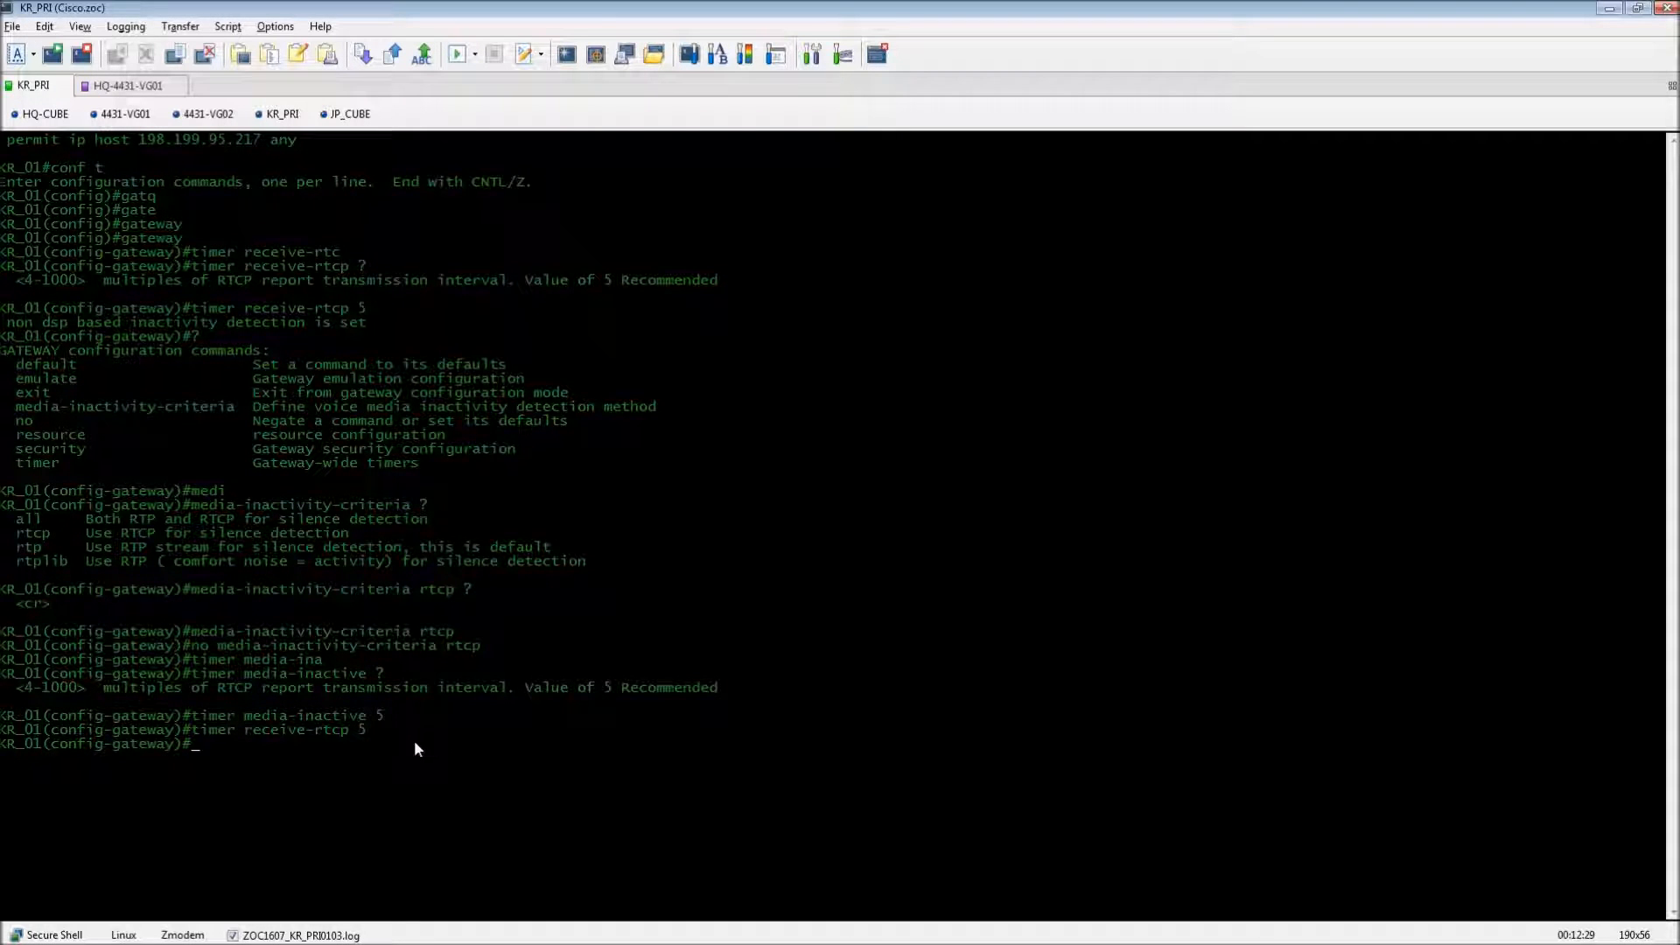
type("no")
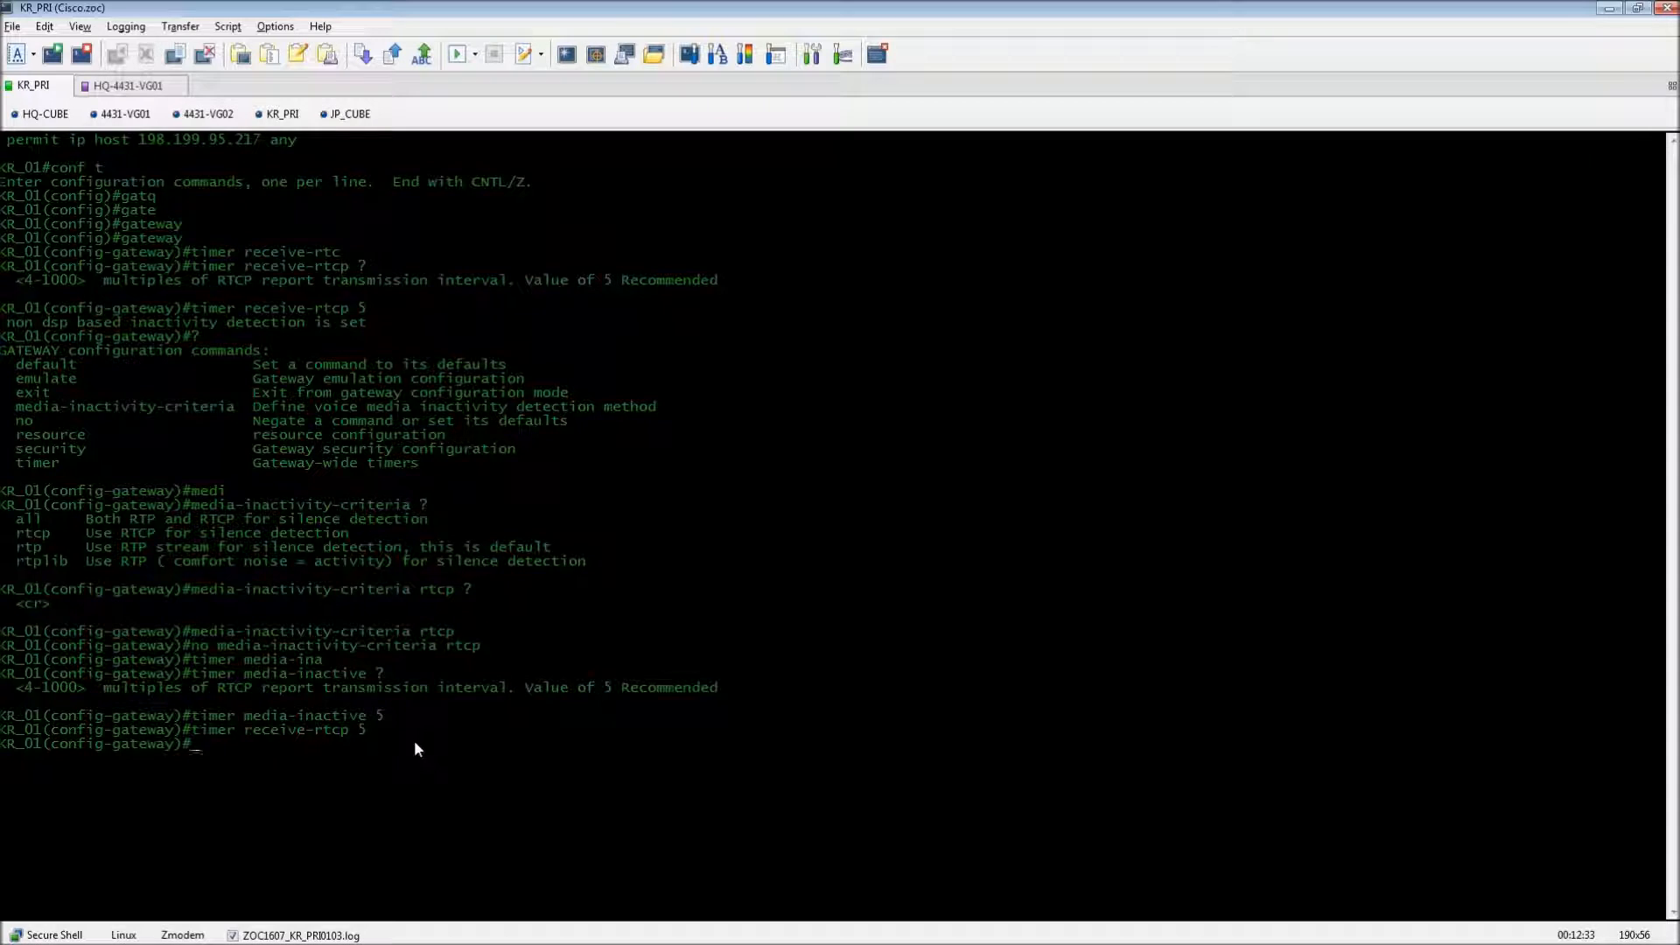
type("timer media-inactive 5")
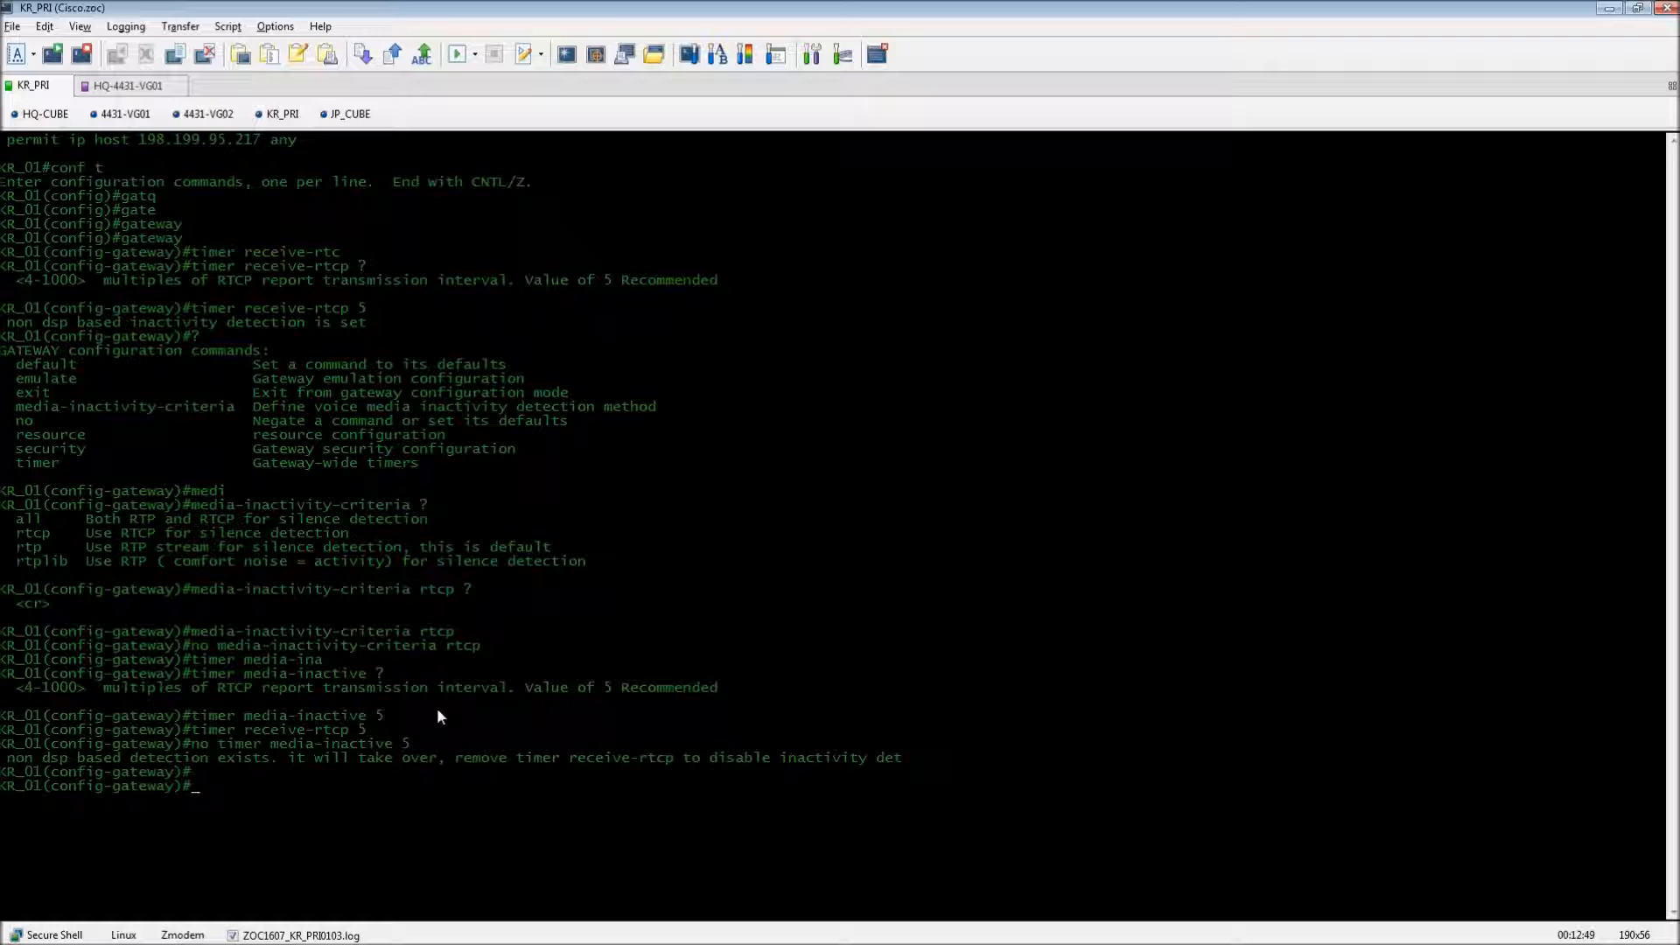
type("exit")
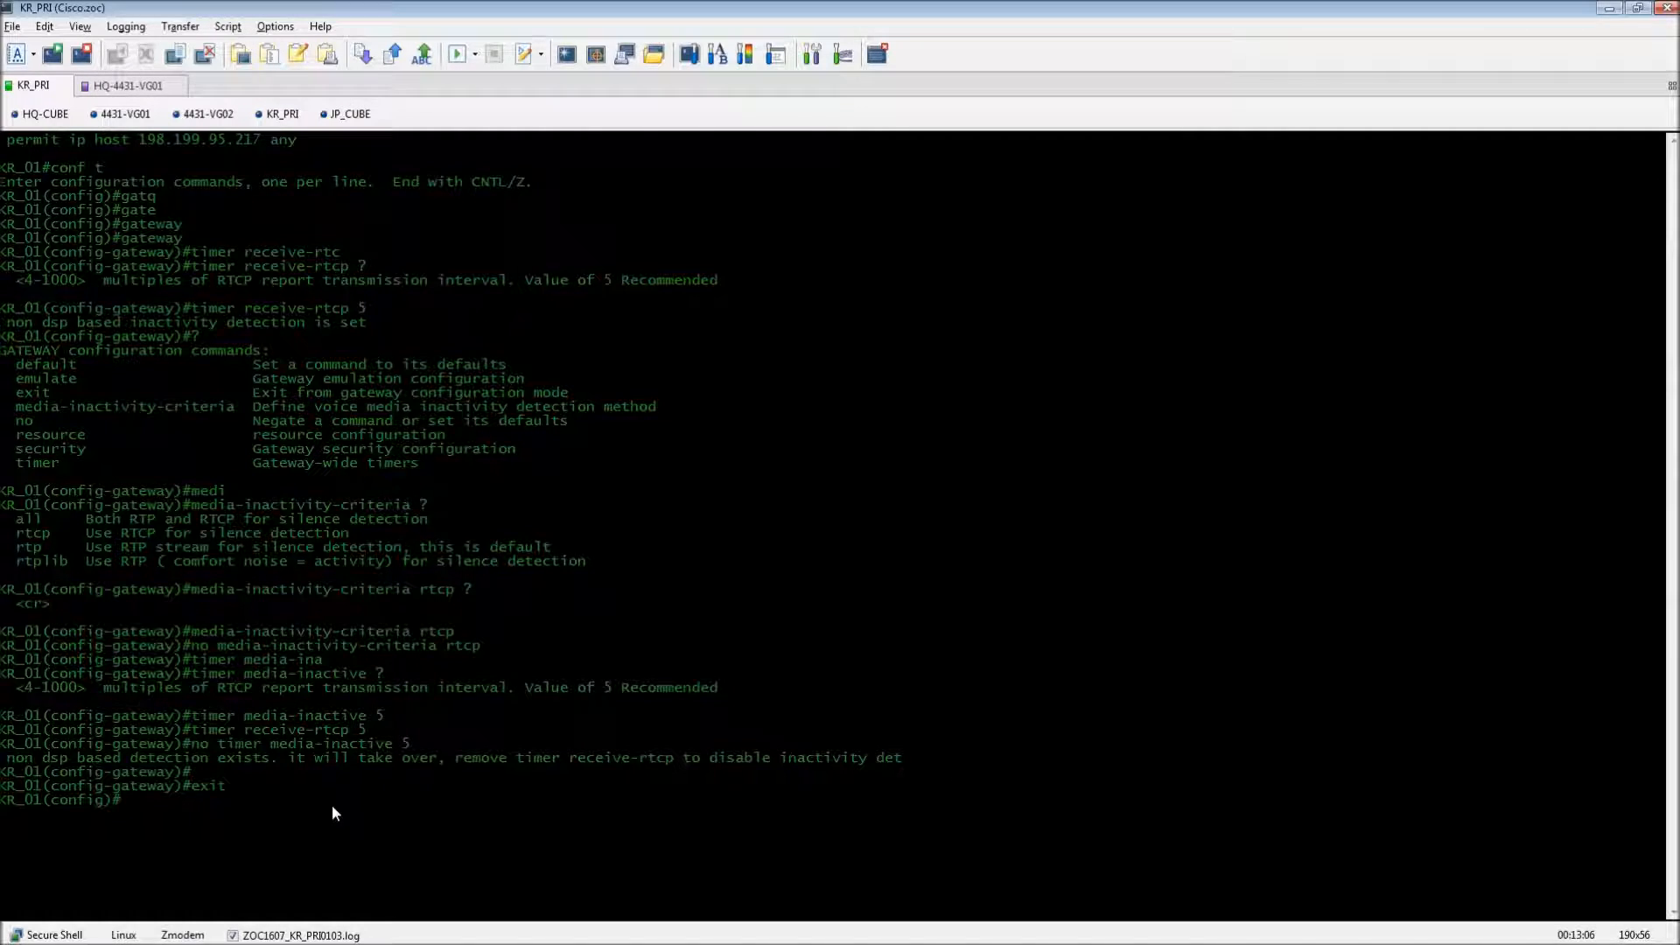
Enter 'ip rtcp report interval 60000' in KR_01's global configuration.
type("ip rtcp report interva")
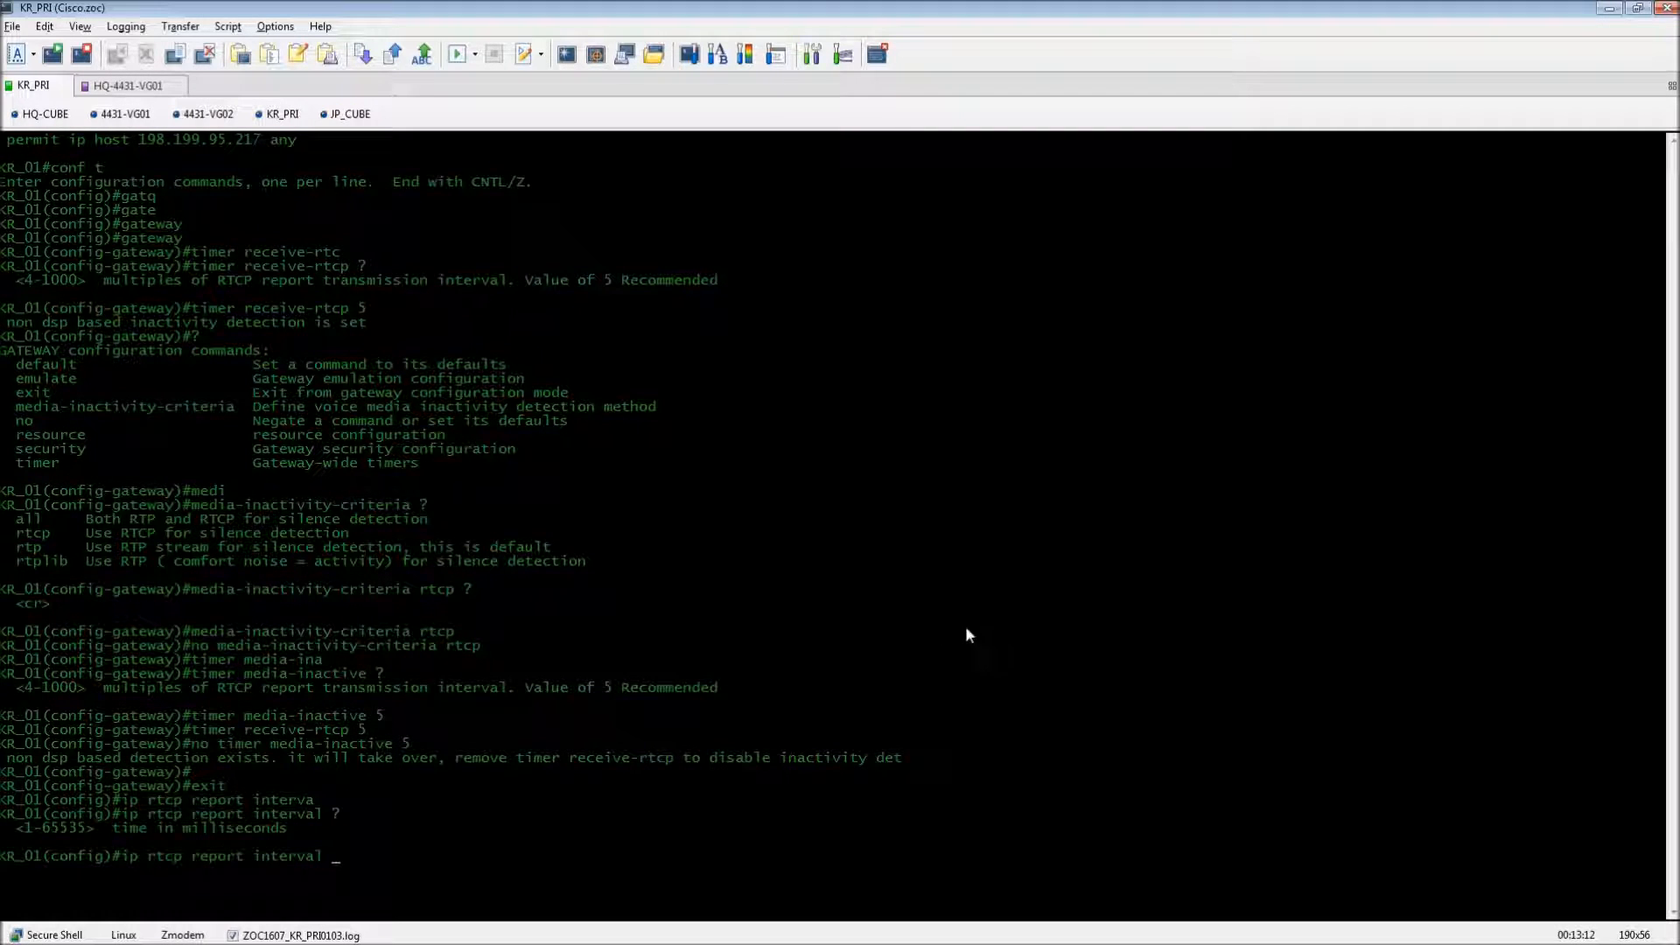
mouse_move(767, 701)
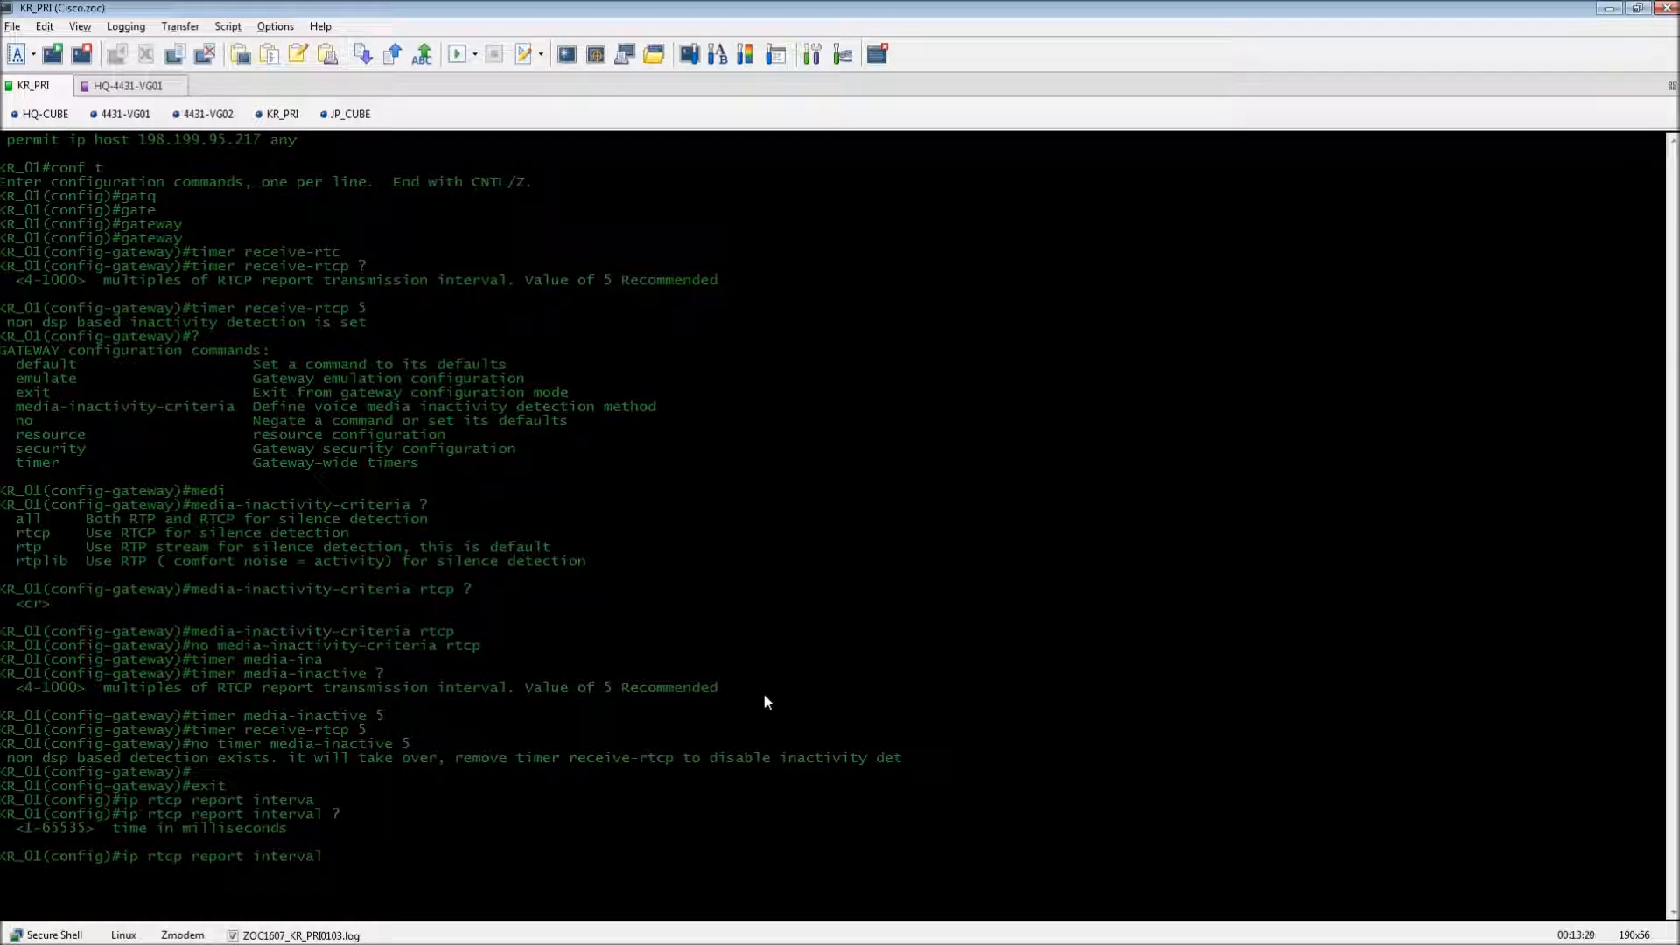
type("600")
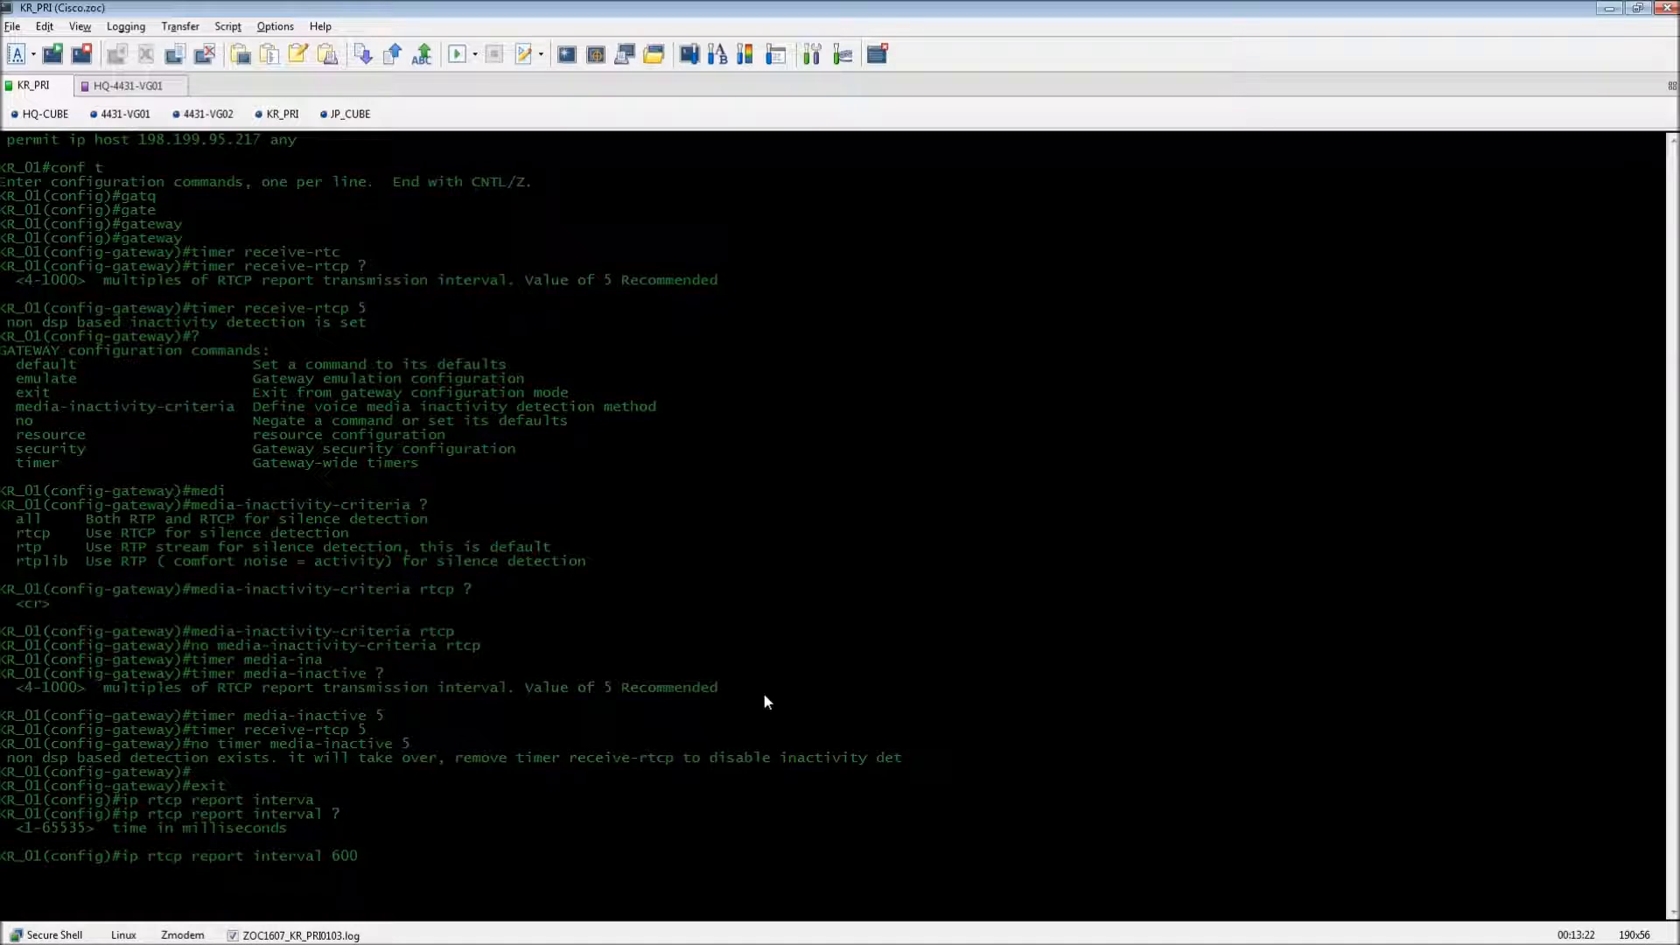
type("00")
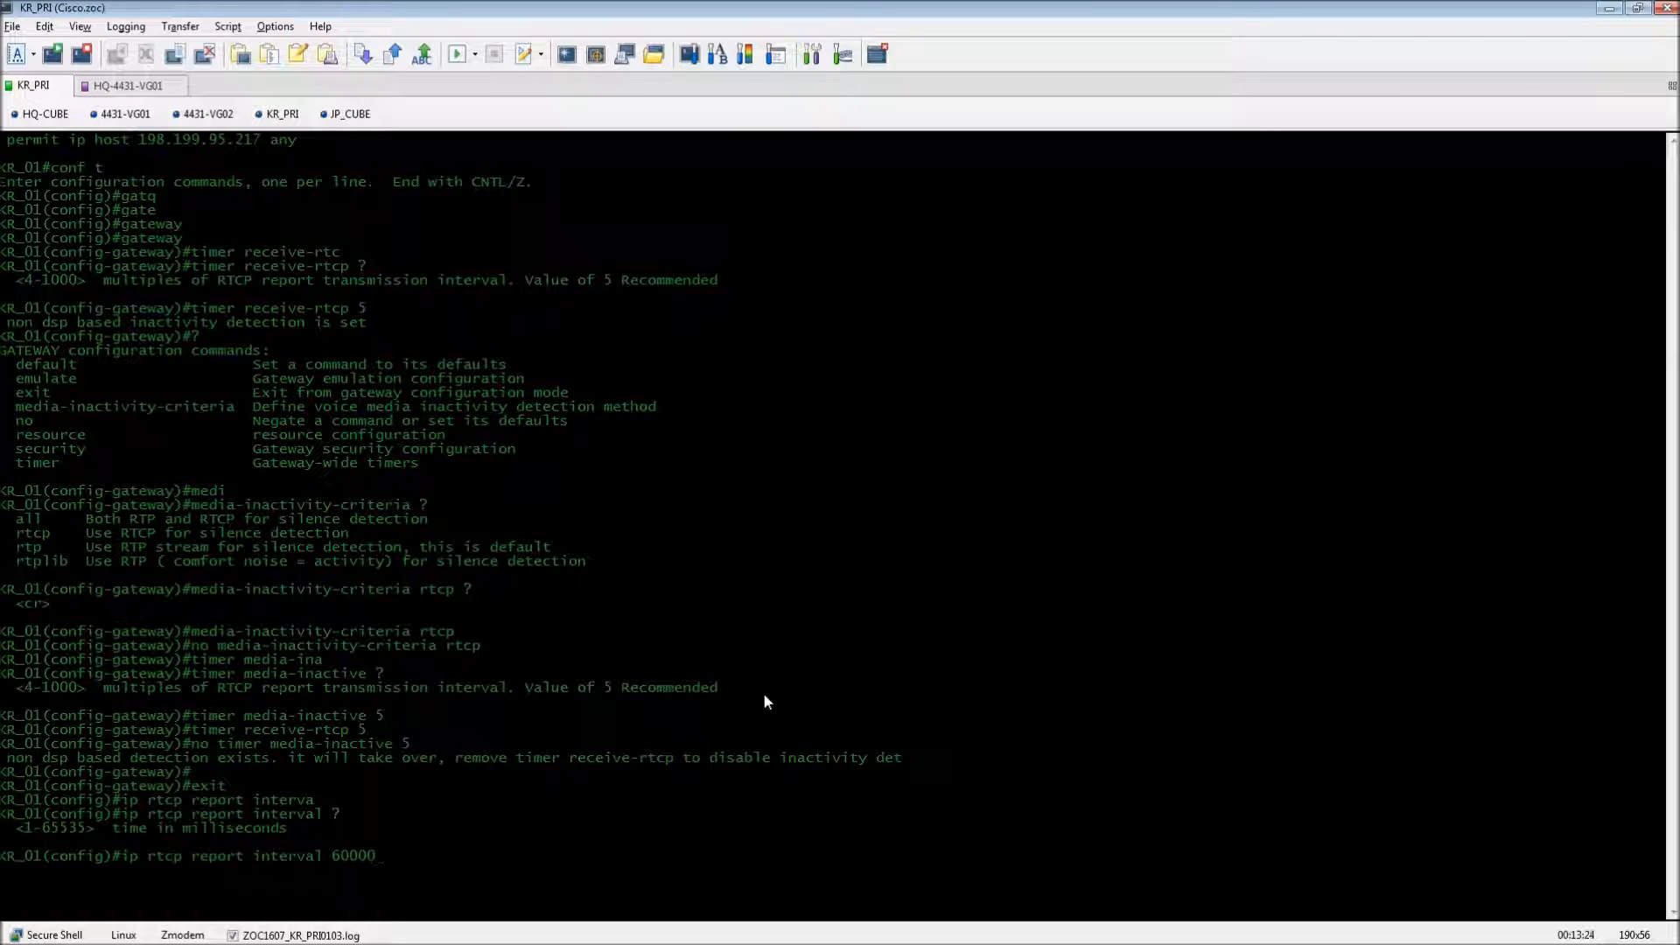